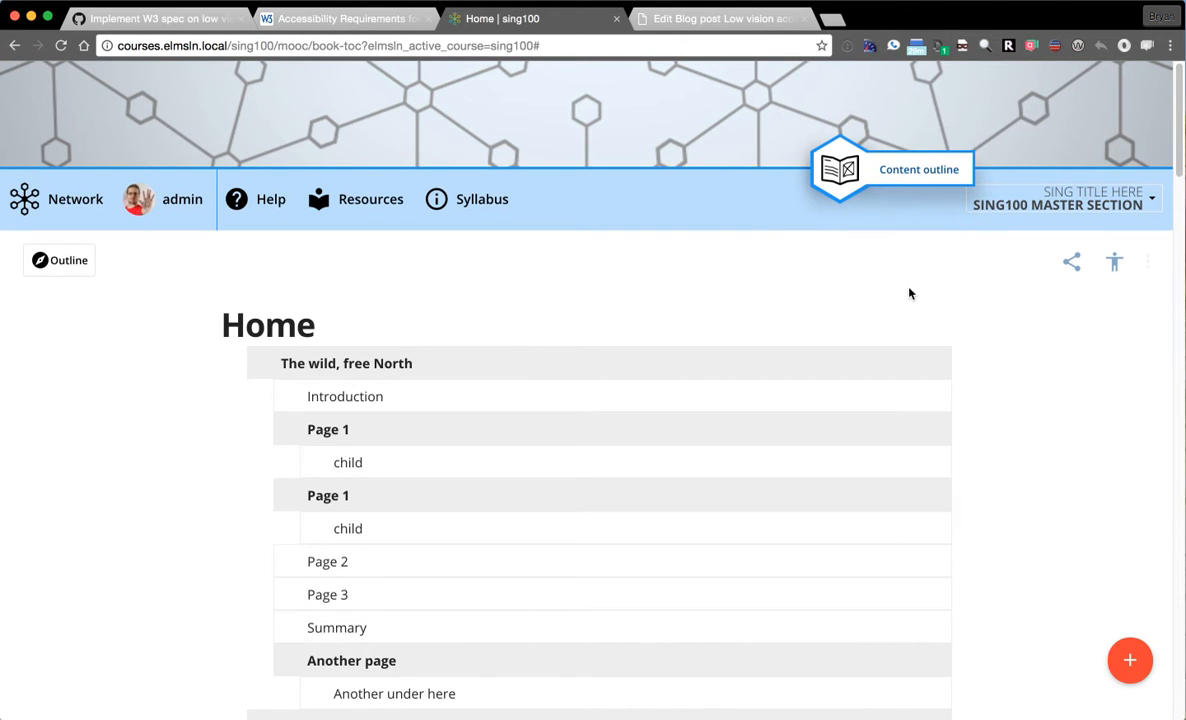
# Open the course page 'The wild, free North' from the Home outline.
pyautogui.click(346, 362)
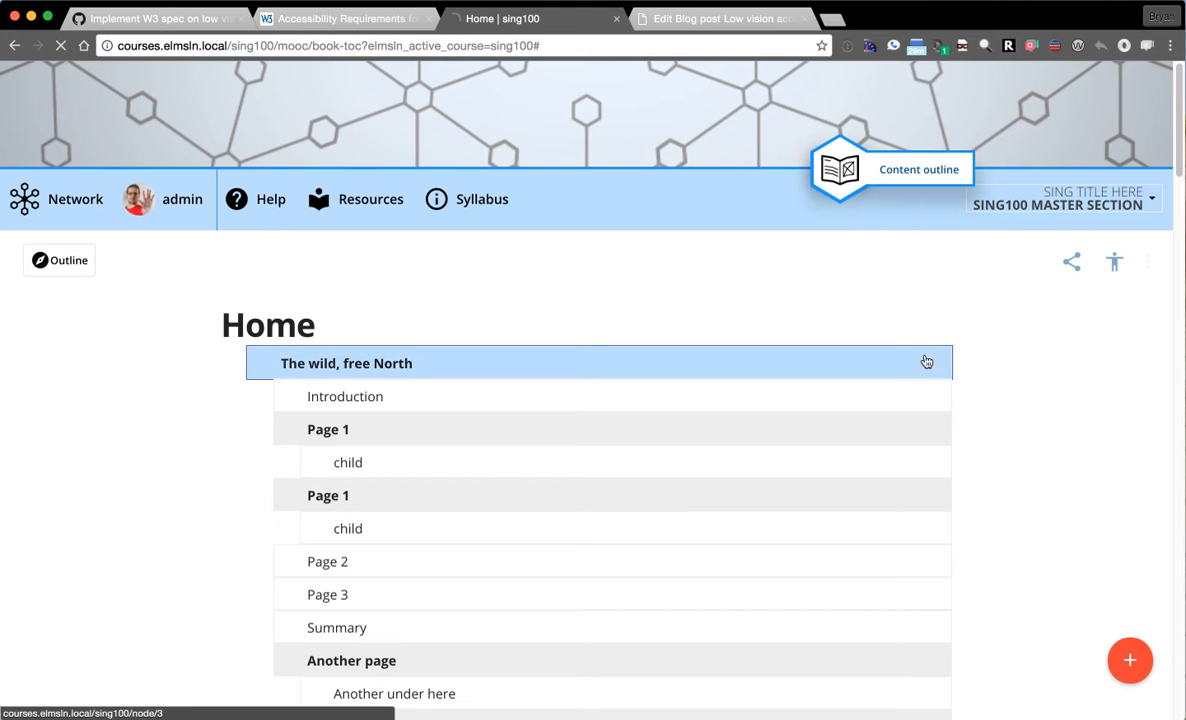
pyautogui.click(156, 18)
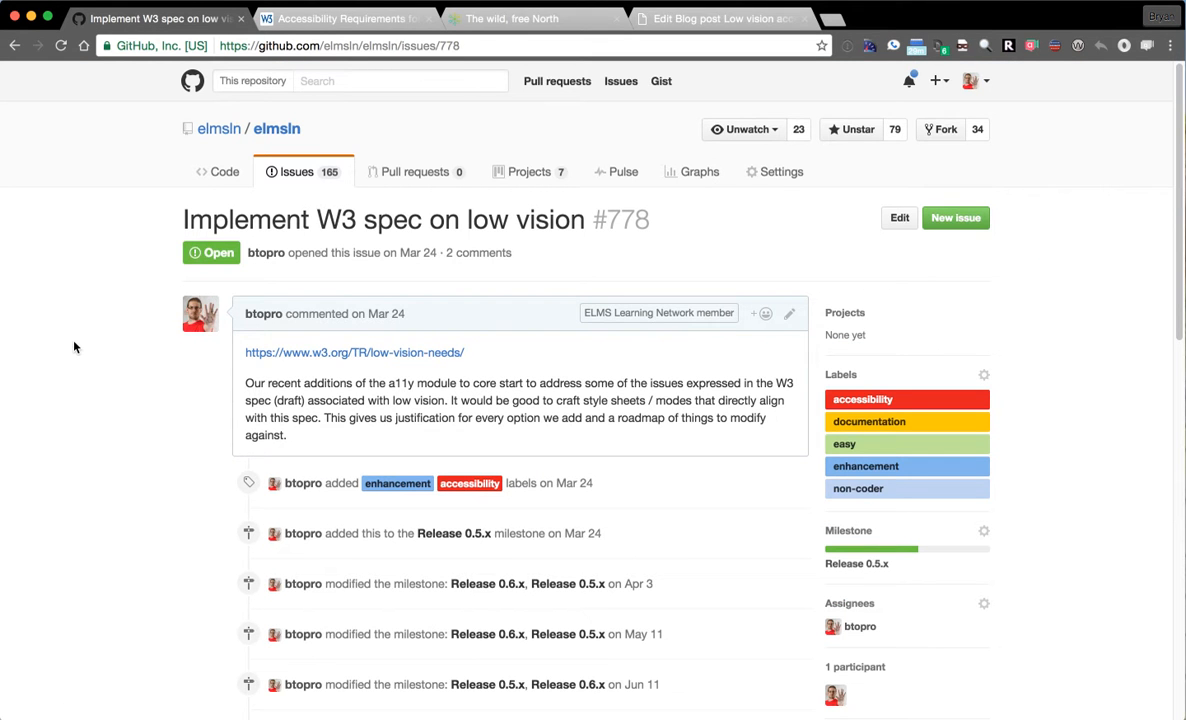
pyautogui.moveTo(108, 400)
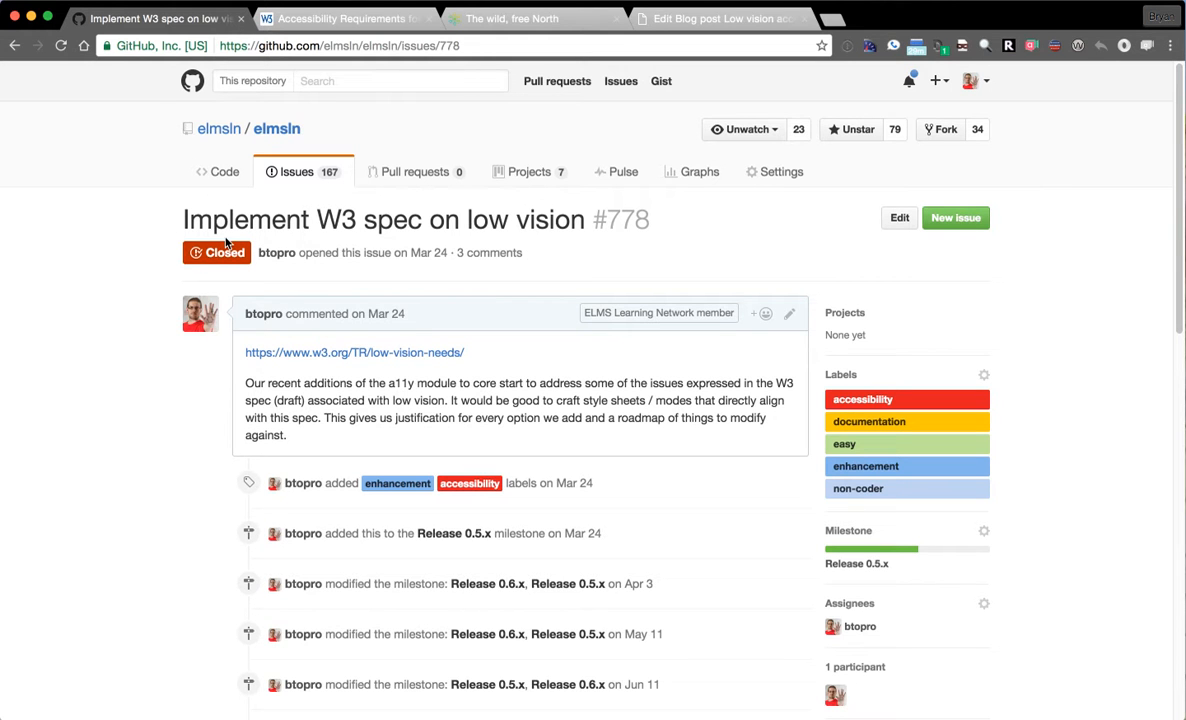
# Switch to the W3C low vision spec browser tab.
pyautogui.click(340, 18)
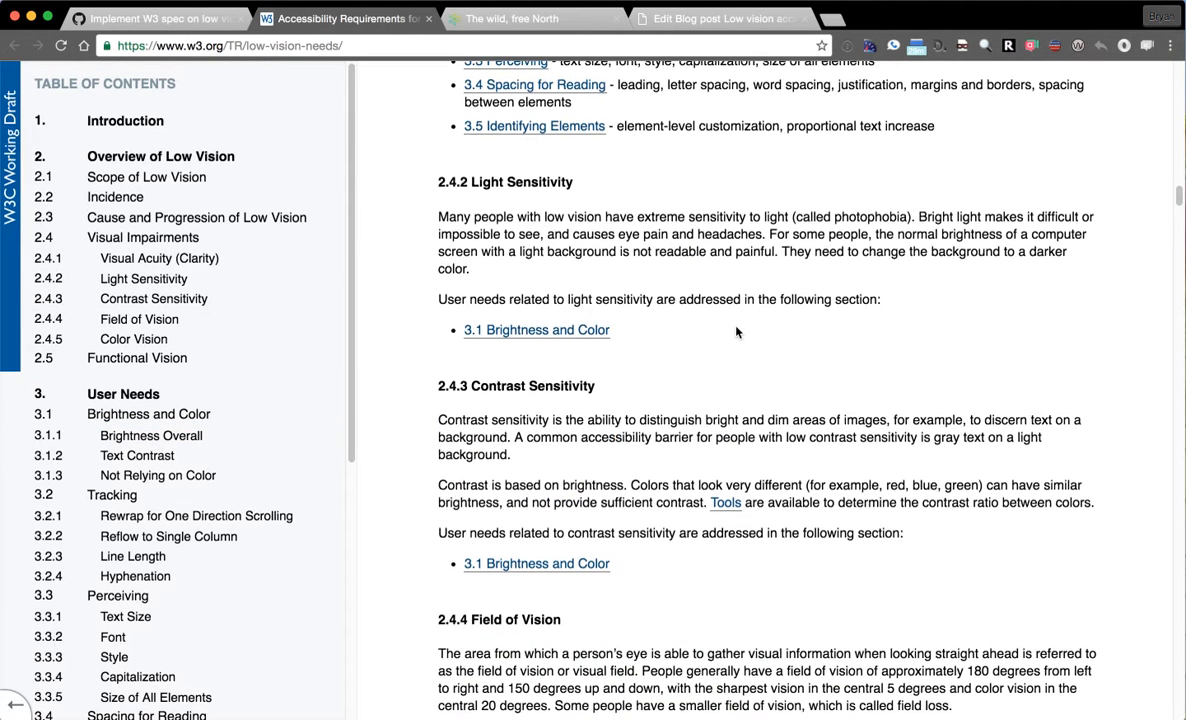
# Read the spec down through Field of Vision to Color Vision, then return to the course page.
pyautogui.scroll(-3)
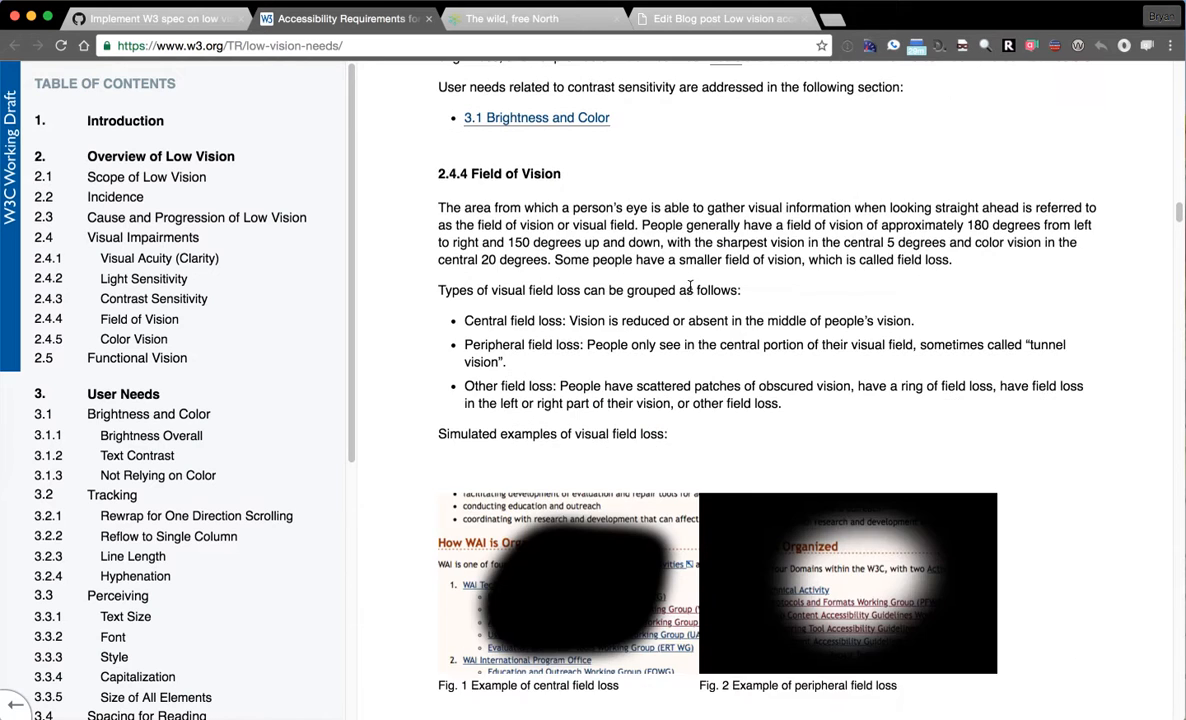
pyautogui.scroll(-3)
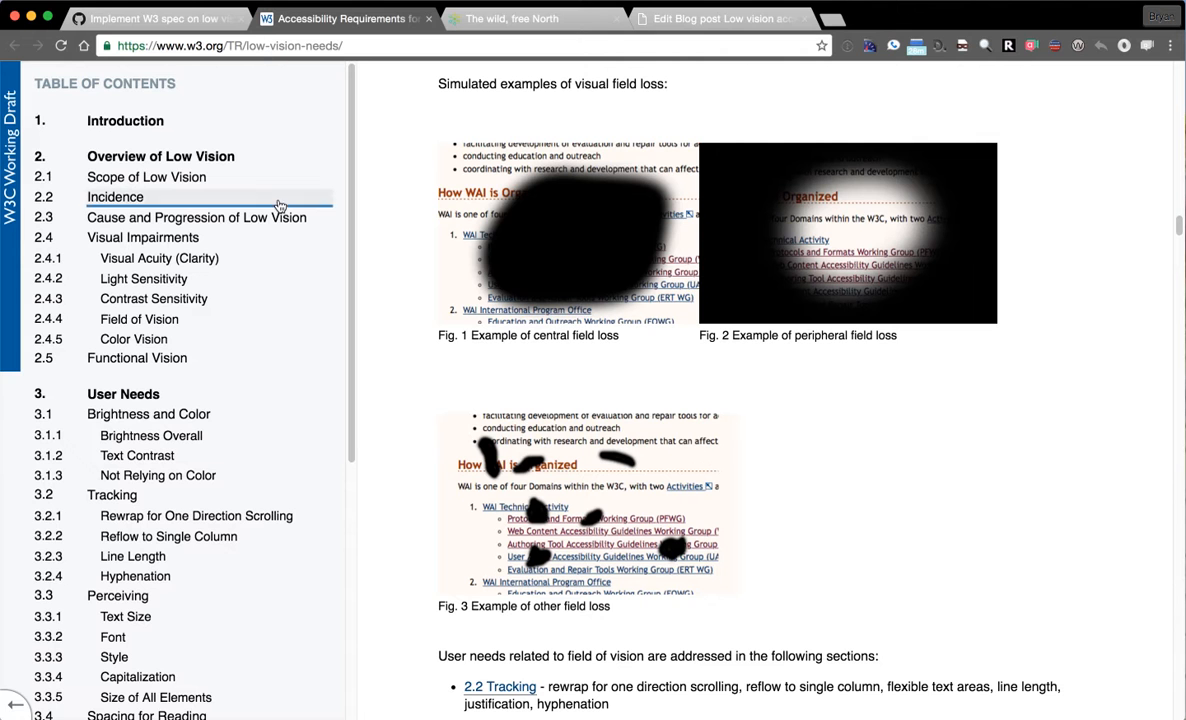
pyautogui.moveTo(808, 376)
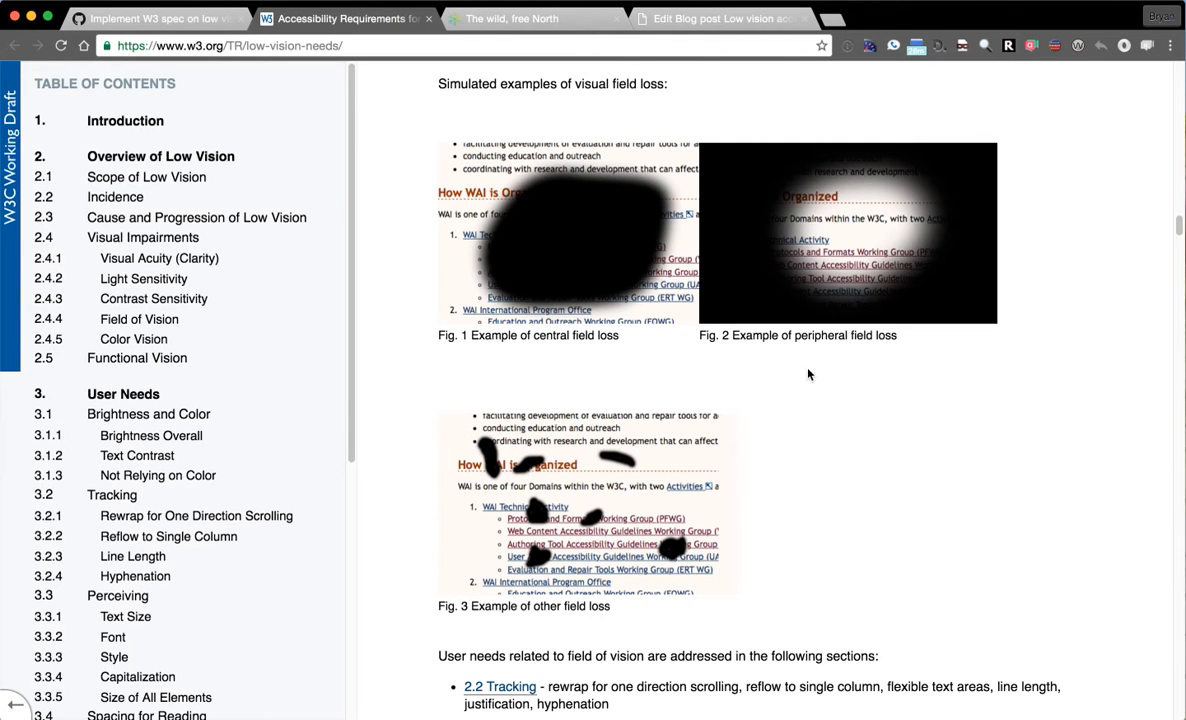
pyautogui.scroll(-3)
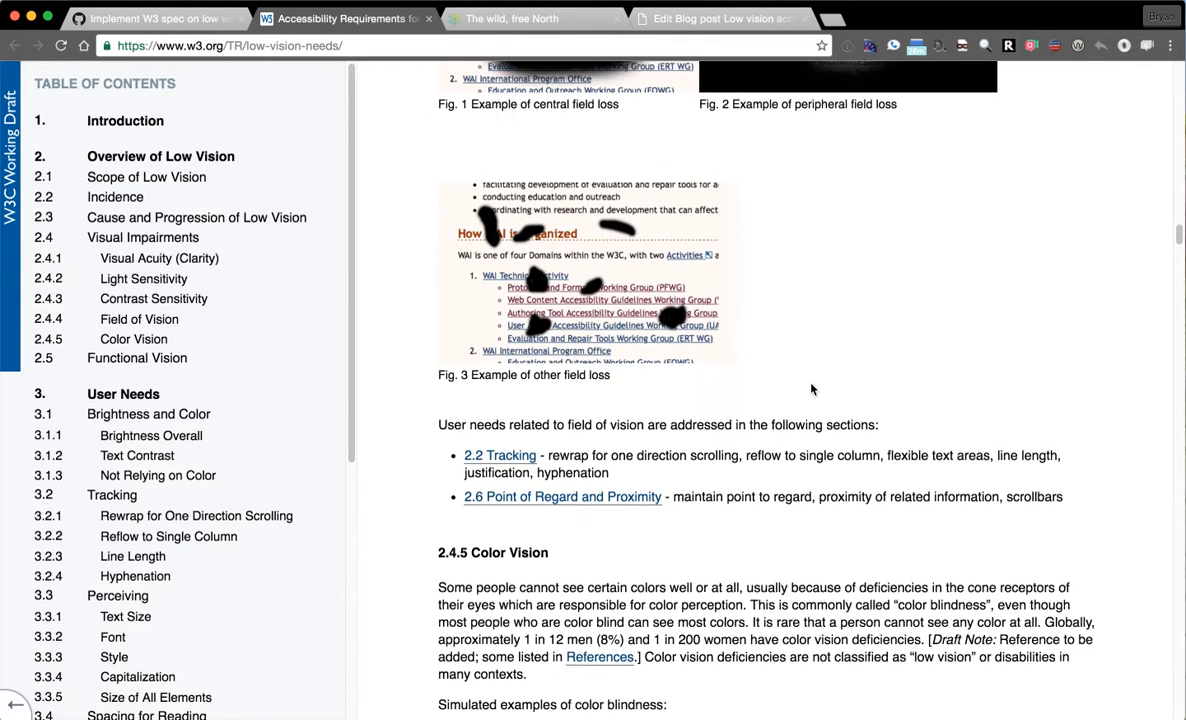
pyautogui.scroll(-3)
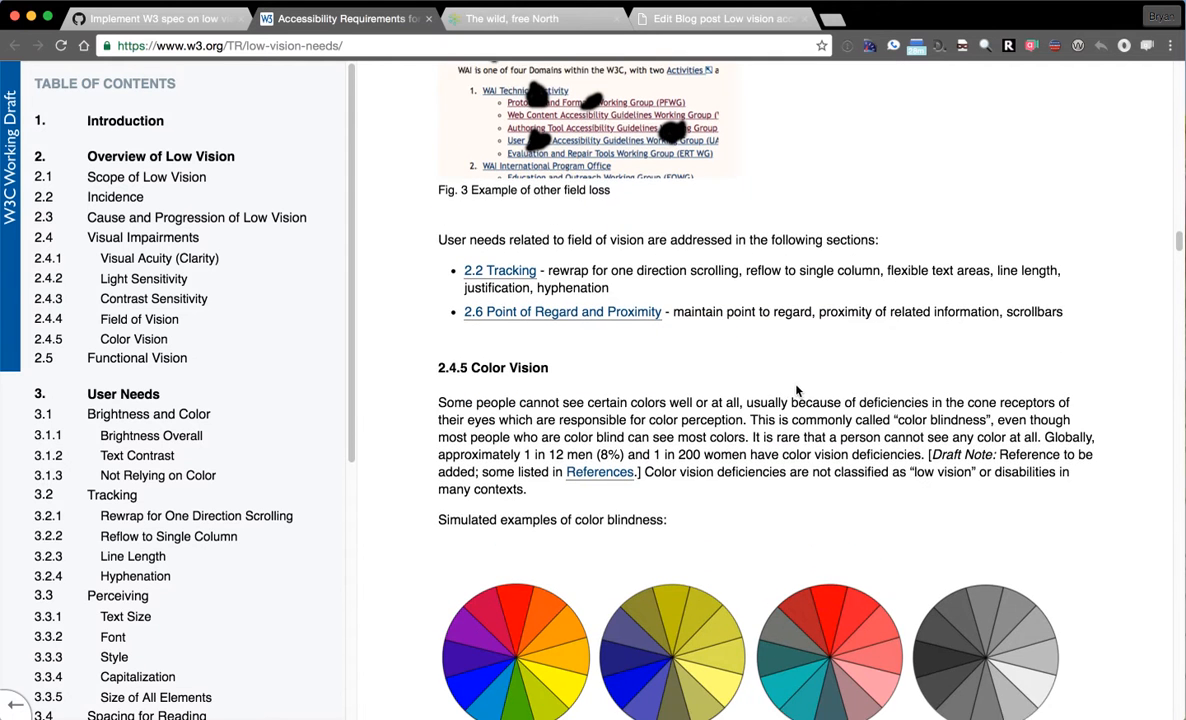
pyautogui.scroll(-3)
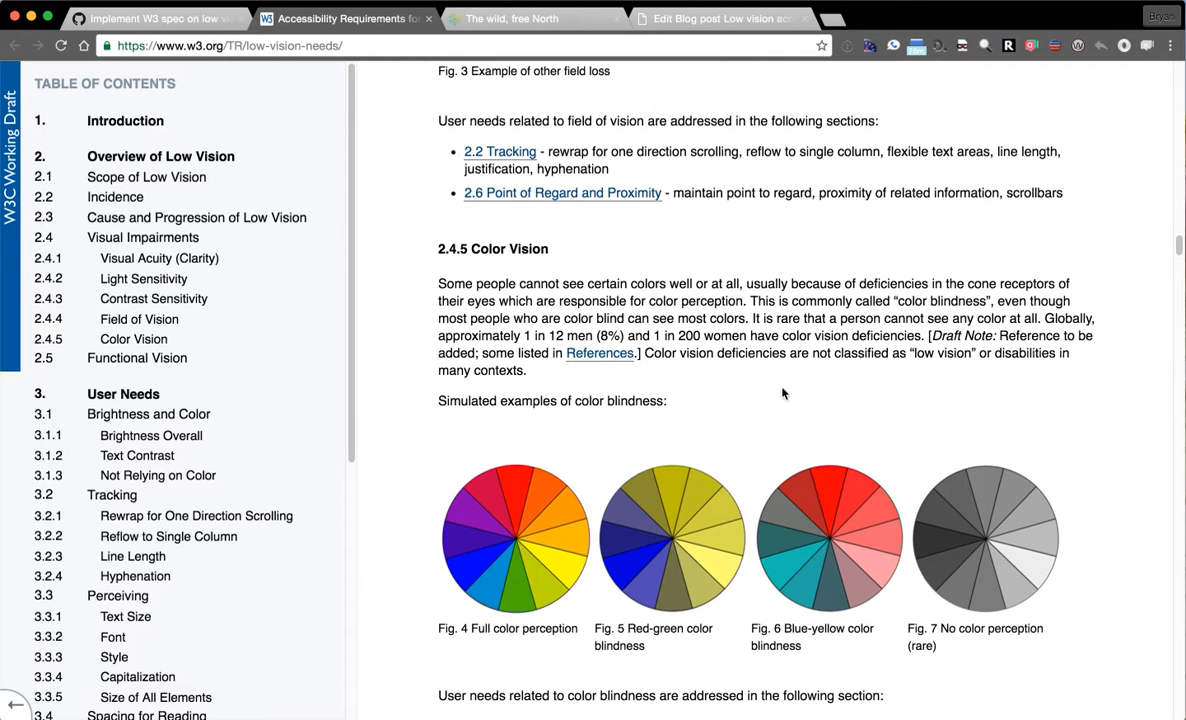
pyautogui.click(512, 18)
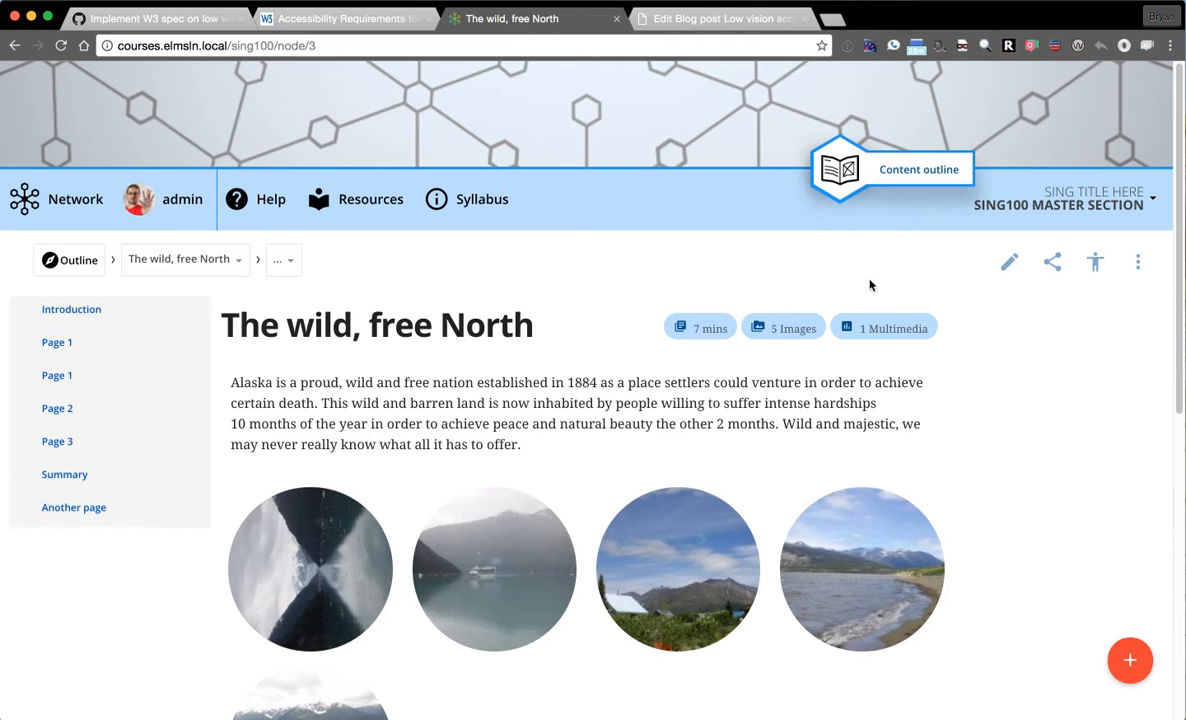
pyautogui.moveTo(572, 396)
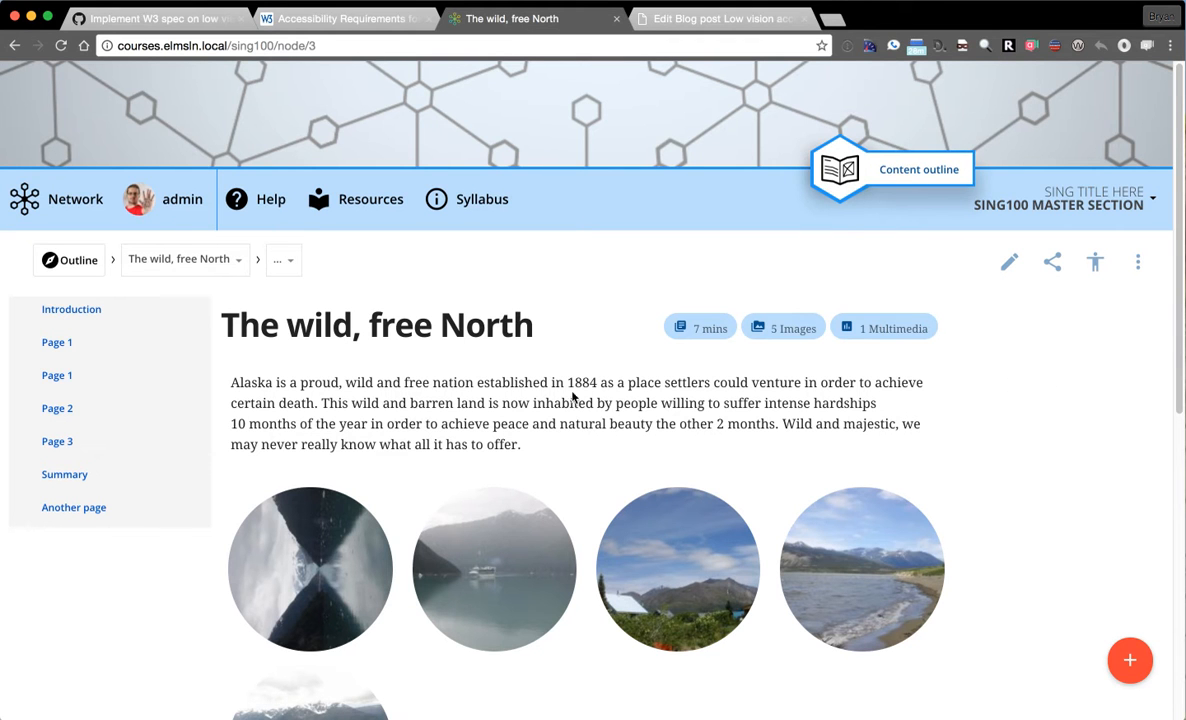
pyautogui.moveTo(796, 422)
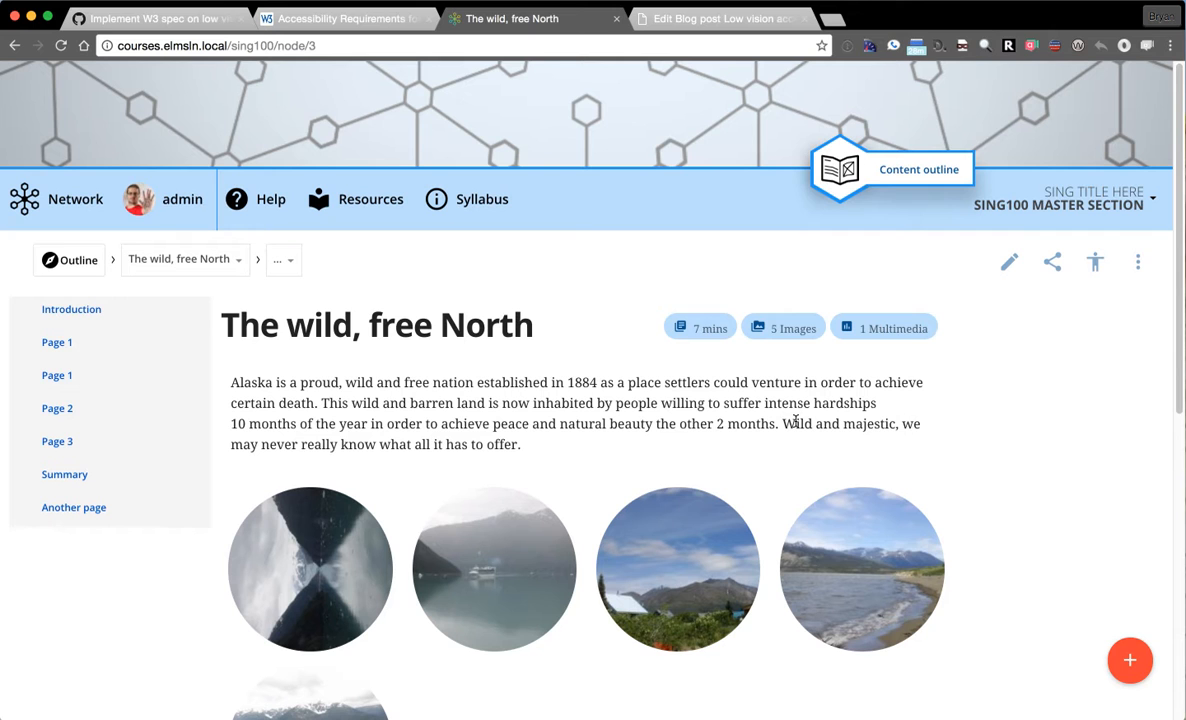
pyautogui.moveTo(792, 420)
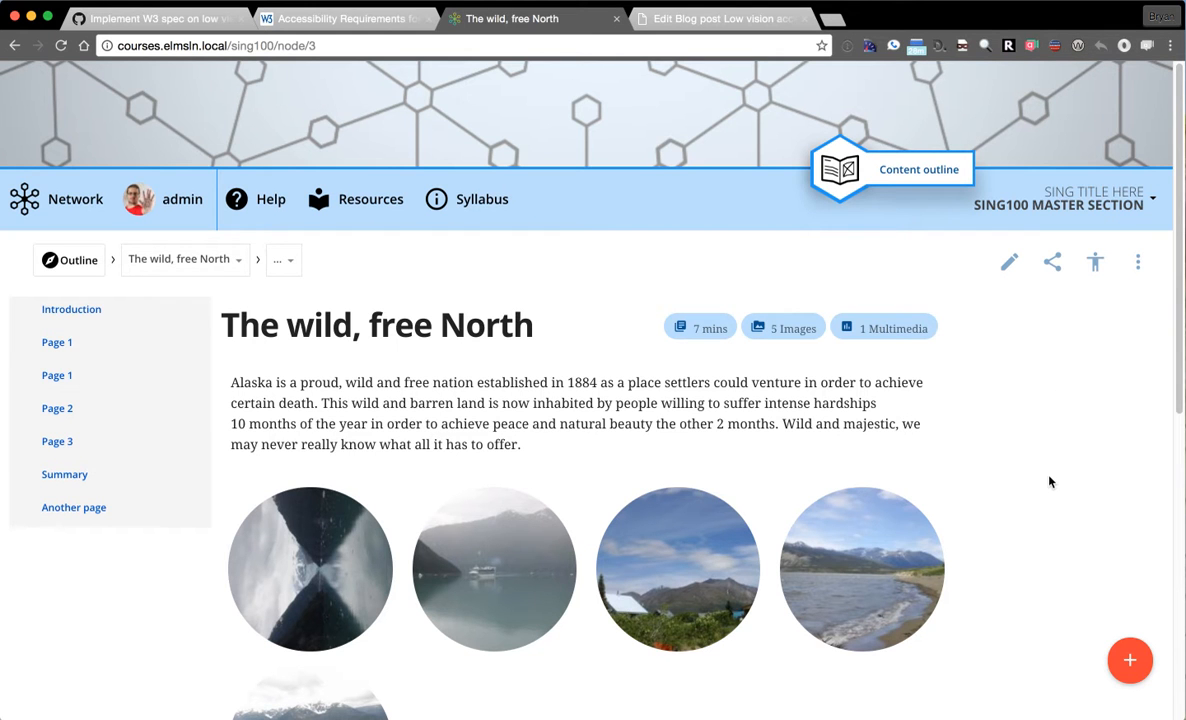
pyautogui.moveTo(1044, 482)
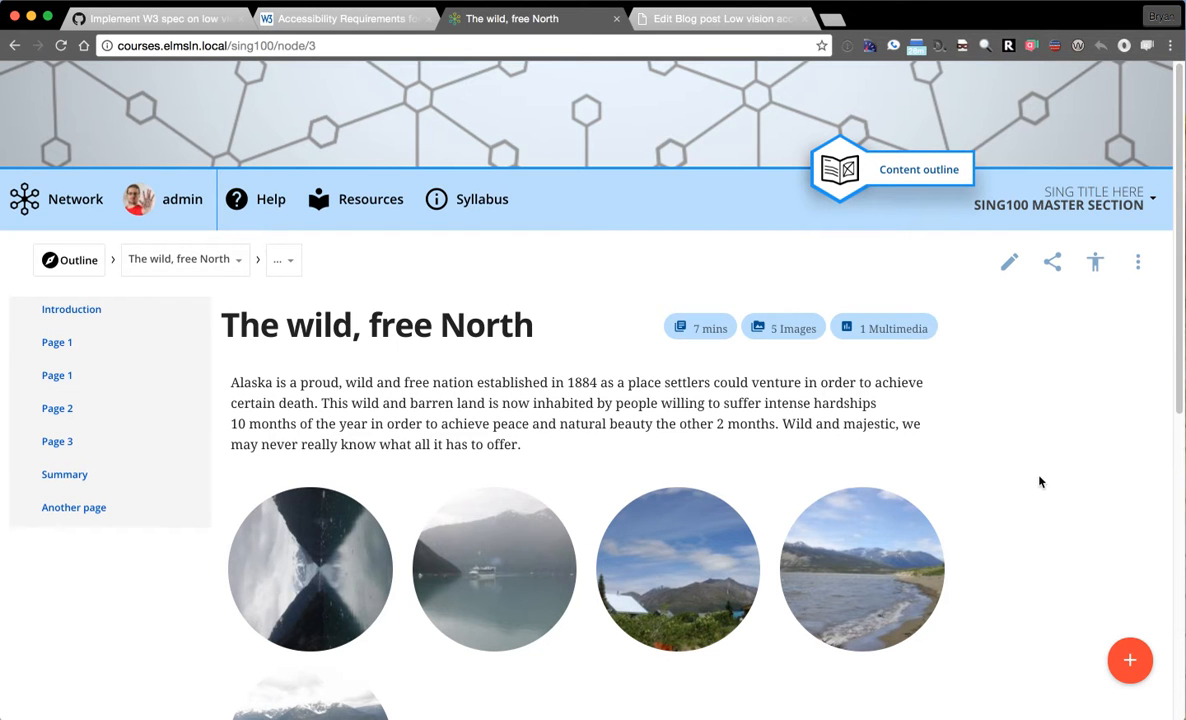
pyautogui.moveTo(1036, 356)
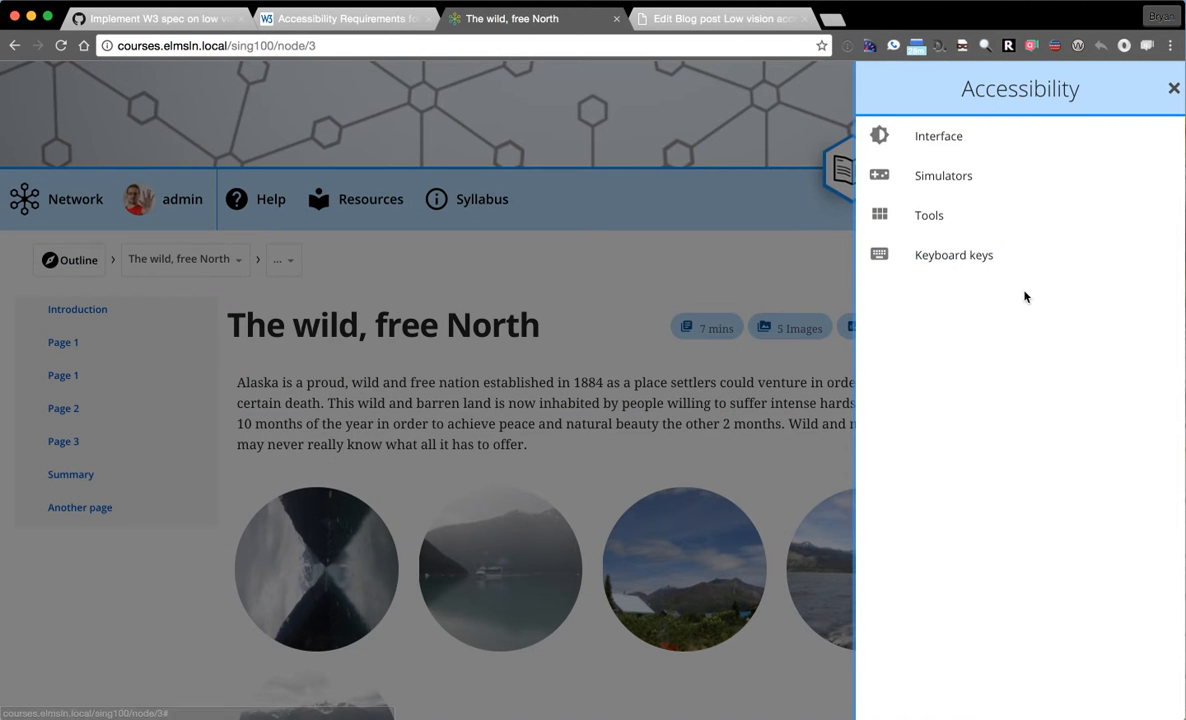
# Under Interface, try Larger text, then toggle High contrast, Invert colors and dyslexia font on and off.
pyautogui.click(938, 136)
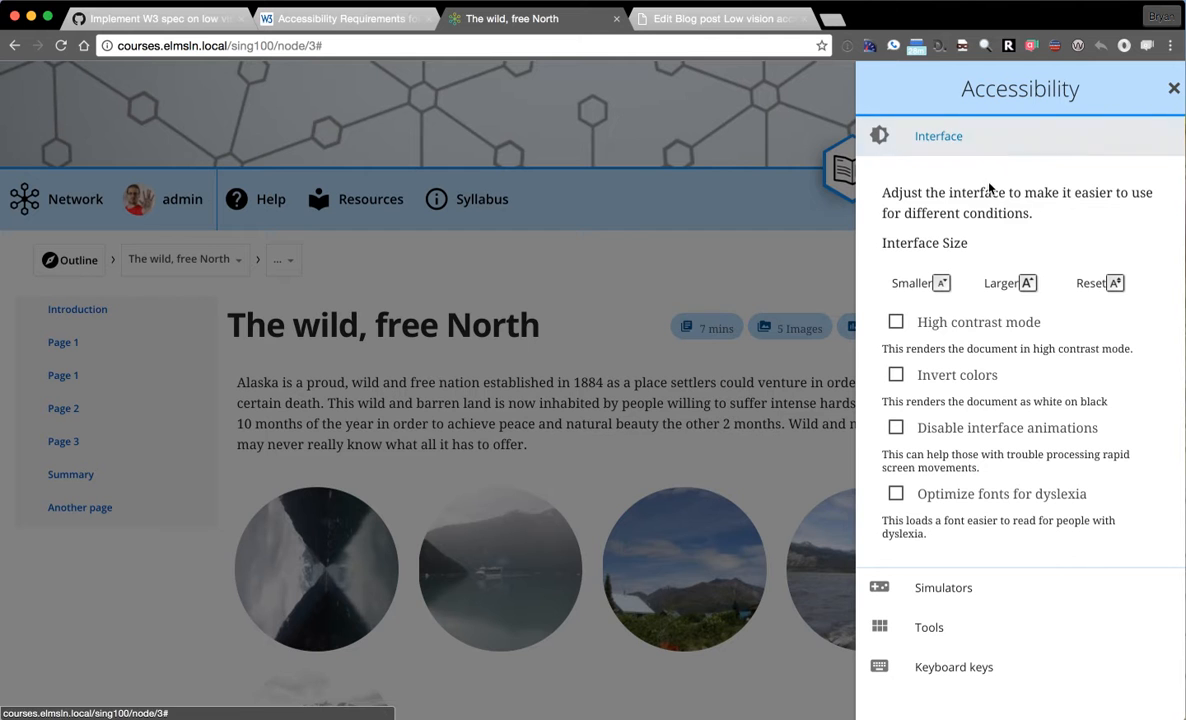
pyautogui.click(1010, 284)
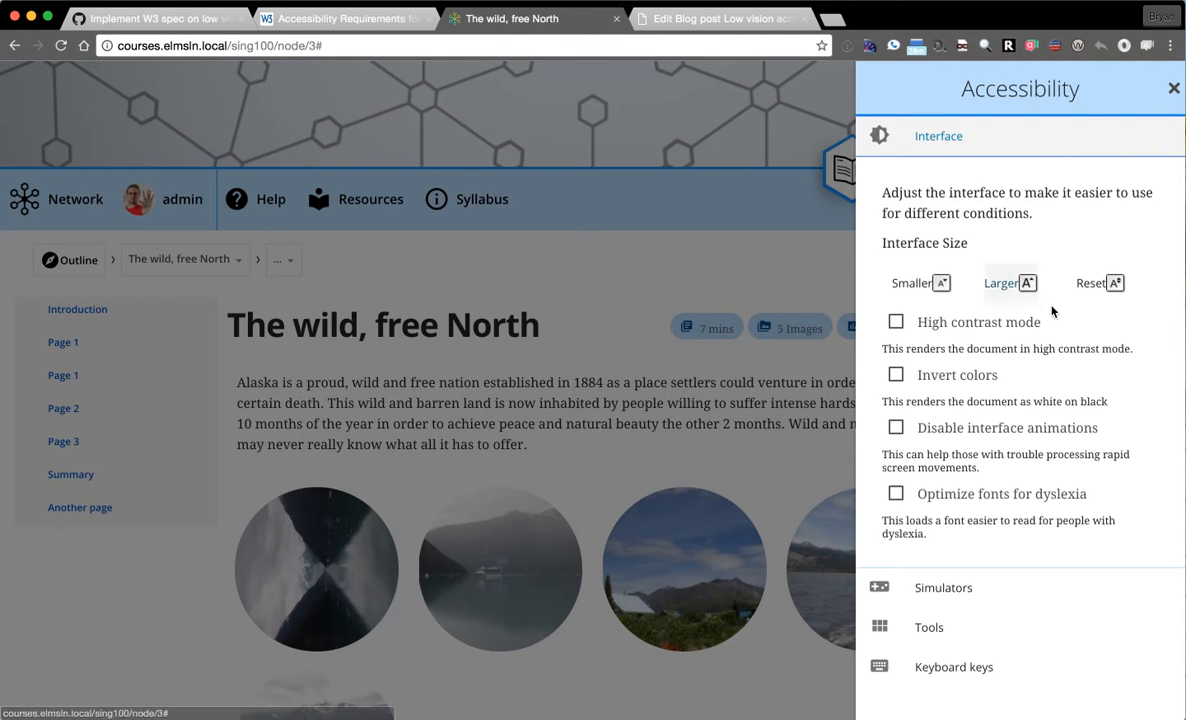
pyautogui.click(896, 320)
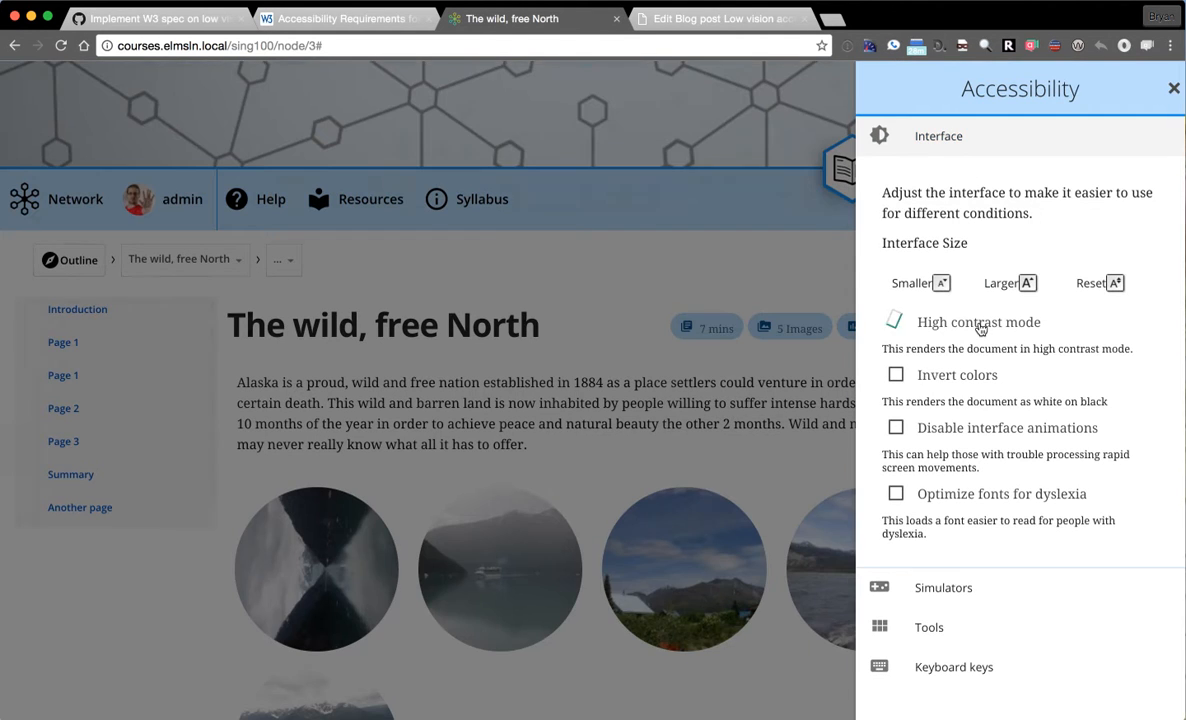
pyautogui.click(896, 374)
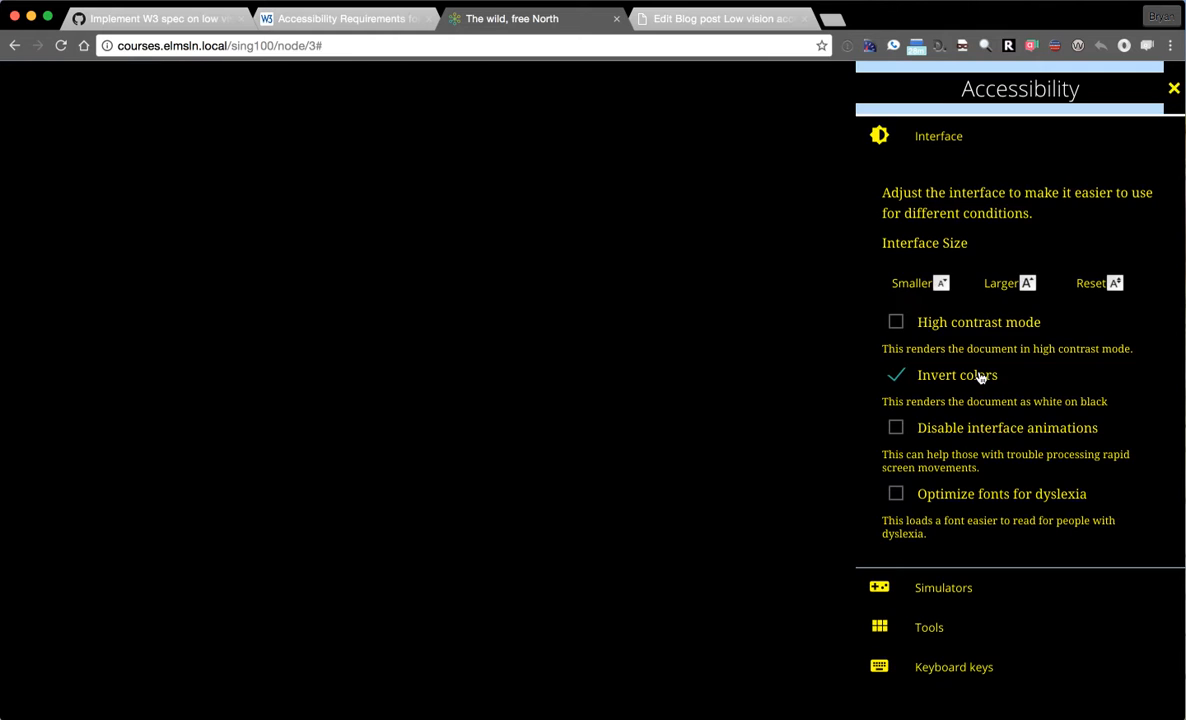
pyautogui.click(896, 374)
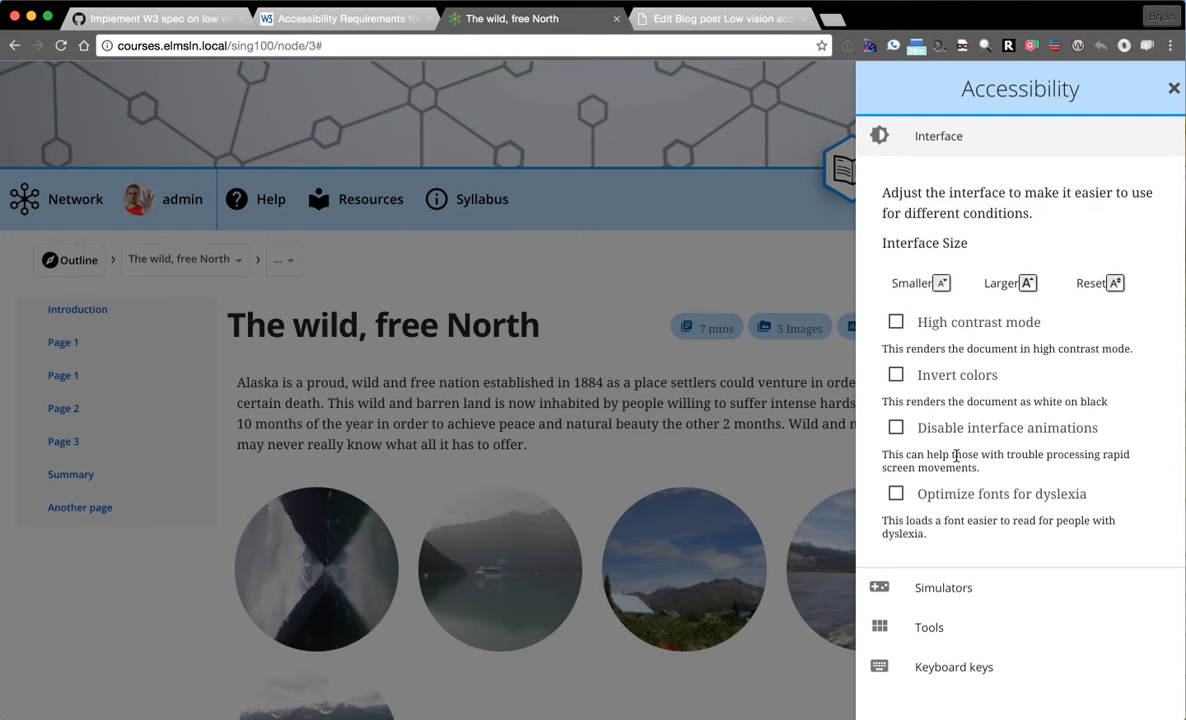
pyautogui.click(896, 492)
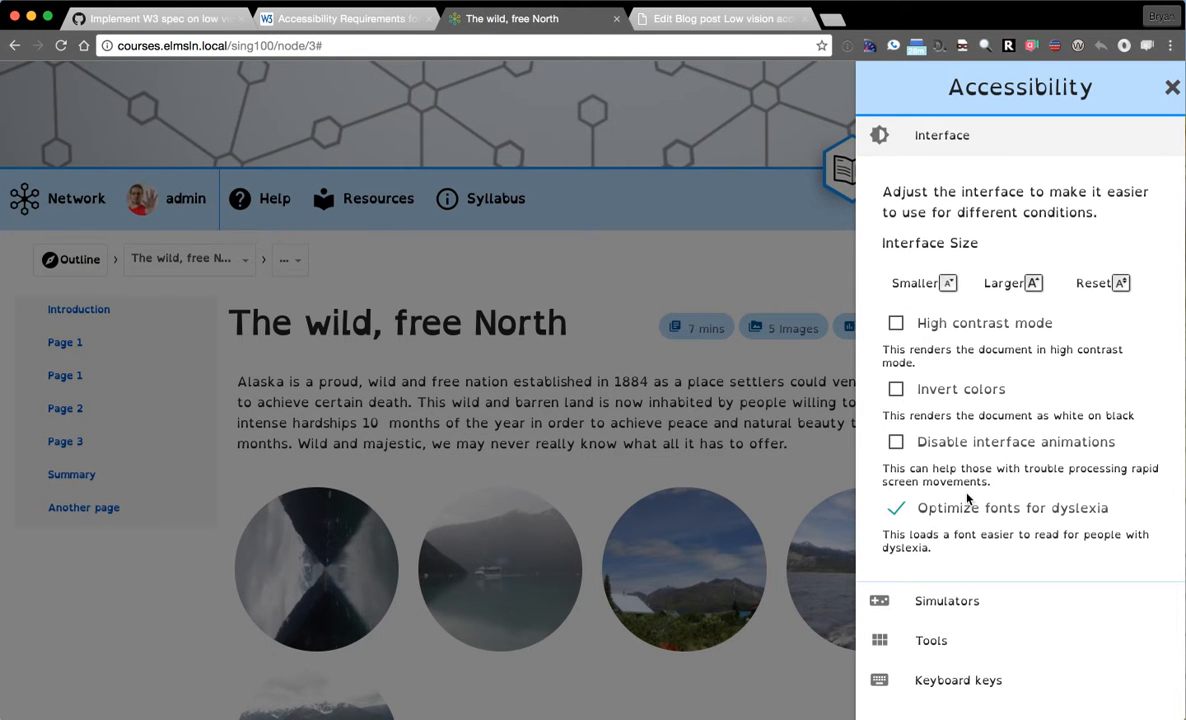
pyautogui.click(896, 508)
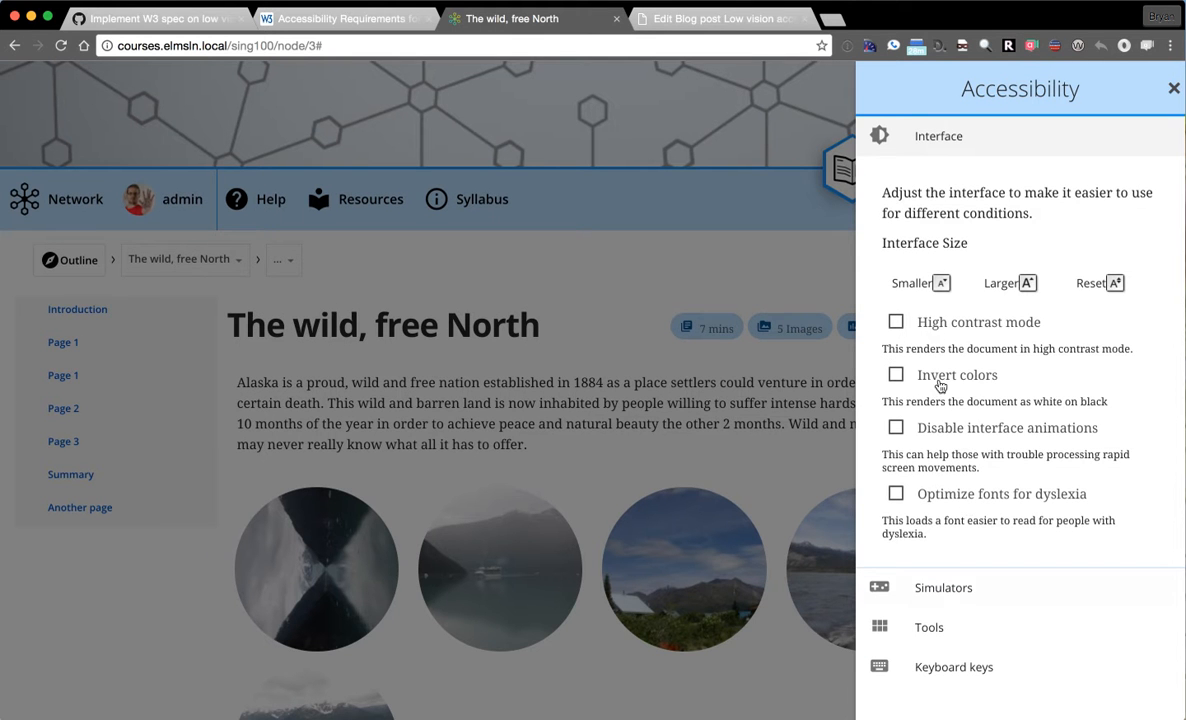
pyautogui.moveTo(1080, 356)
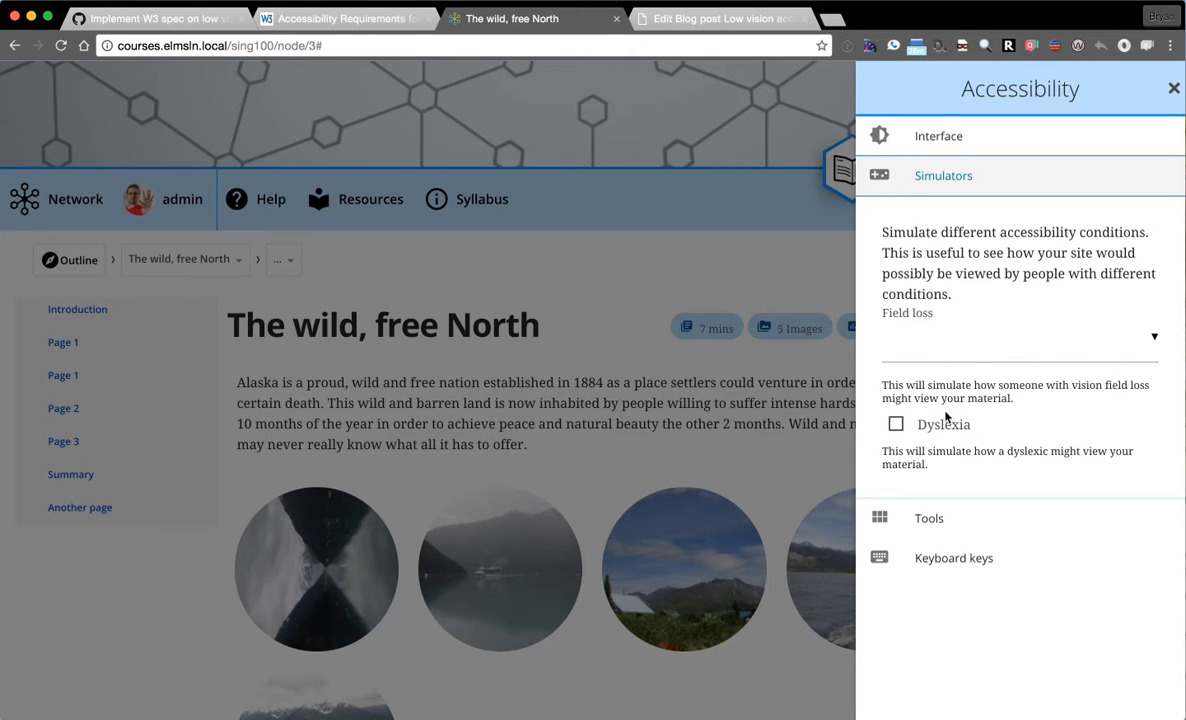
pyautogui.moveTo(972, 352)
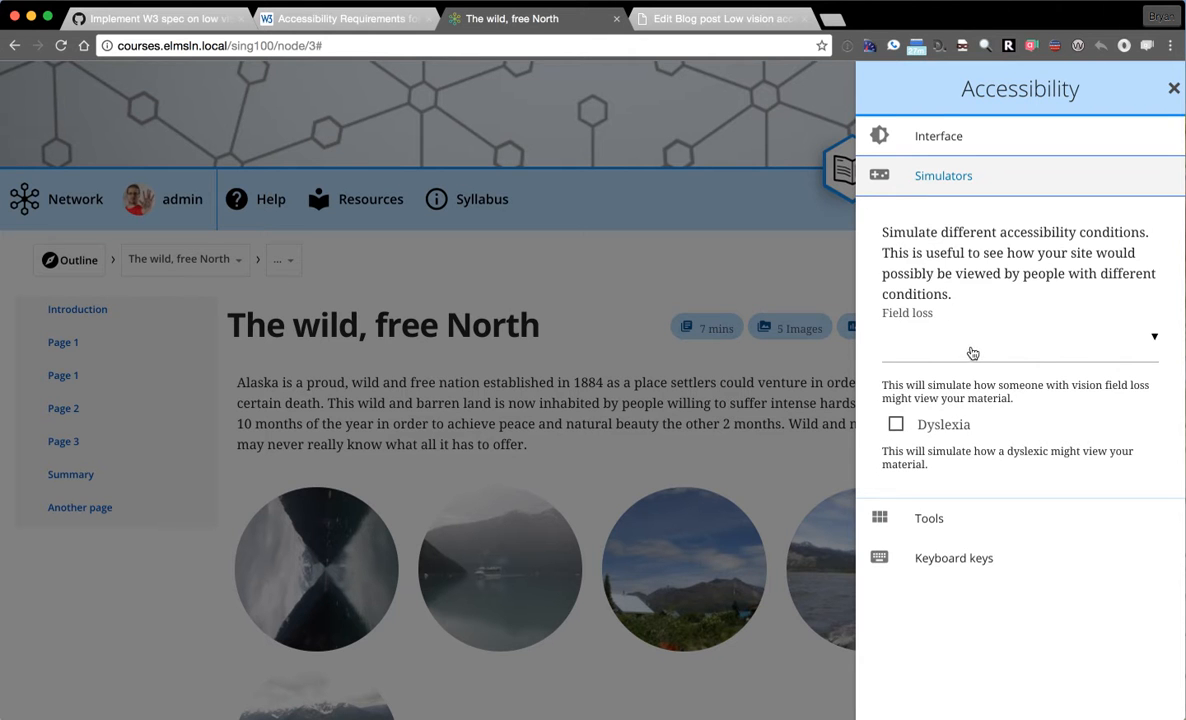
# Set the Field loss simulator to Central loss, then to Peripheral loss.
pyautogui.click(1020, 336)
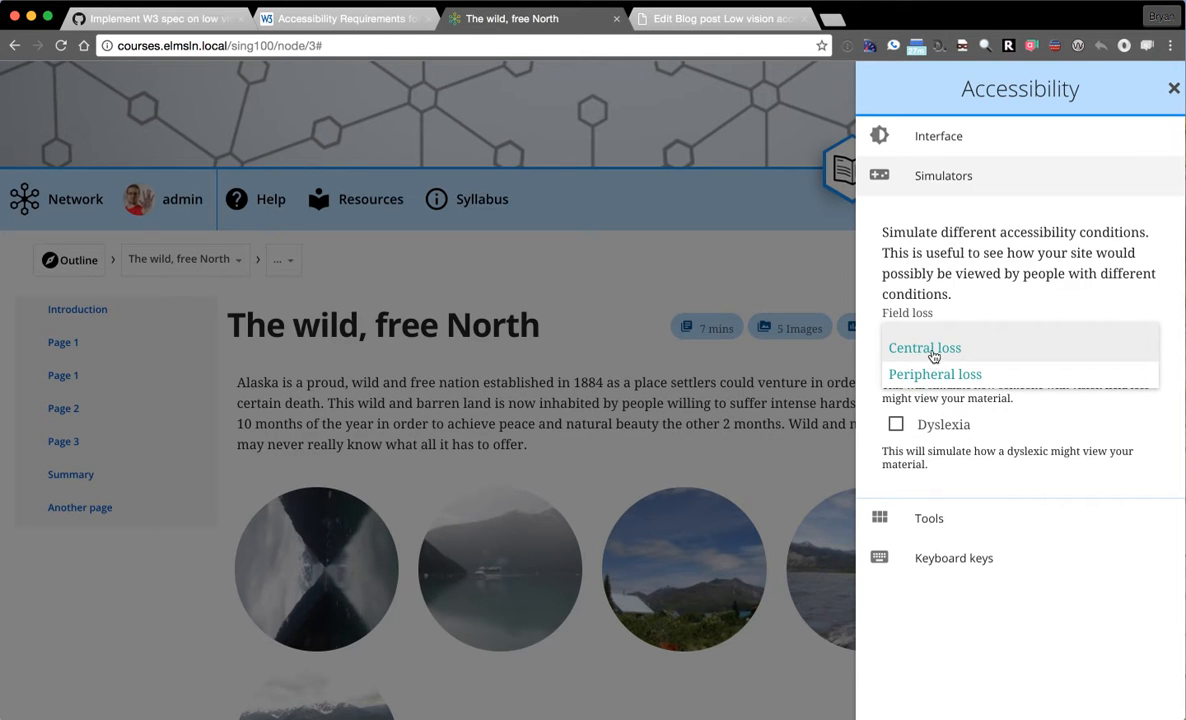
pyautogui.click(924, 348)
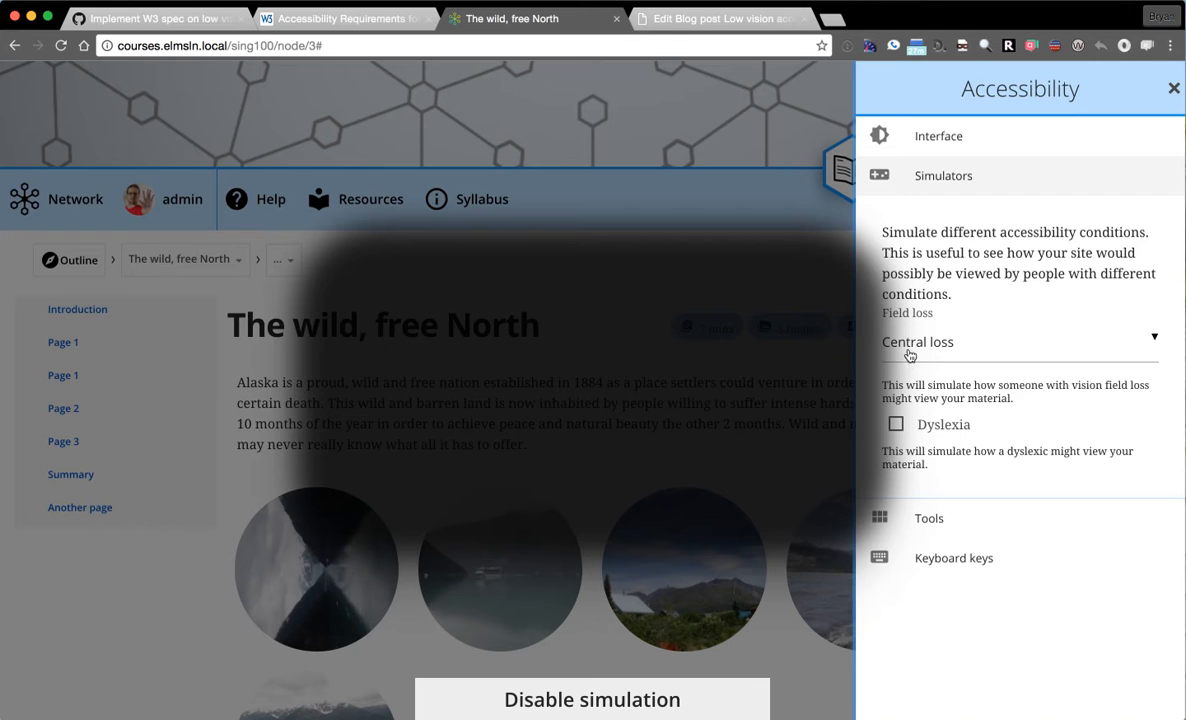
pyautogui.click(1016, 340)
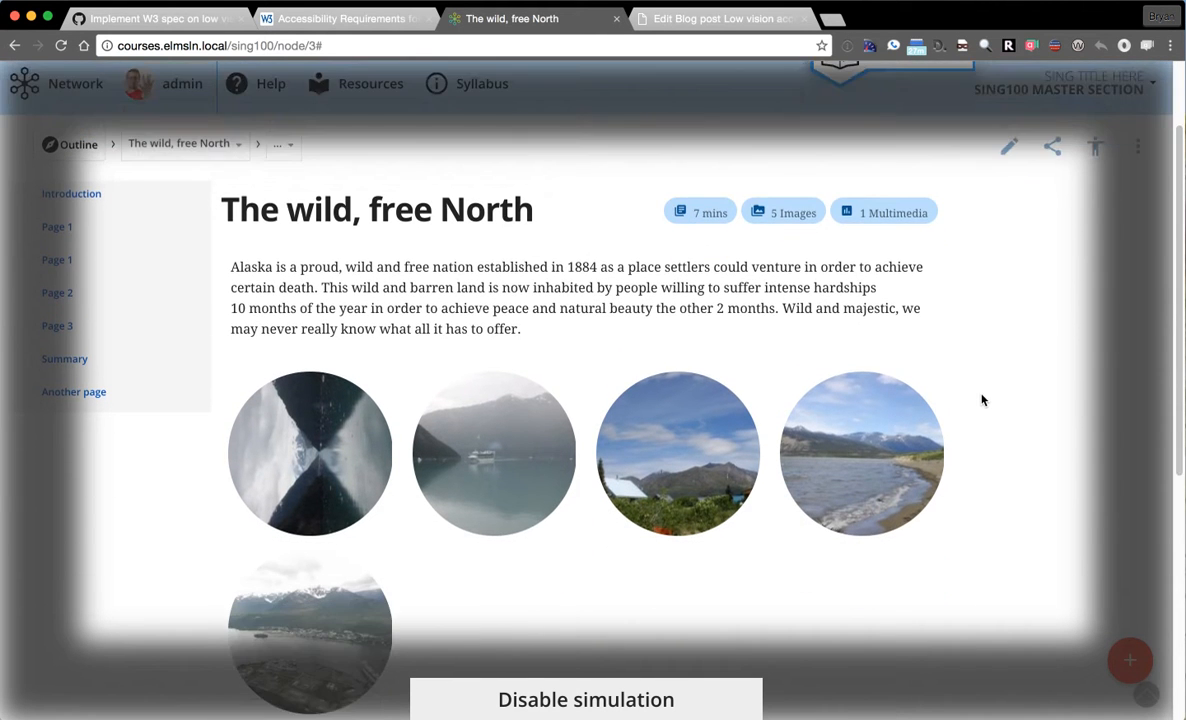
# Scroll through the page text under the peripheral loss simulation.
pyautogui.scroll(-3)
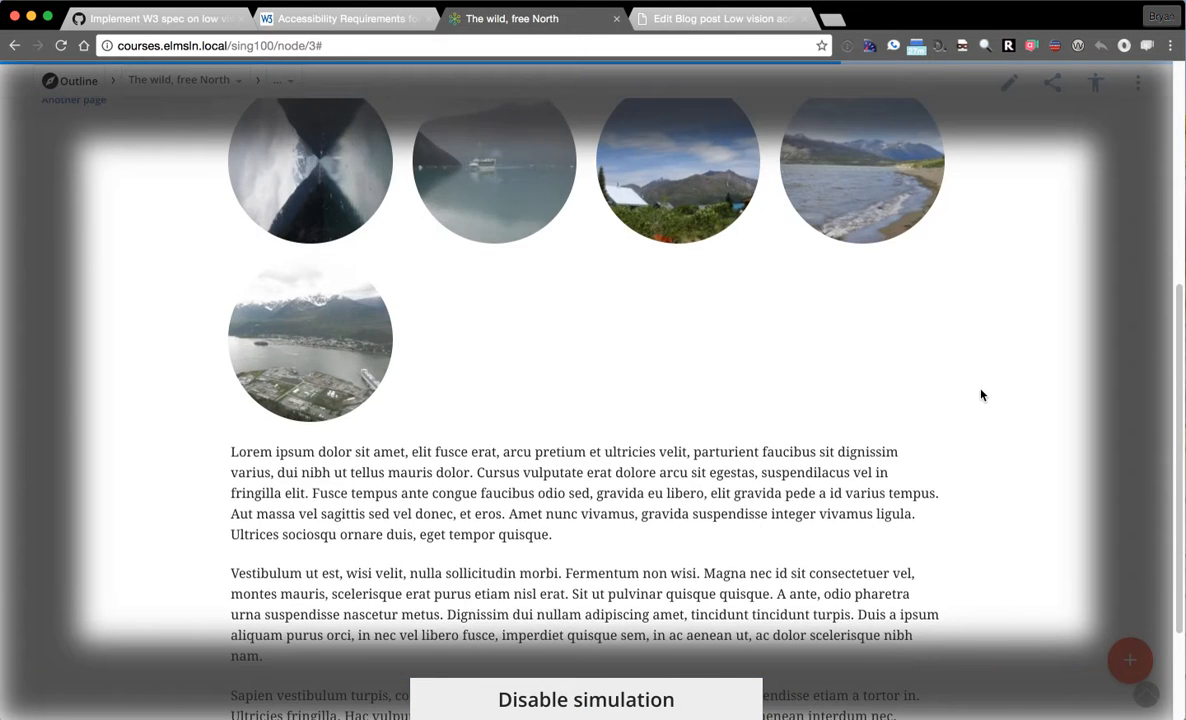
pyautogui.scroll(3)
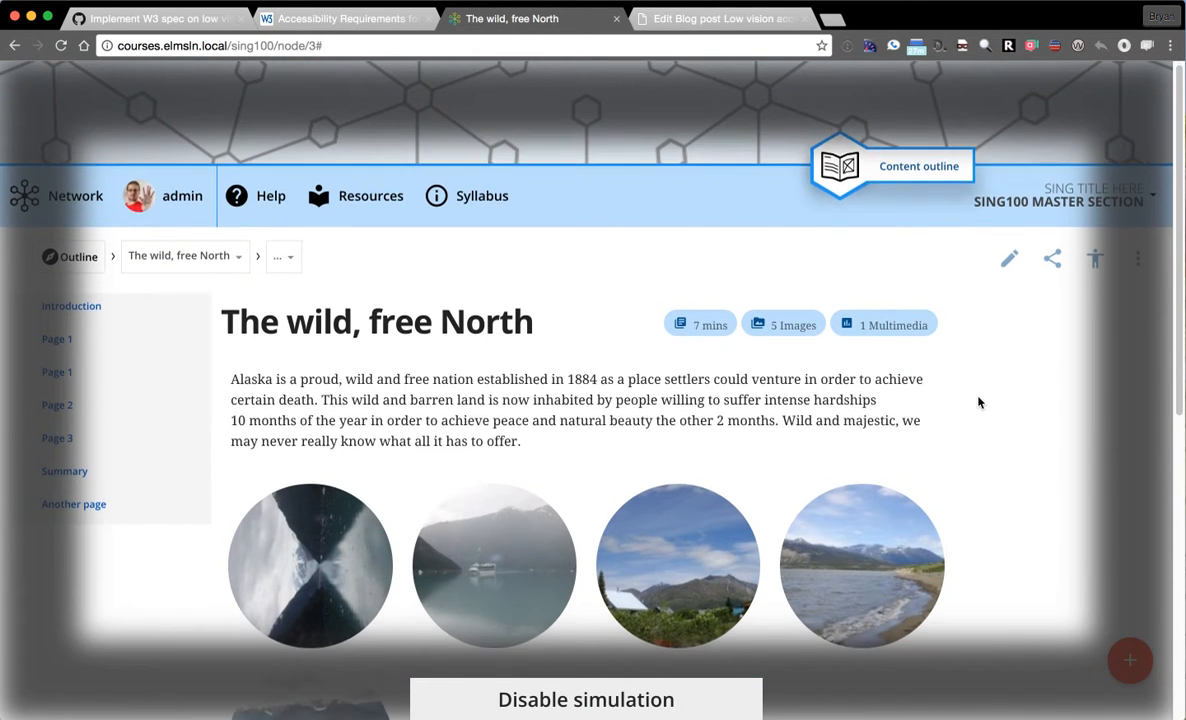
pyautogui.scroll(-3)
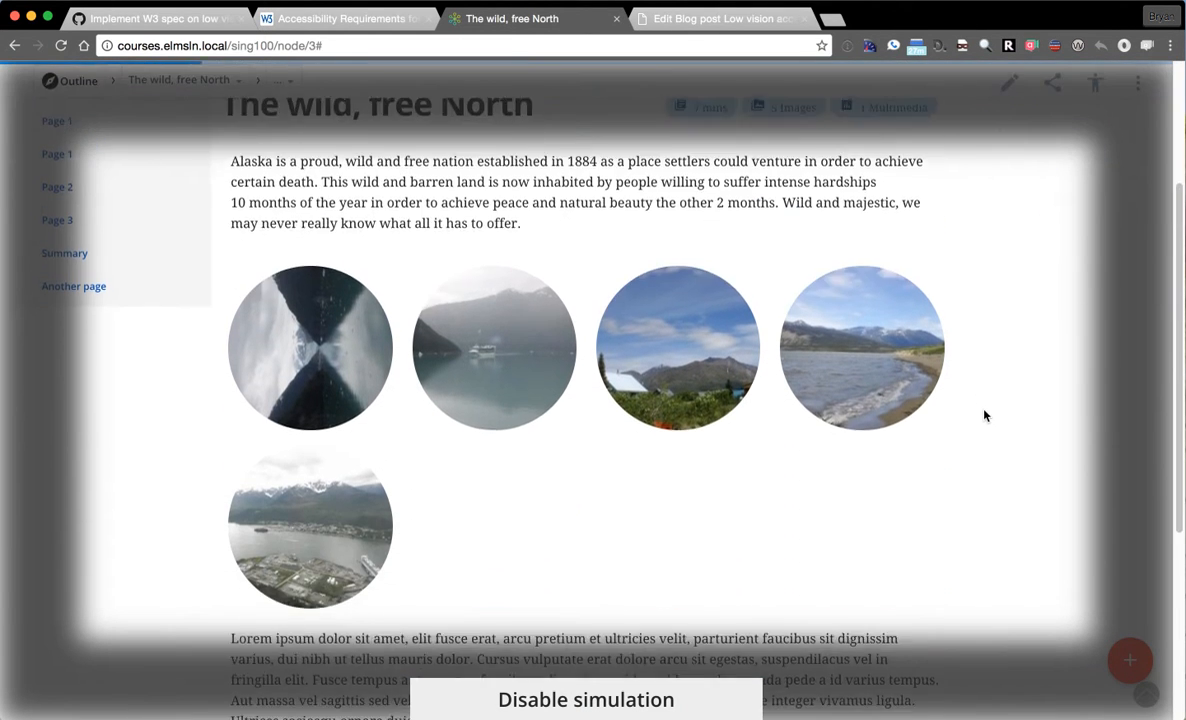
pyautogui.scroll(-3)
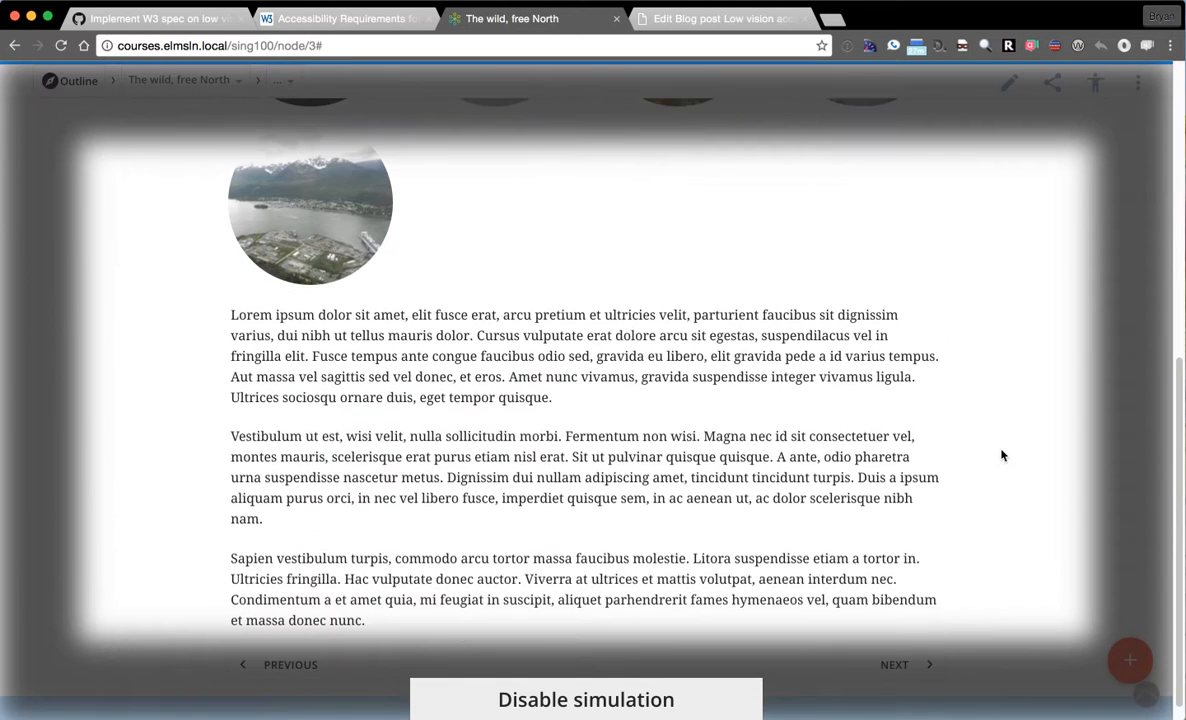
pyautogui.scroll(-3)
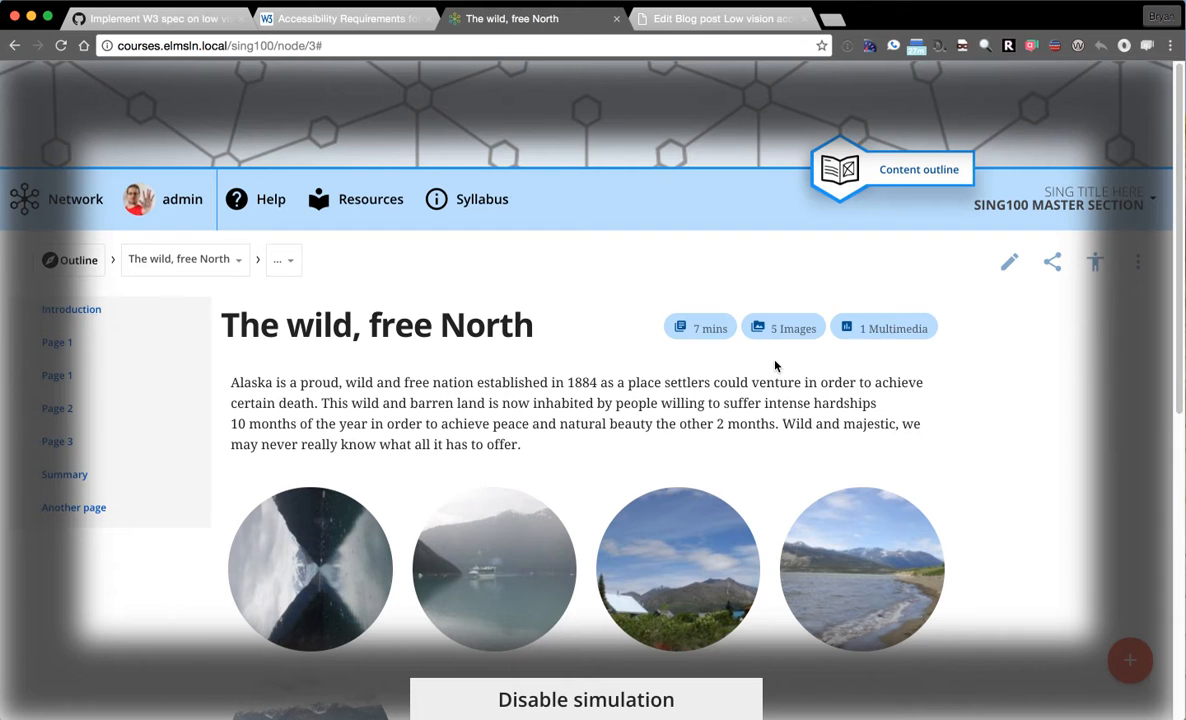
pyautogui.moveTo(966, 414)
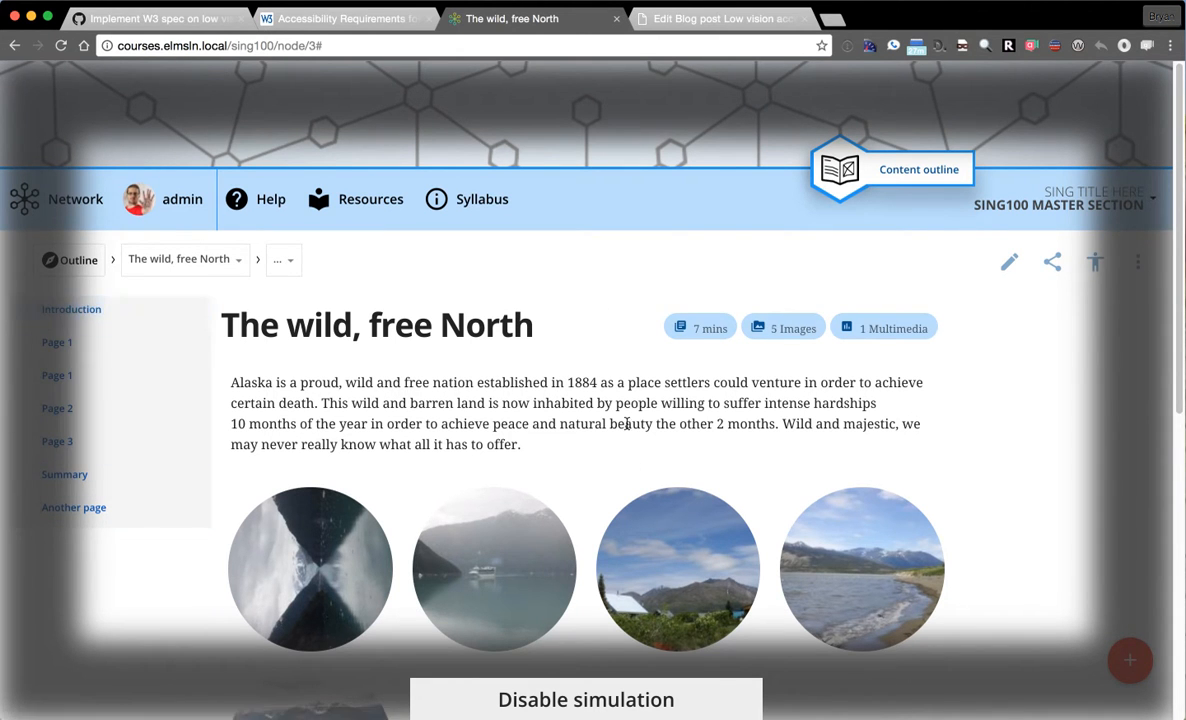
pyautogui.moveTo(576, 344)
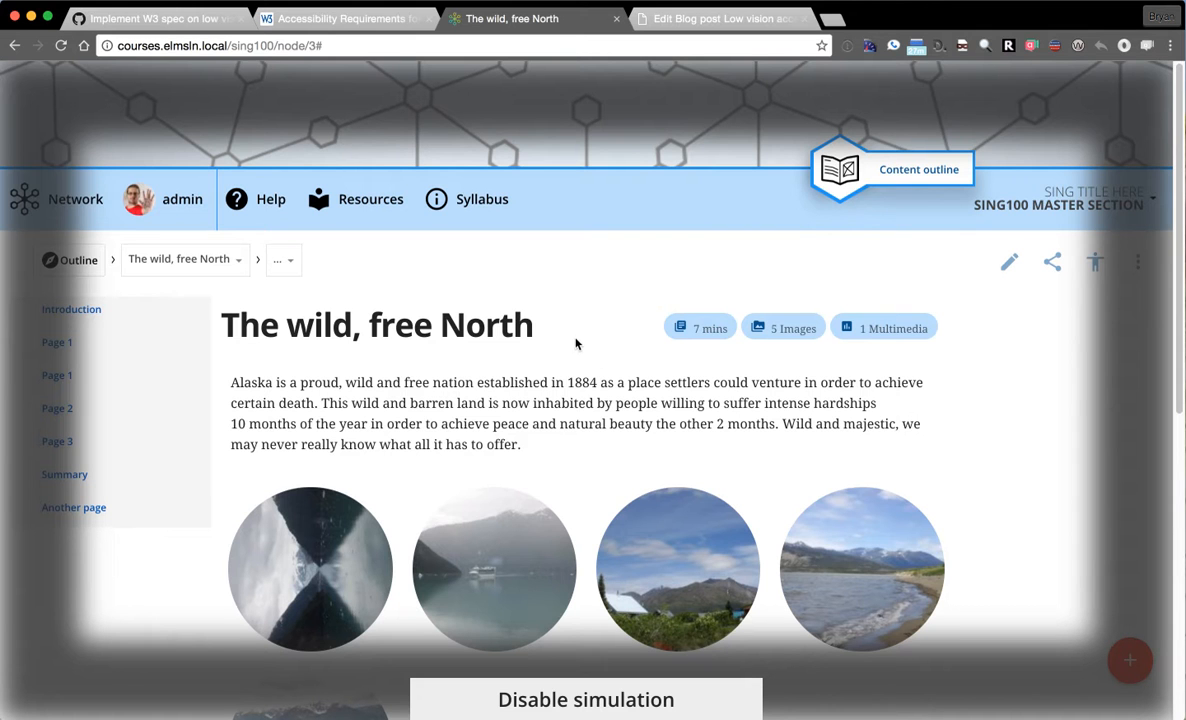
pyautogui.moveTo(586, 354)
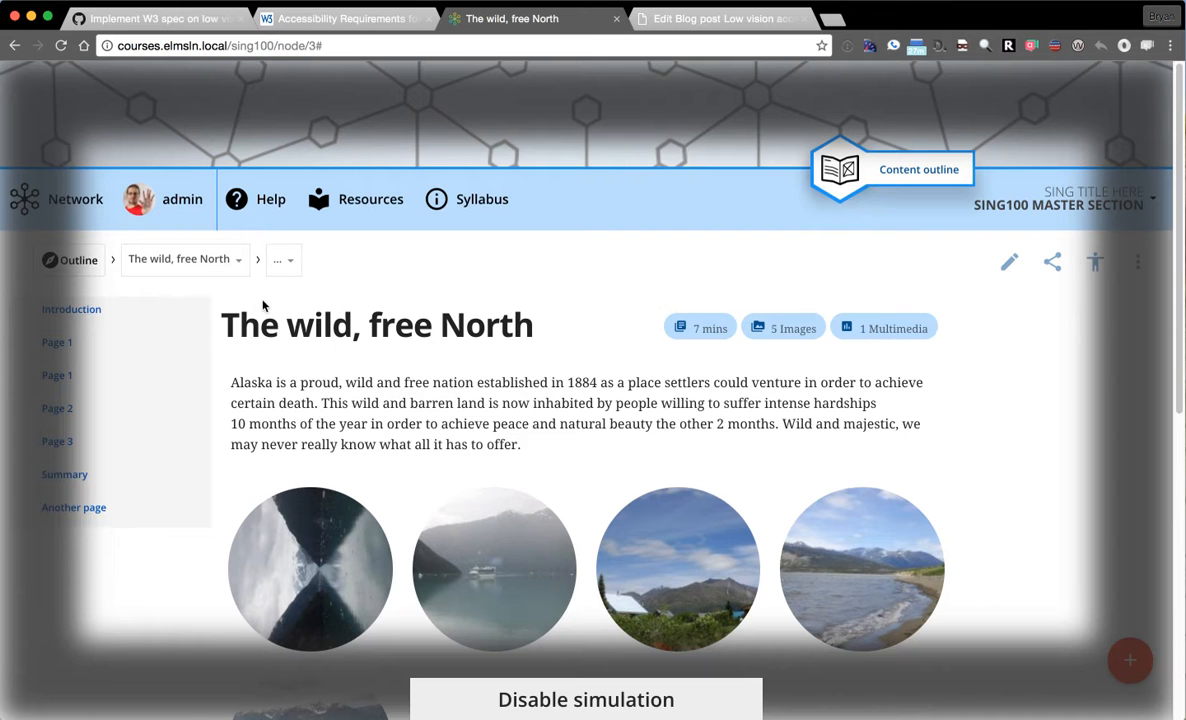
pyautogui.moveTo(56, 376)
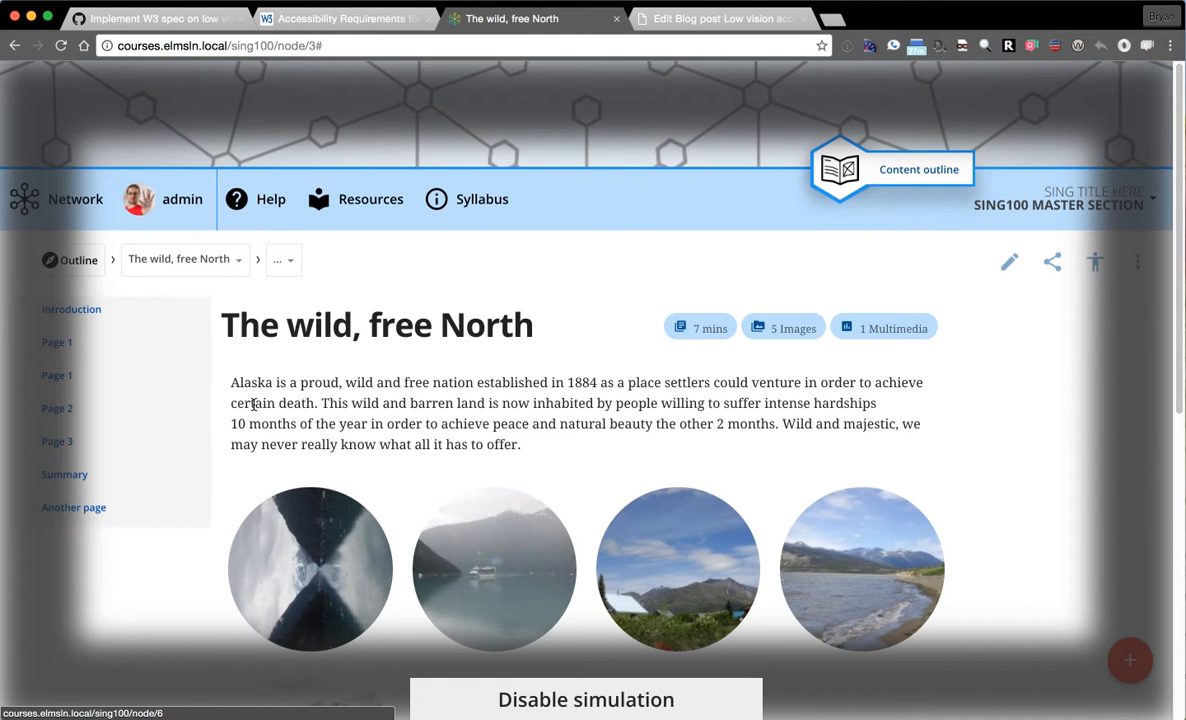
pyautogui.moveTo(416, 488)
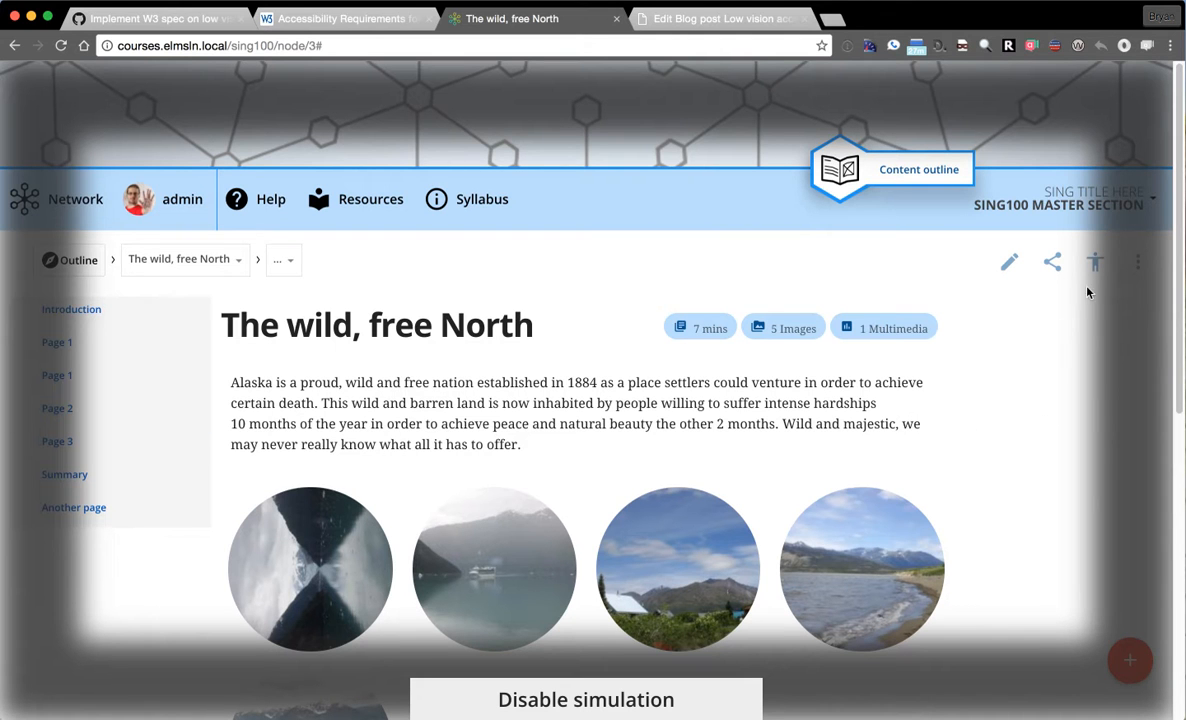
pyautogui.moveTo(1056, 296)
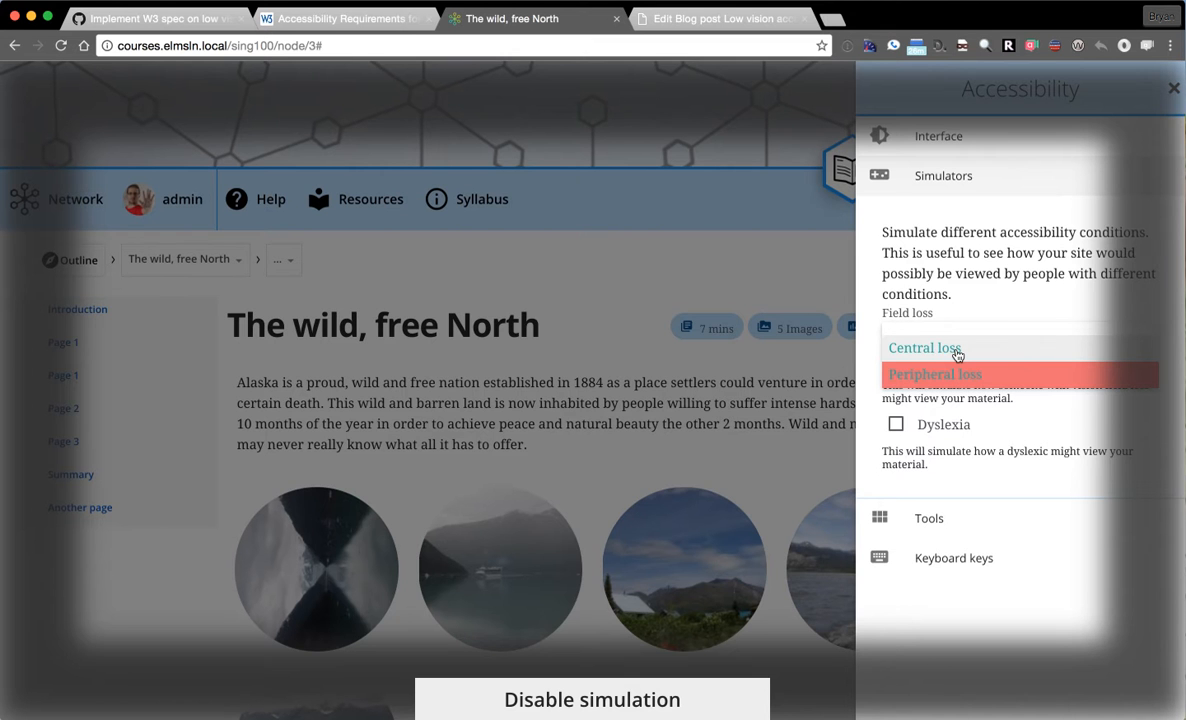
# Apply Central loss, close the Accessibility panel and scroll the page under the simulation.
pyautogui.click(924, 348)
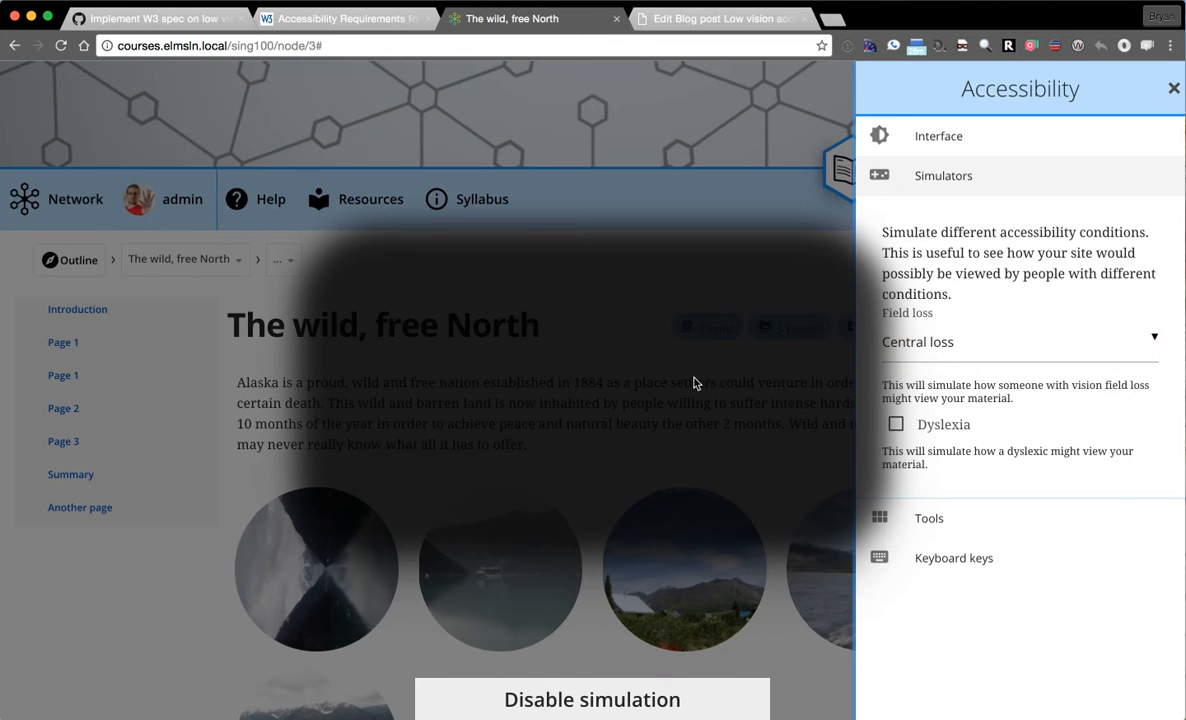
pyautogui.click(1174, 88)
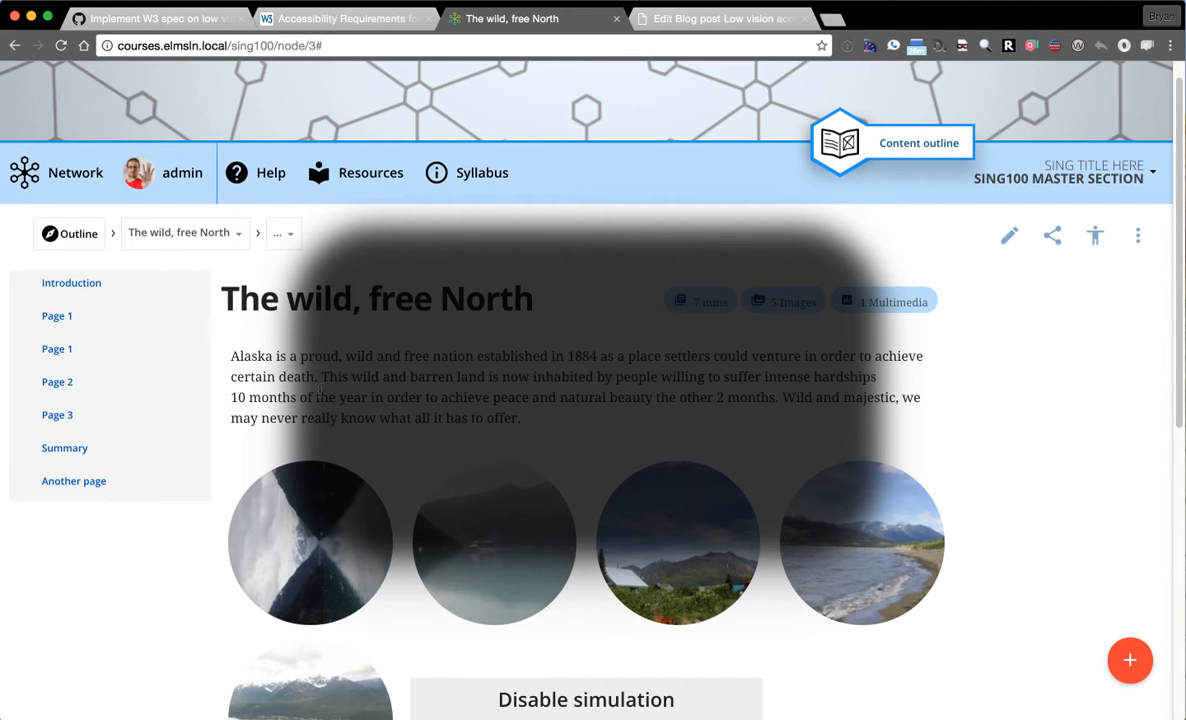
pyautogui.scroll(-3)
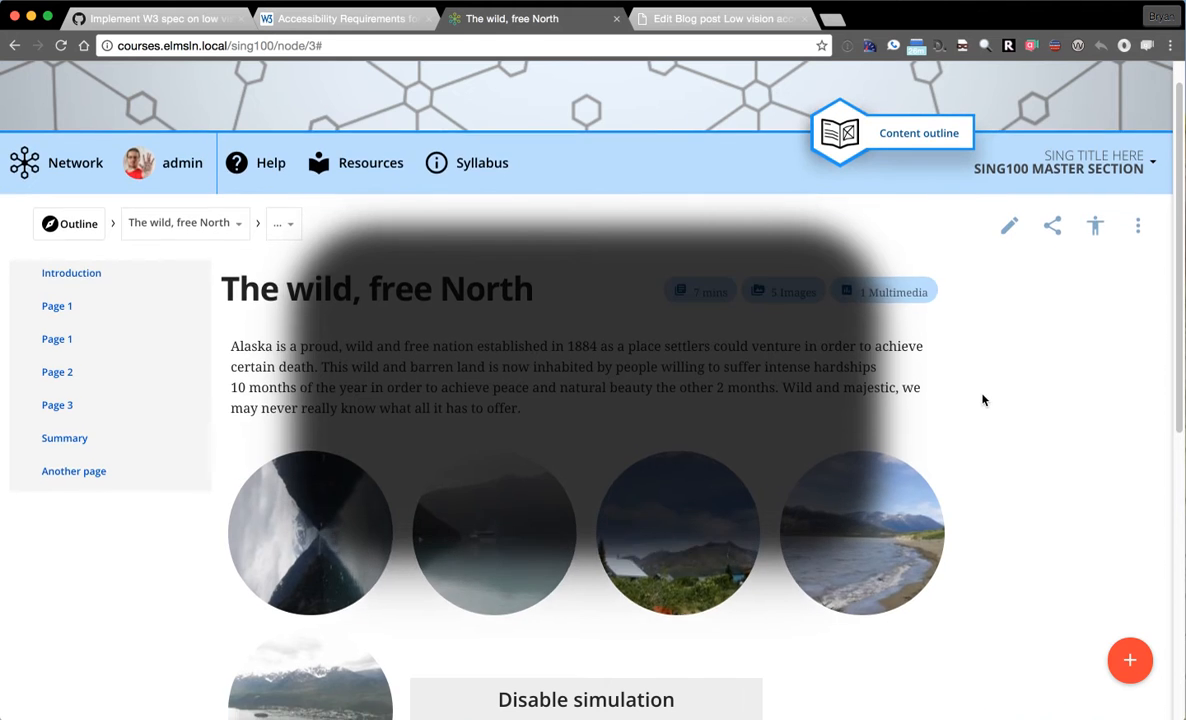
pyautogui.scroll(-3)
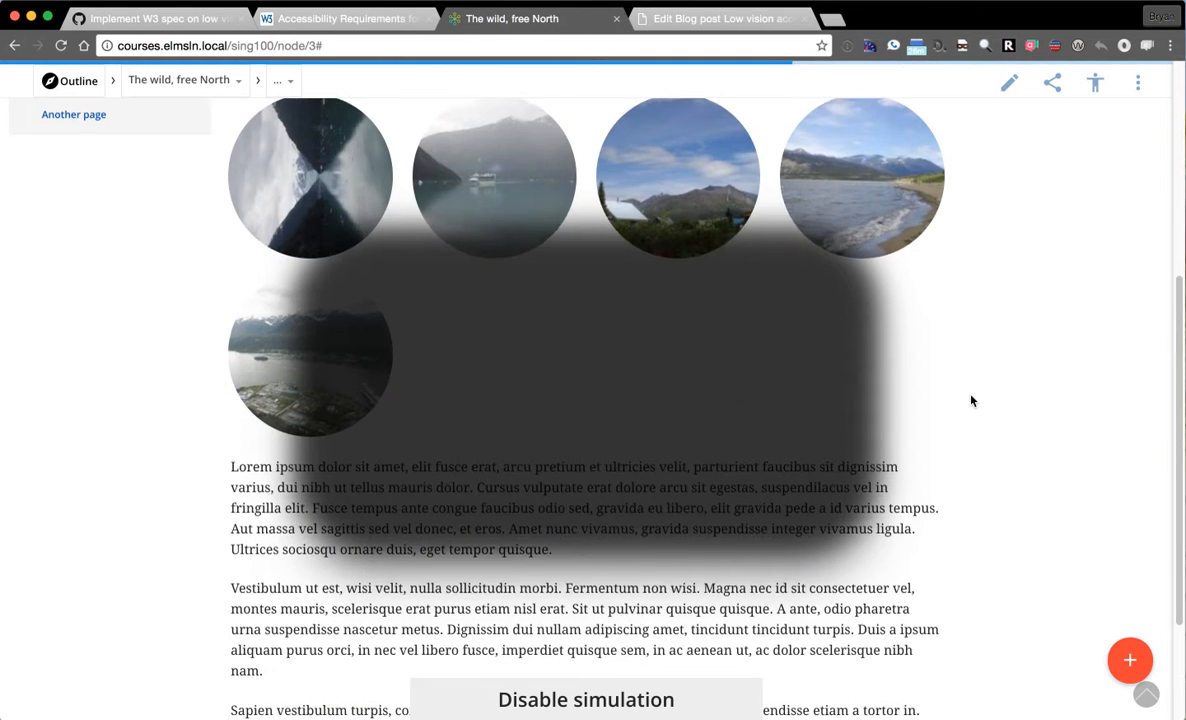
pyautogui.scroll(-3)
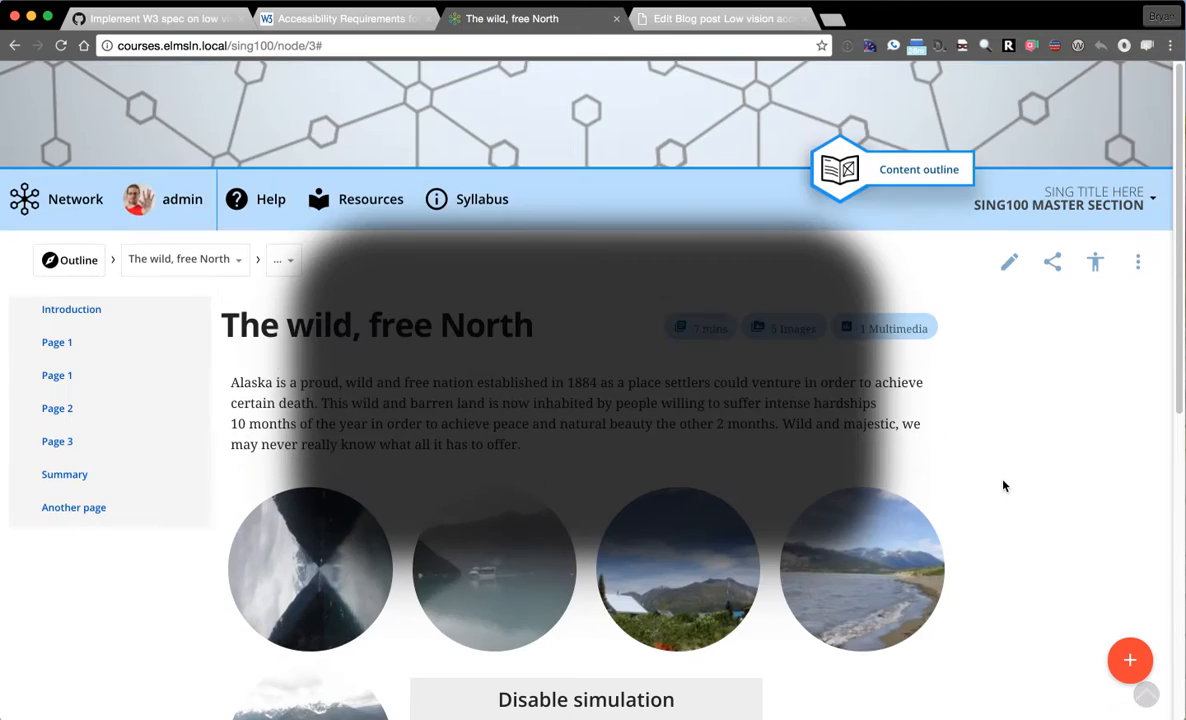
pyautogui.scroll(-3)
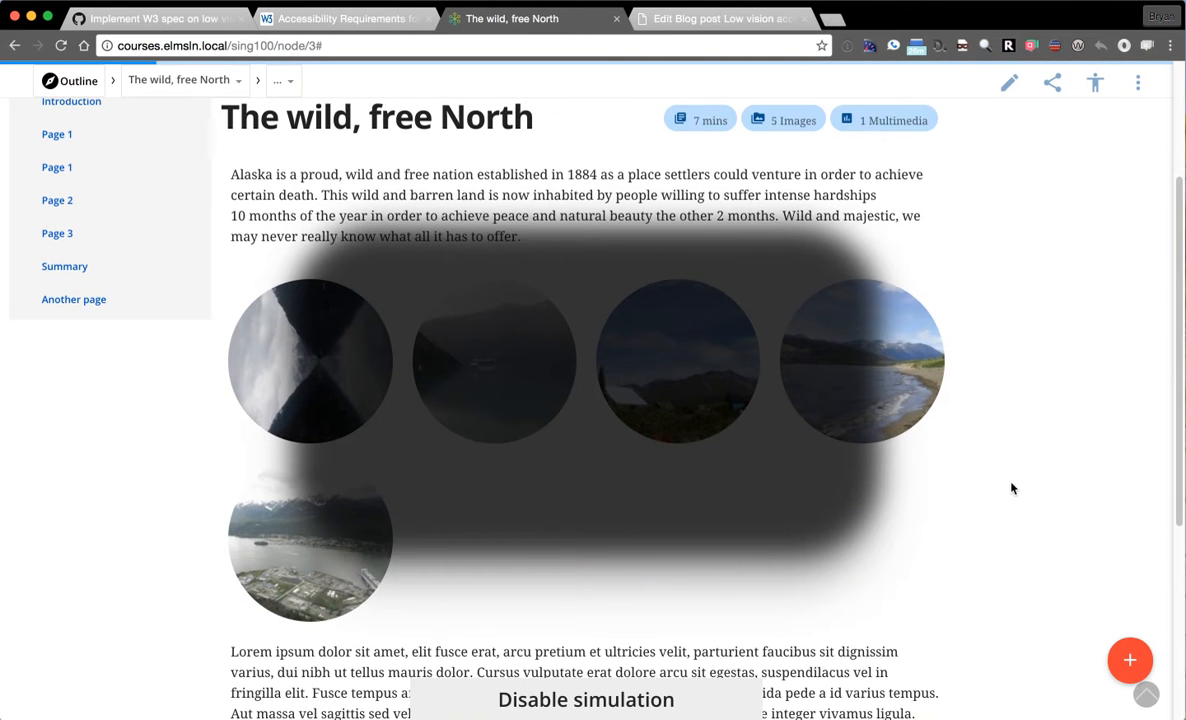
pyautogui.scroll(-3)
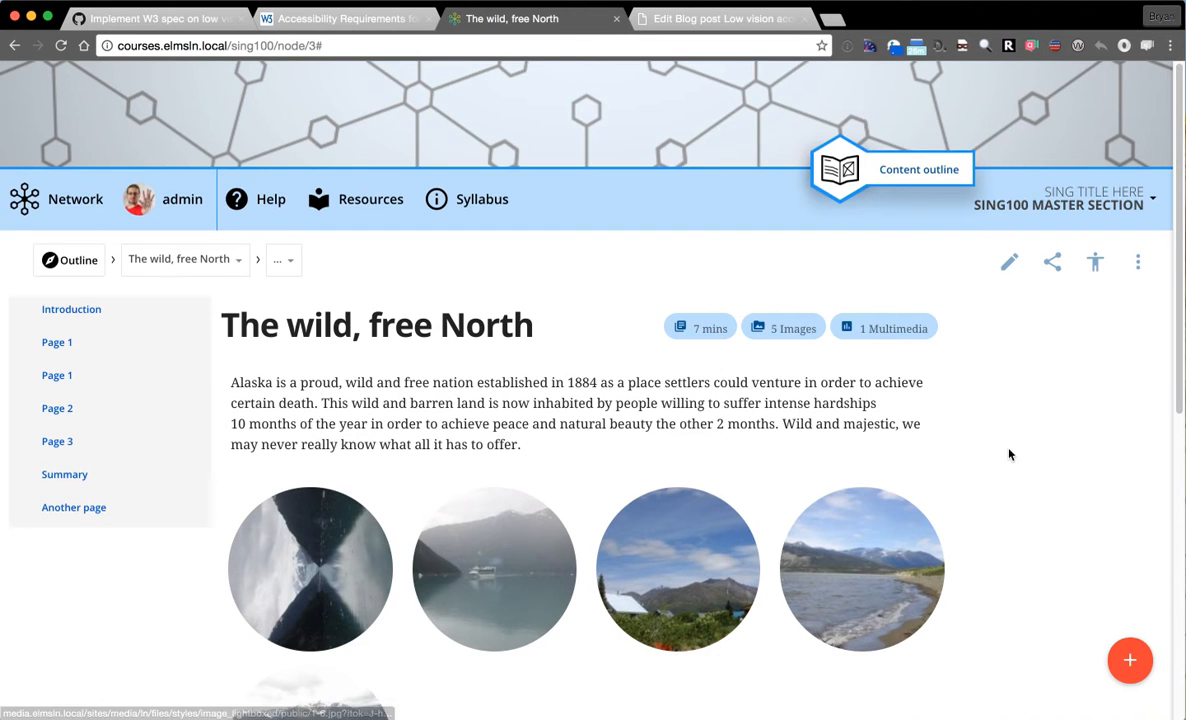
pyautogui.scroll(-3)
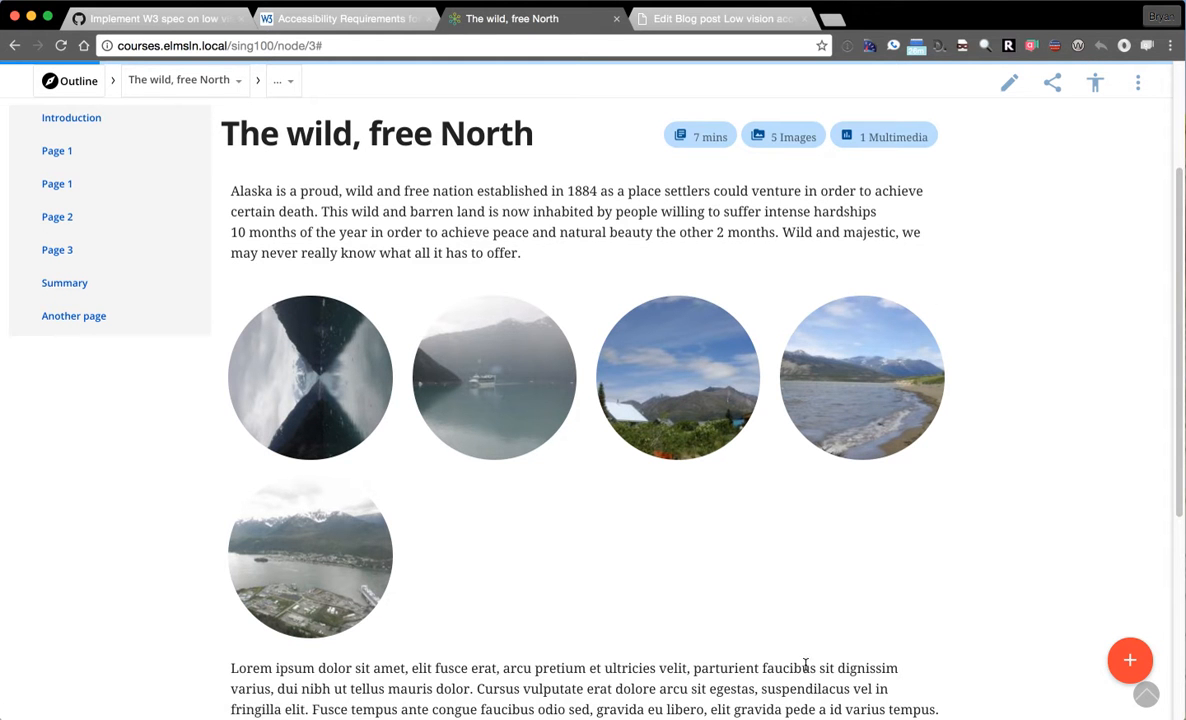
# Change the Field loss option, close the panel and enlarge the beach photo in the lightbox.
pyautogui.click(1094, 82)
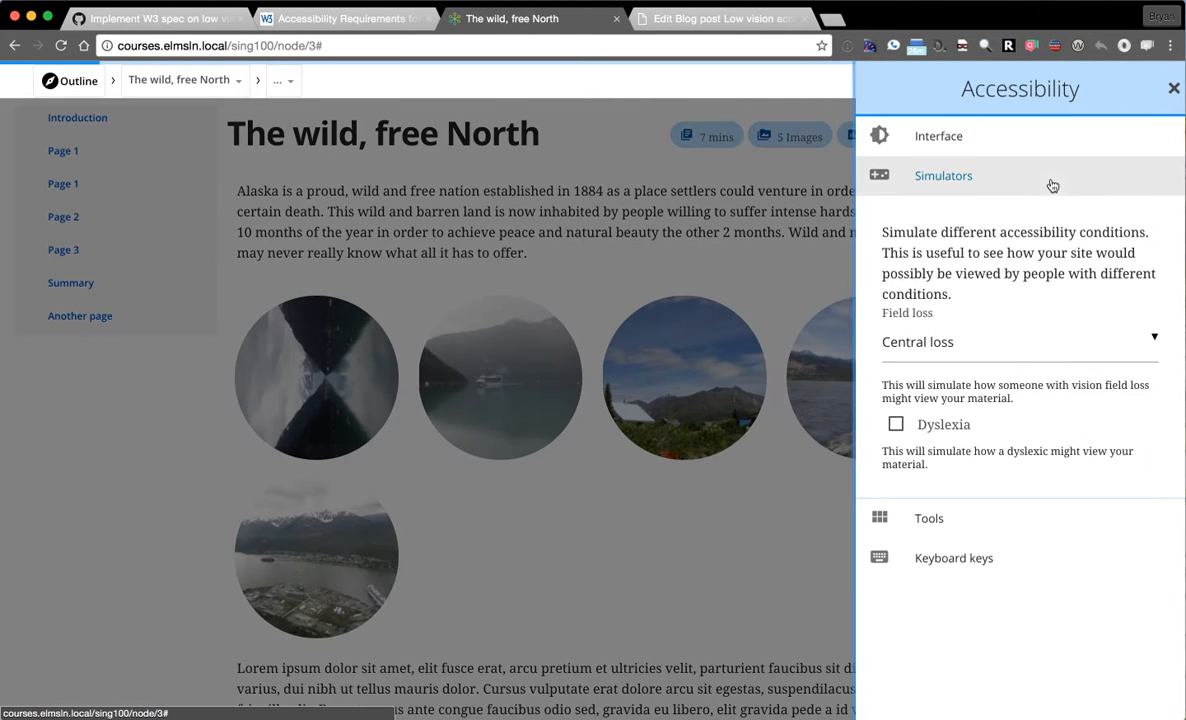
pyautogui.click(1020, 340)
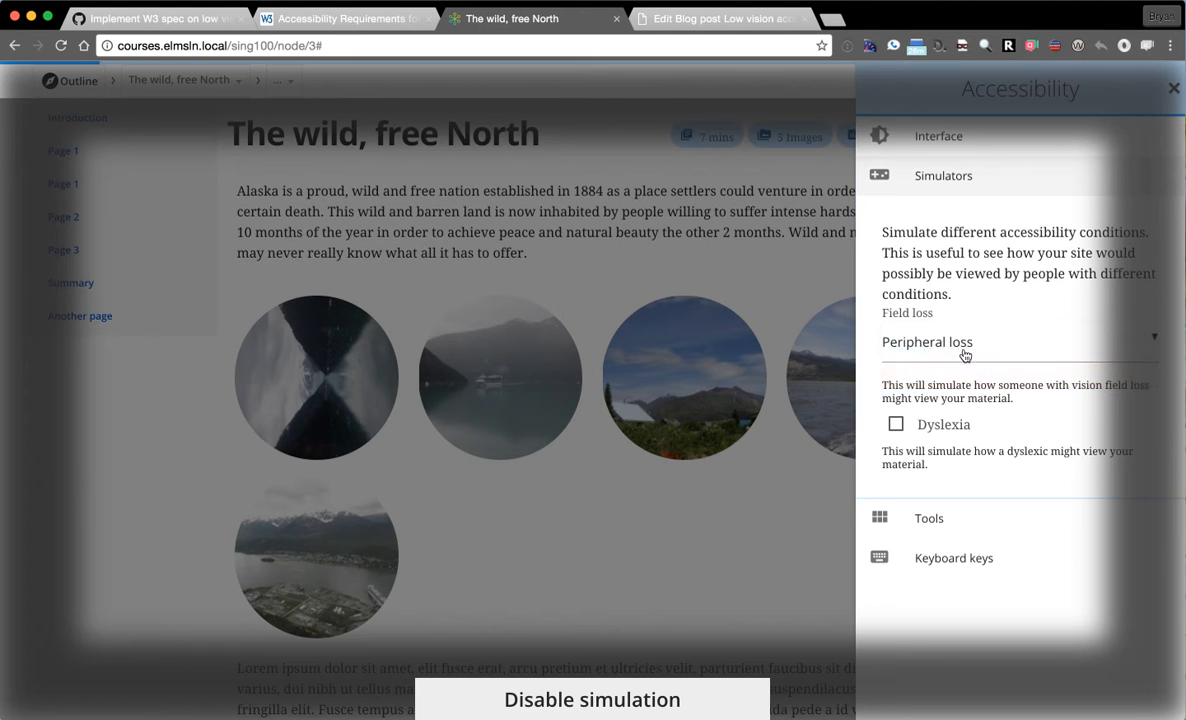
pyautogui.click(1174, 88)
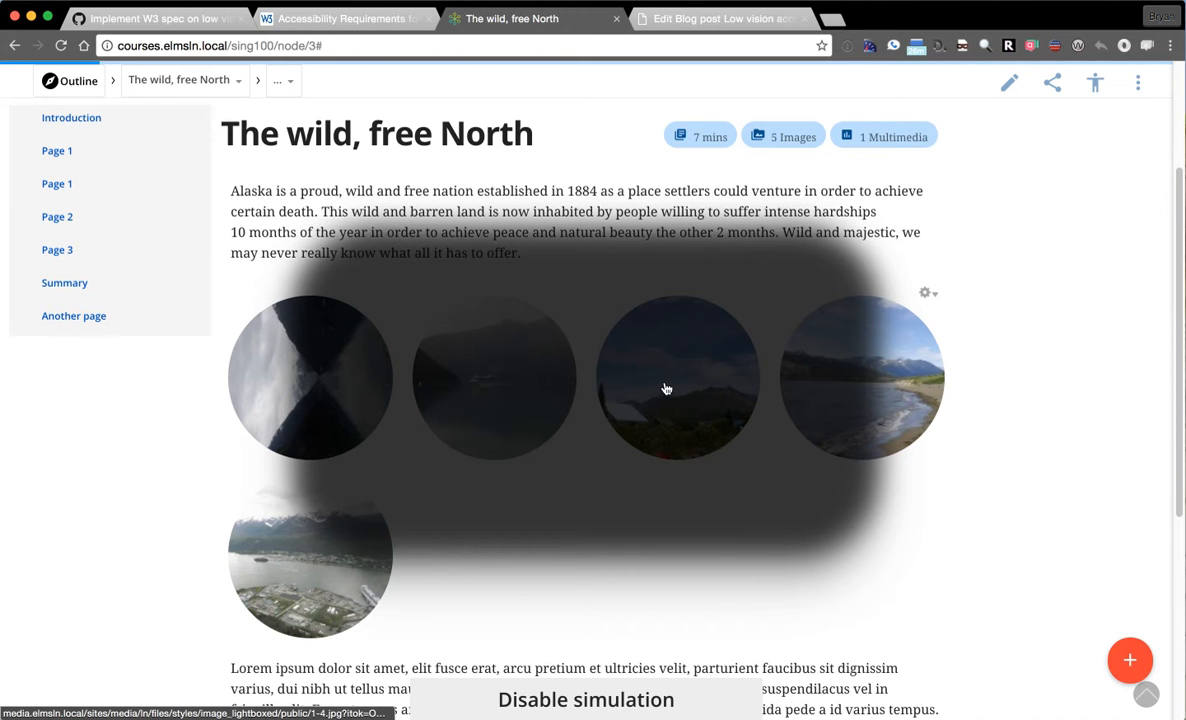
pyautogui.moveTo(668, 388)
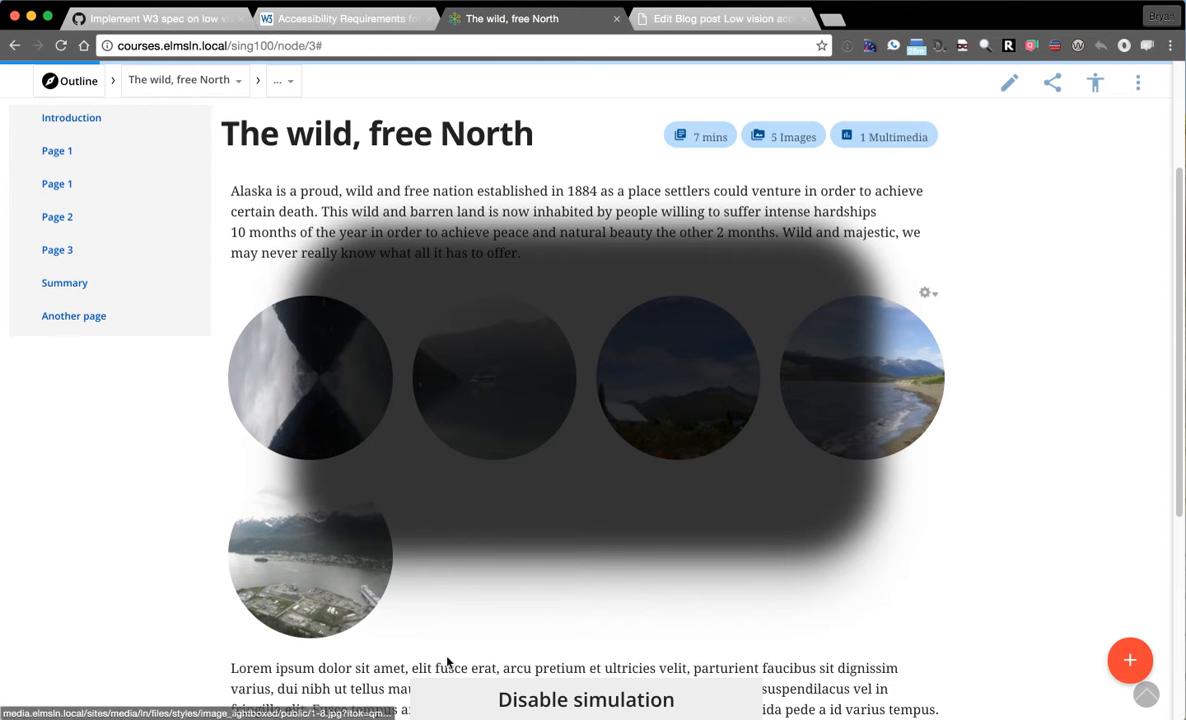
pyautogui.moveTo(884, 456)
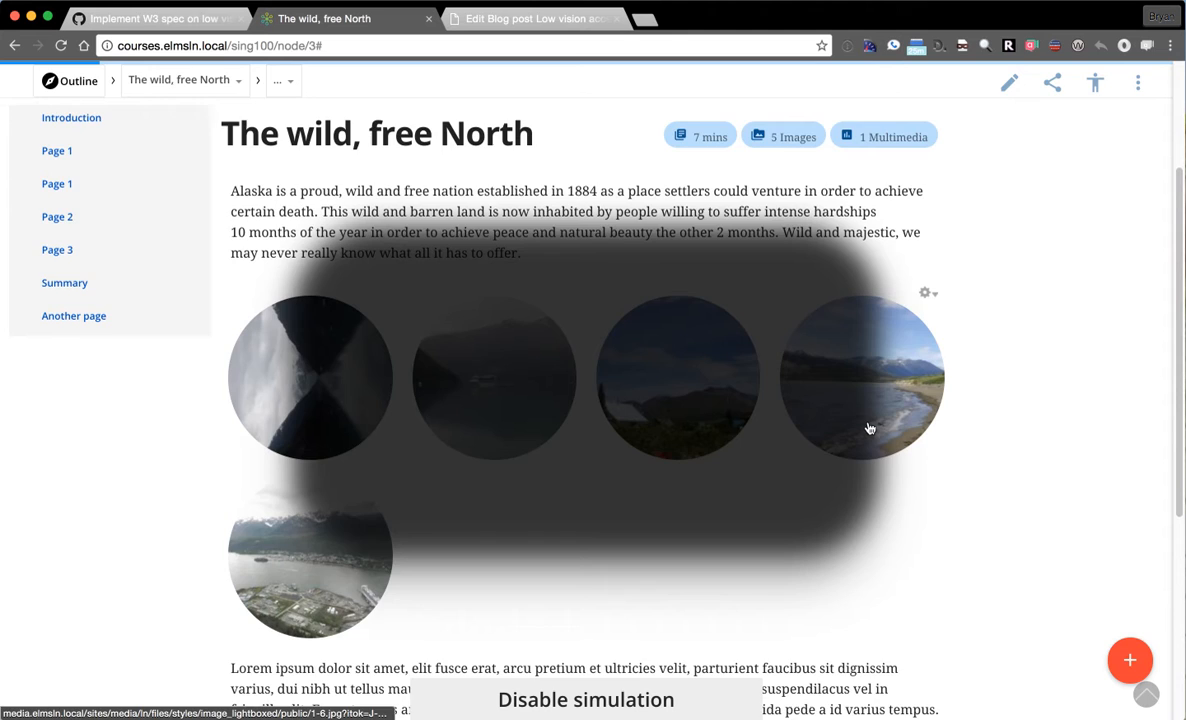
pyautogui.click(860, 378)
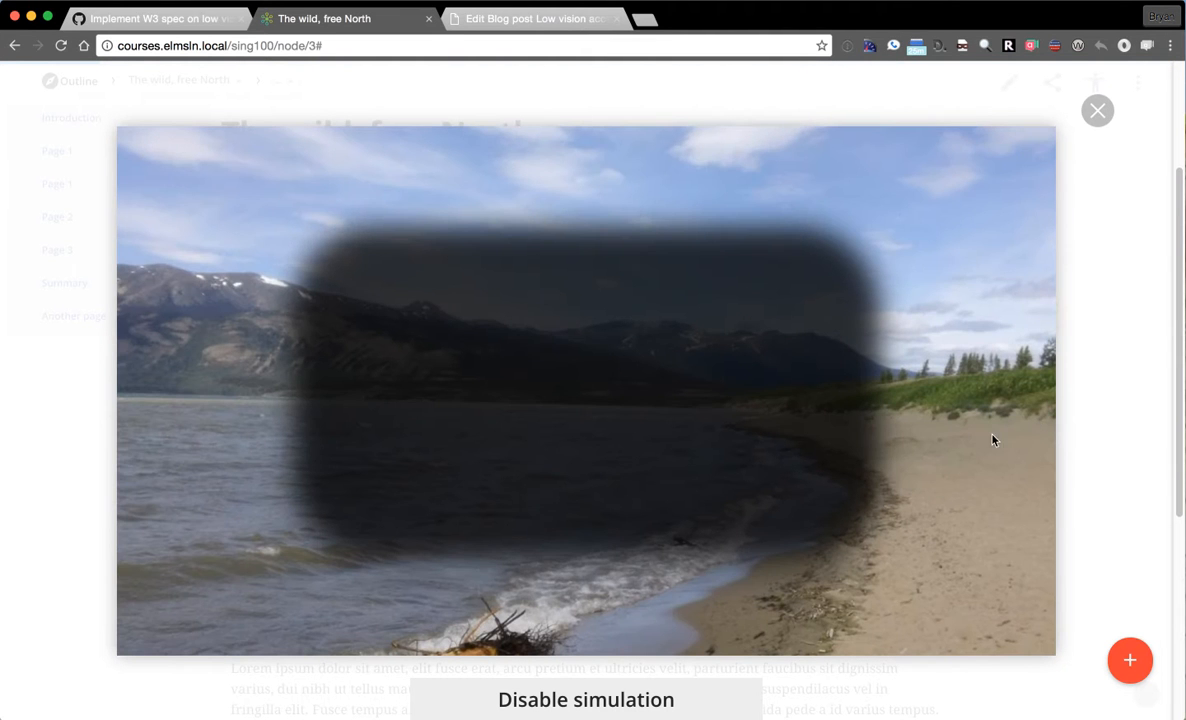
pyautogui.moveTo(392, 464)
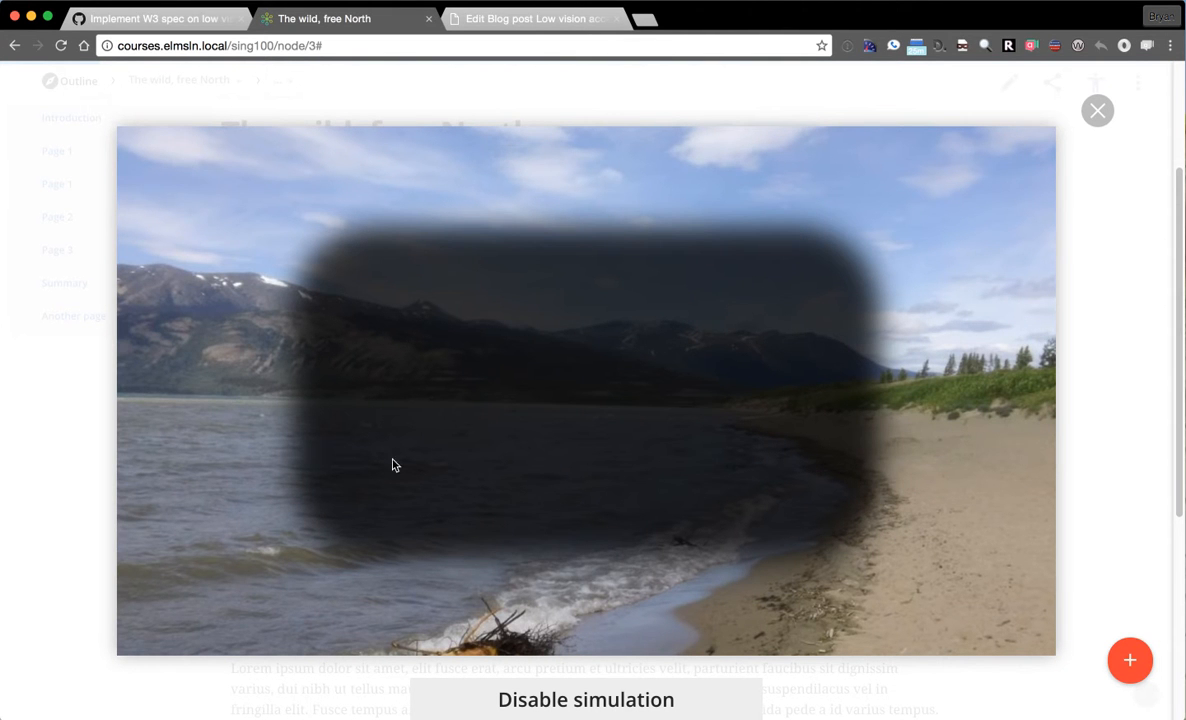
pyautogui.moveTo(1084, 128)
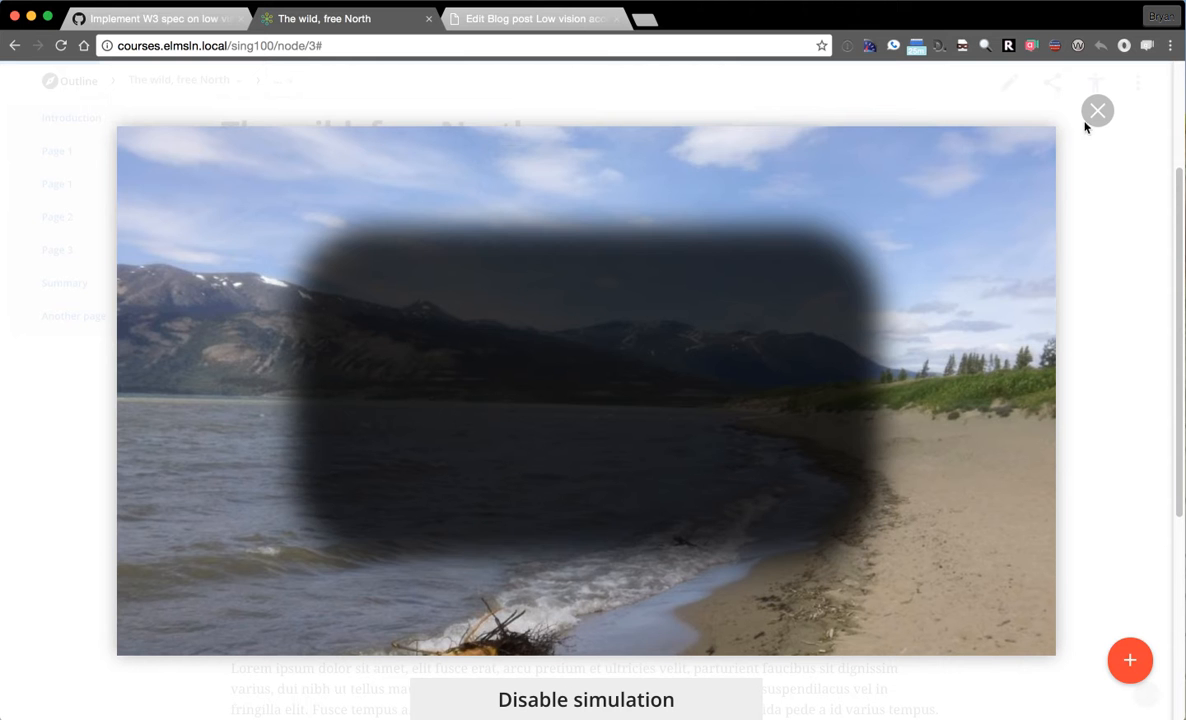
# Close the beach photo, then view the misty lake photo enlarged and close it.
pyautogui.click(1096, 110)
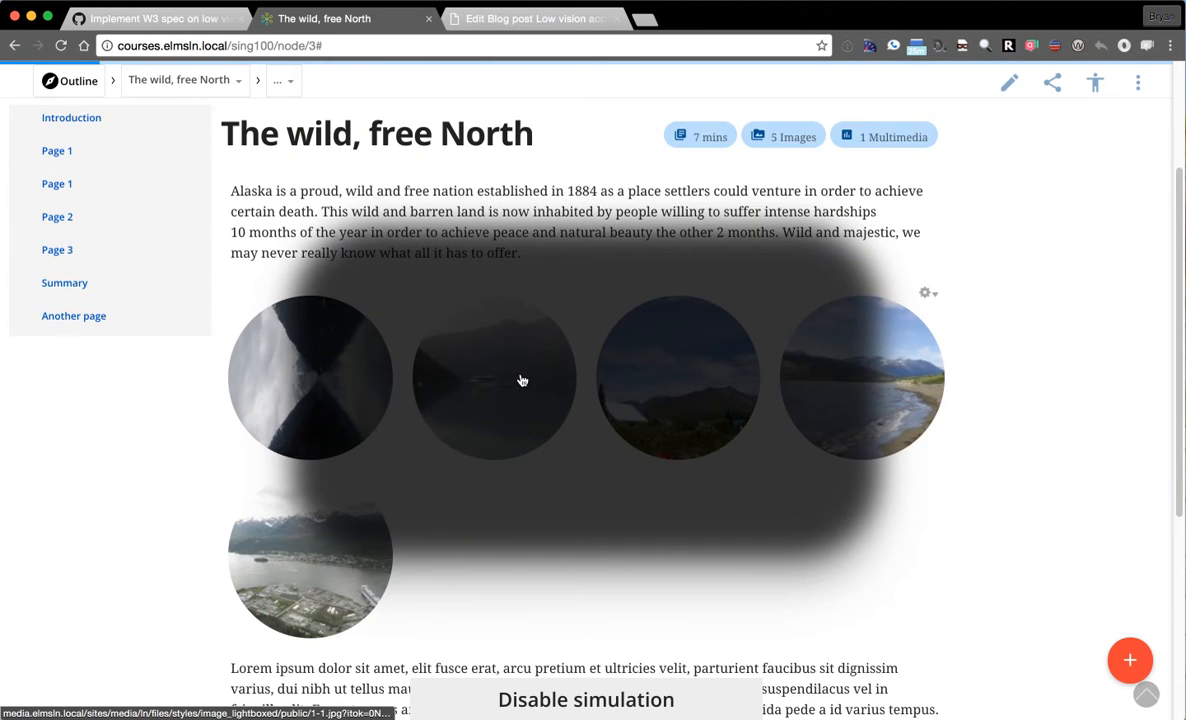
pyautogui.click(492, 378)
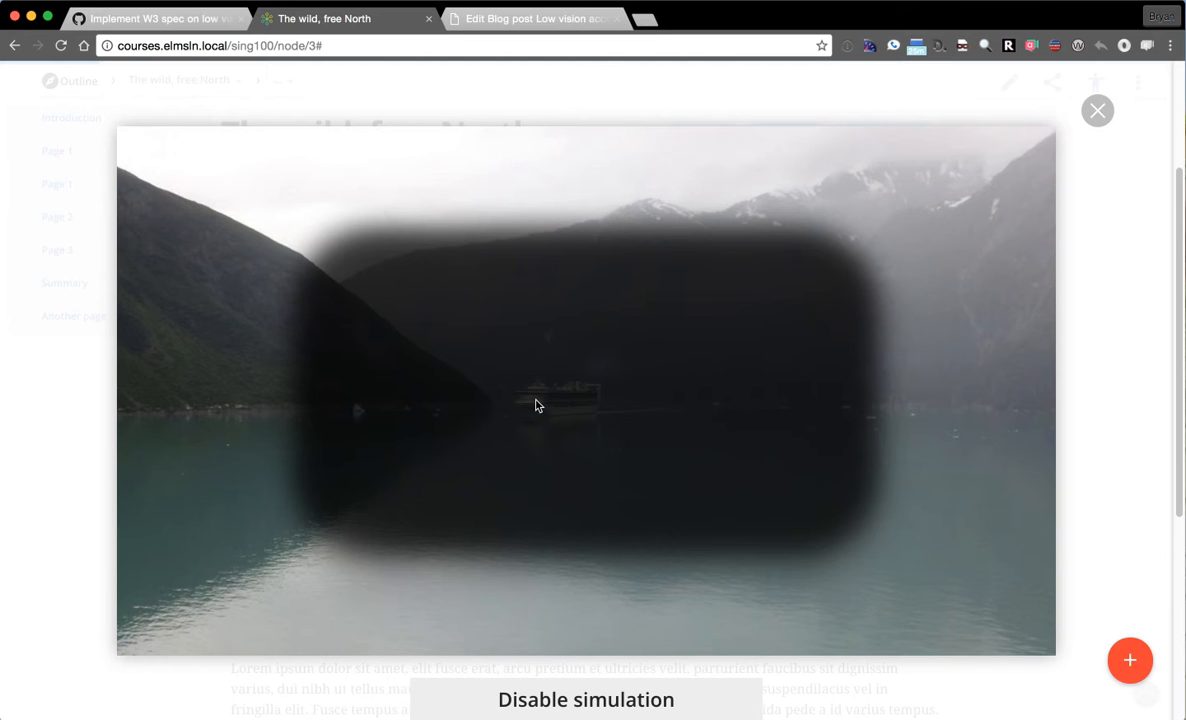
pyautogui.moveTo(1088, 132)
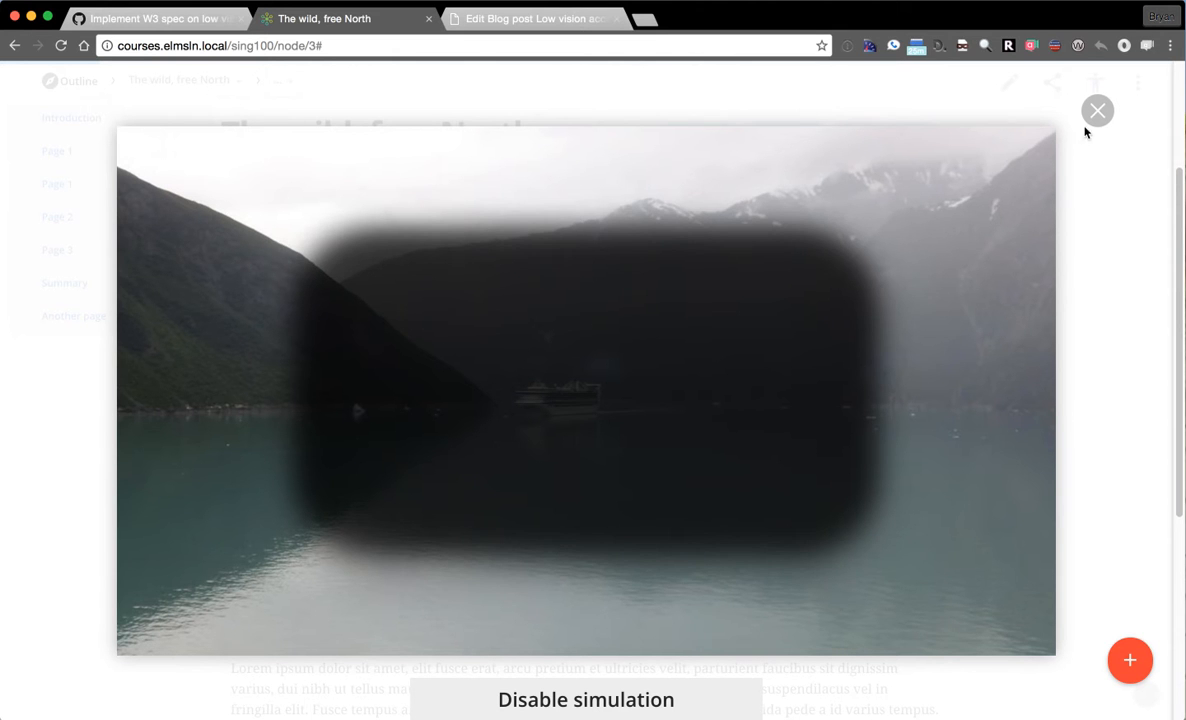
pyautogui.moveTo(796, 528)
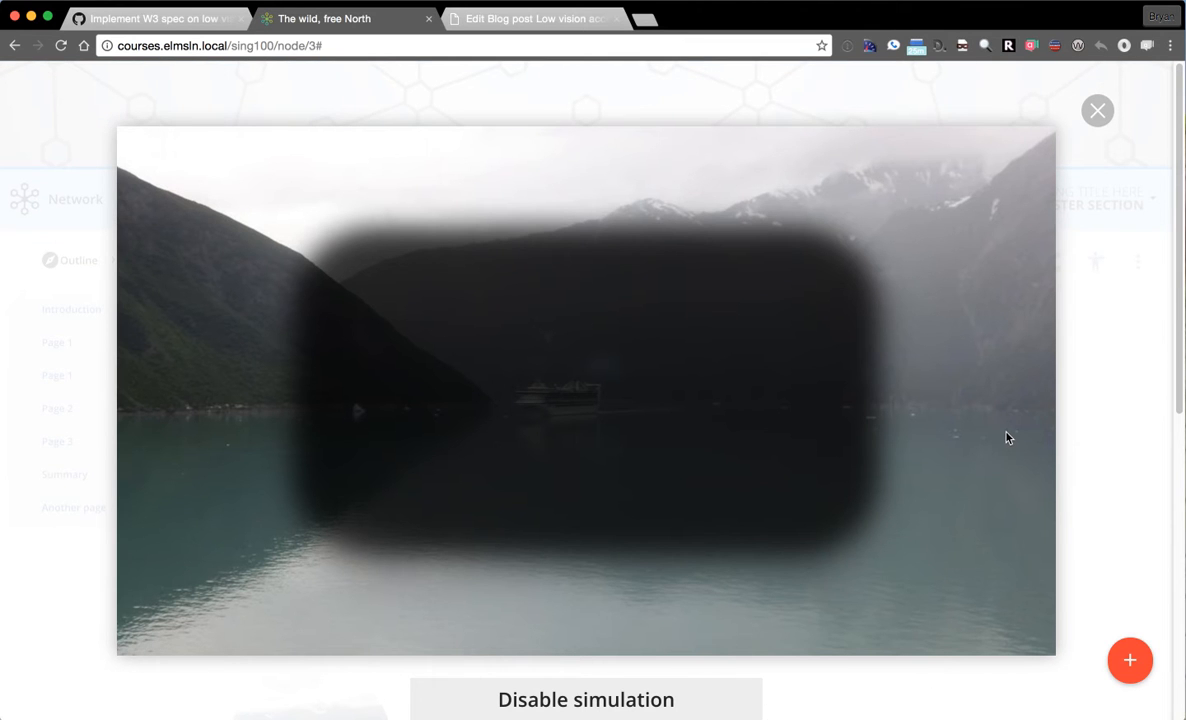
pyautogui.moveTo(1160, 176)
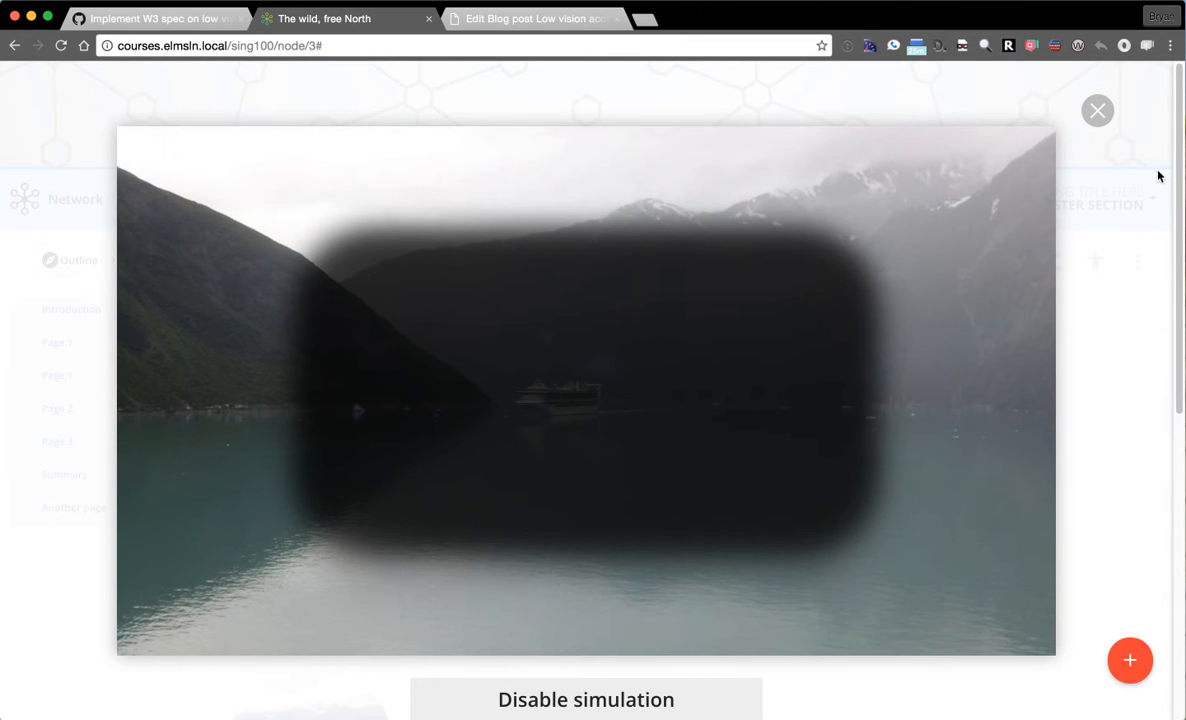
pyautogui.moveTo(836, 378)
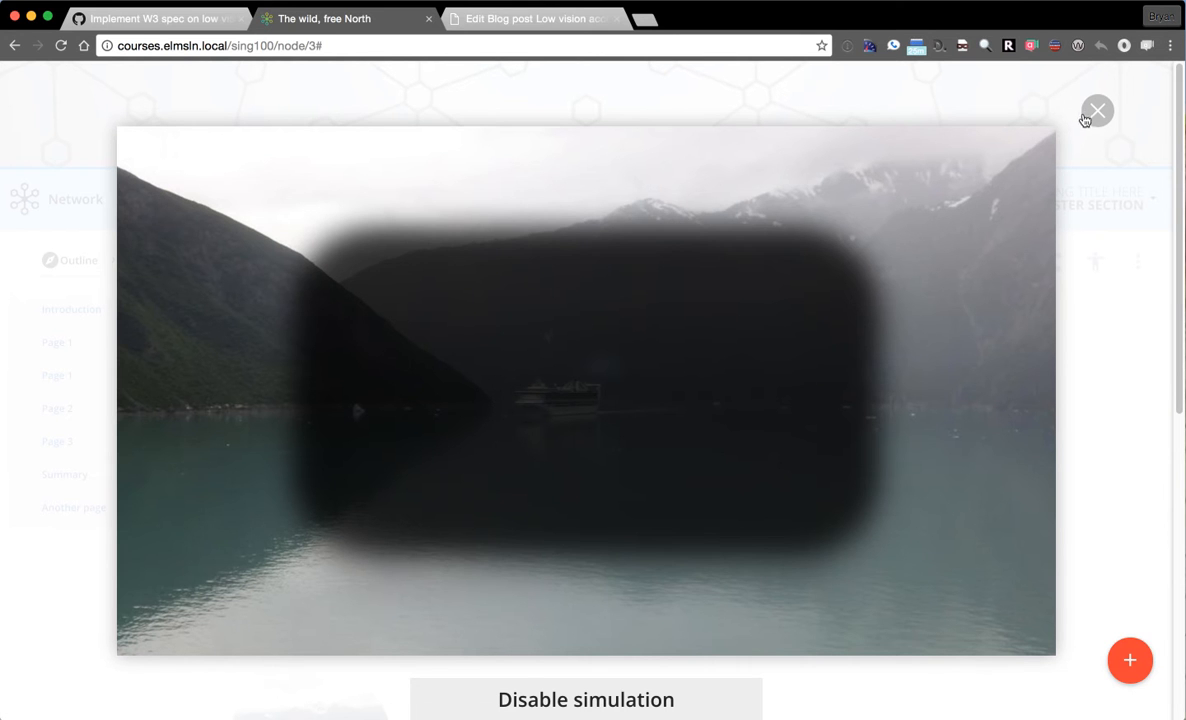
pyautogui.click(1096, 110)
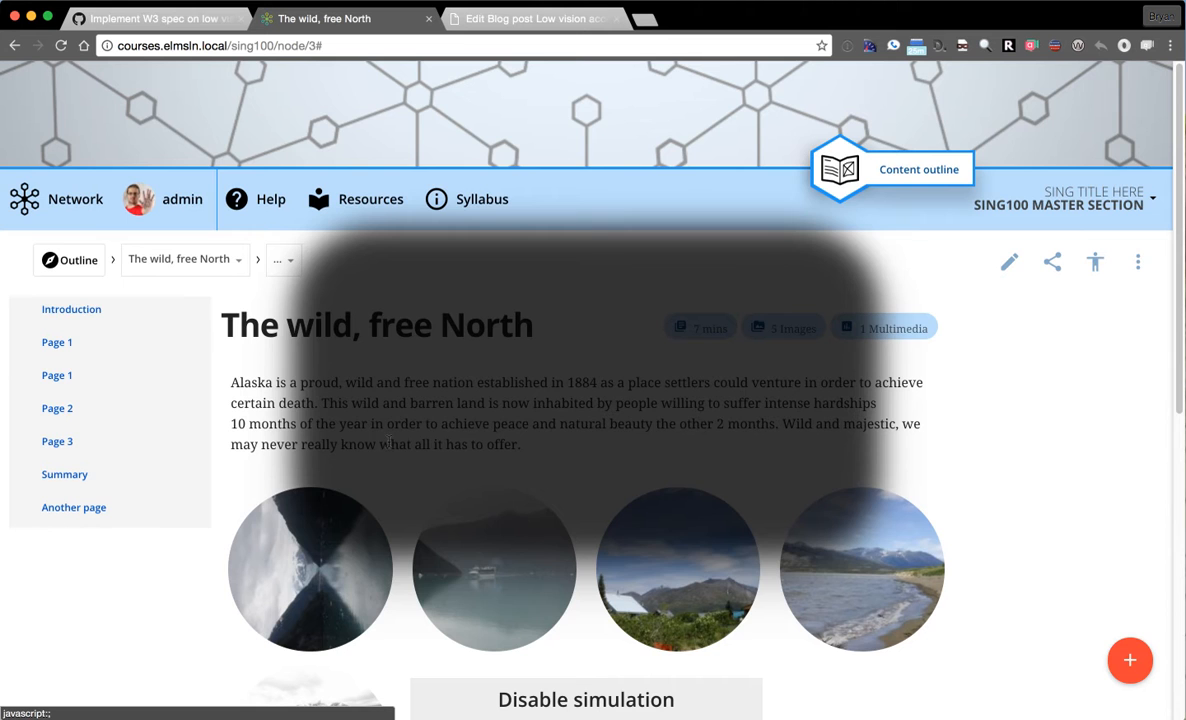
# Switch to the elmsln GitHub repository's open issues list.
pyautogui.scroll(-3)
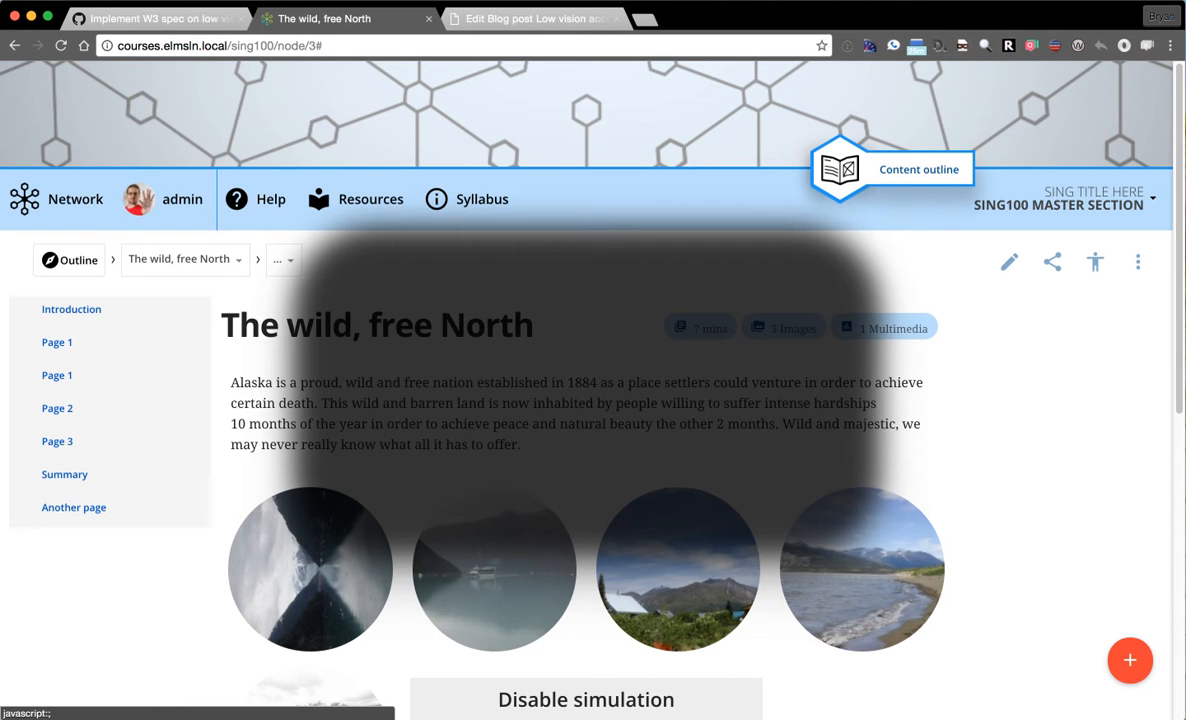
pyautogui.click(156, 18)
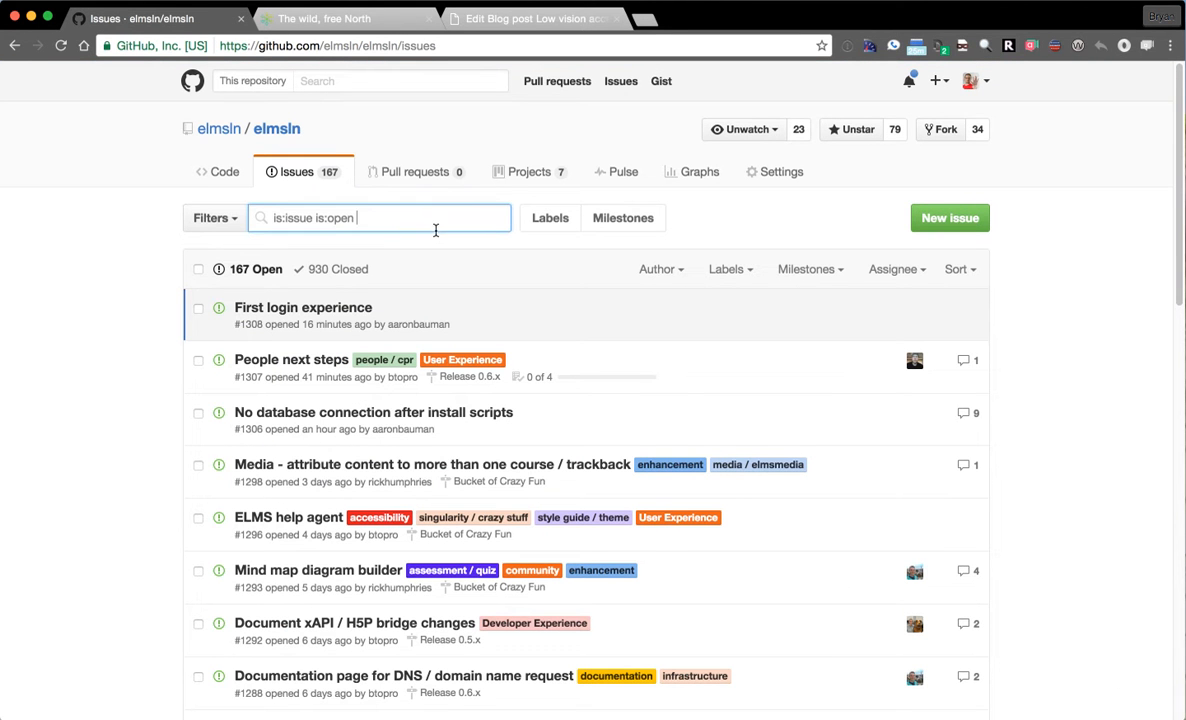
# Search the issues for 'accelerometer' and view issue #1242 'support for accelerometers'.
pyautogui.write('accesserom')
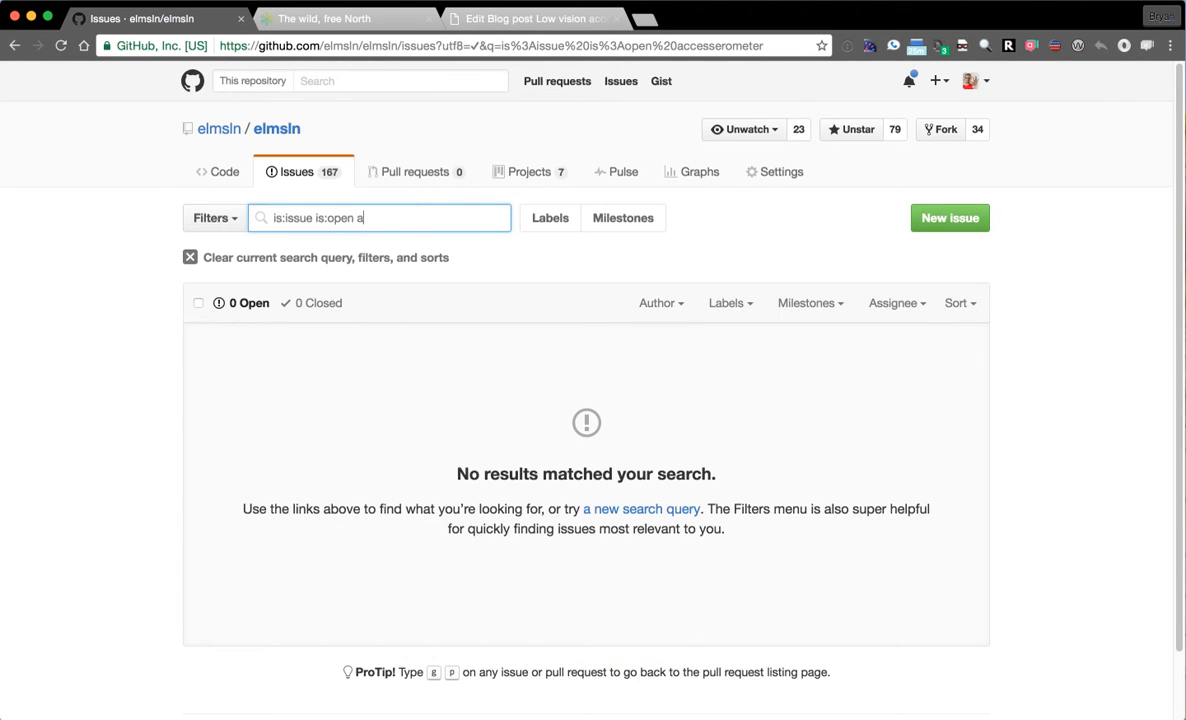
pyautogui.write('ccellerometer')
pyautogui.write('acc')
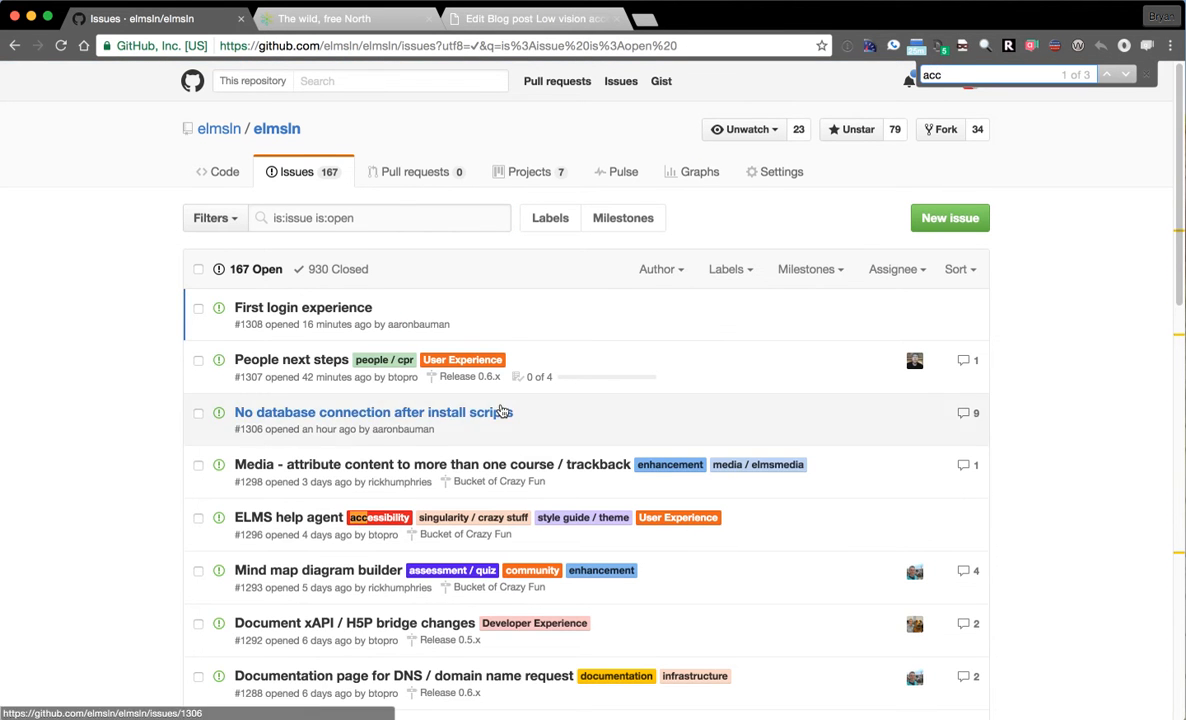
pyautogui.scroll(-3)
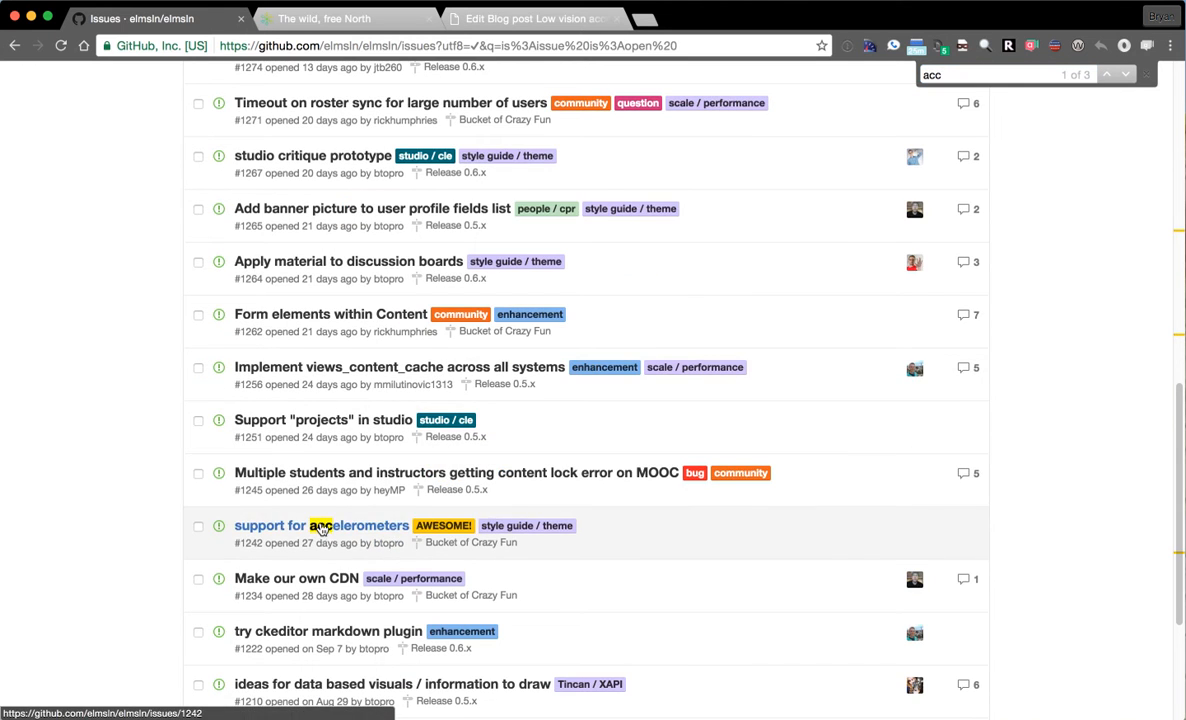
pyautogui.click(322, 524)
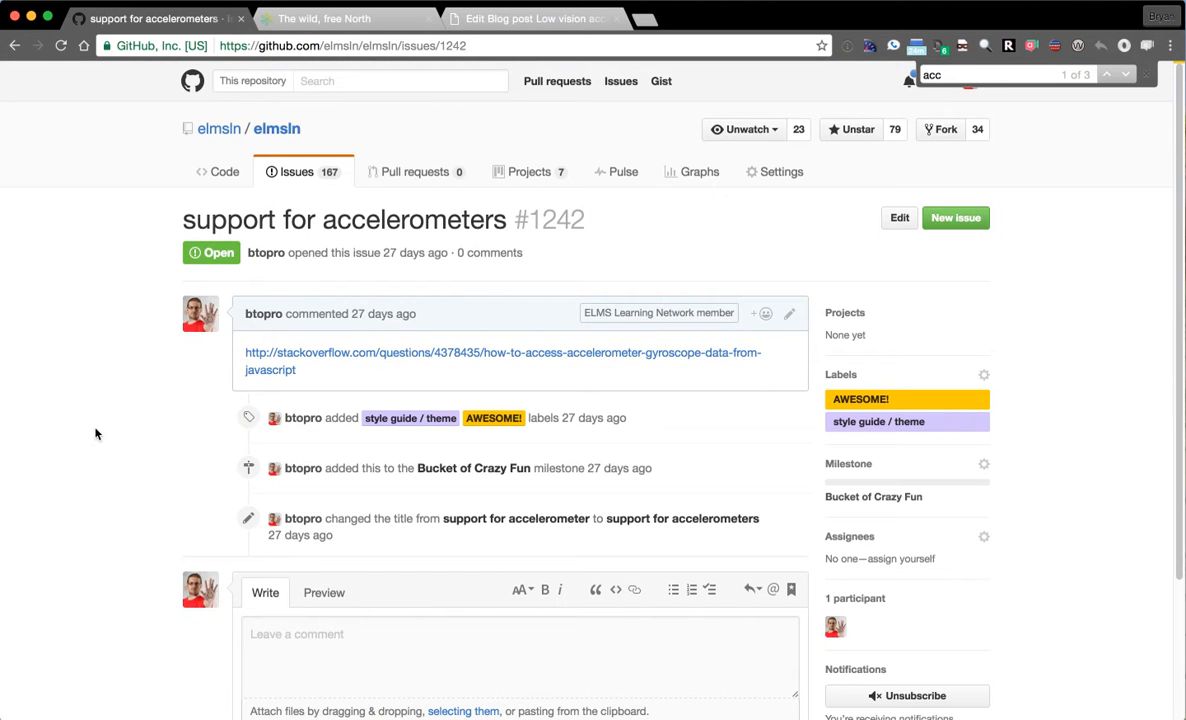
pyautogui.moveTo(504, 360)
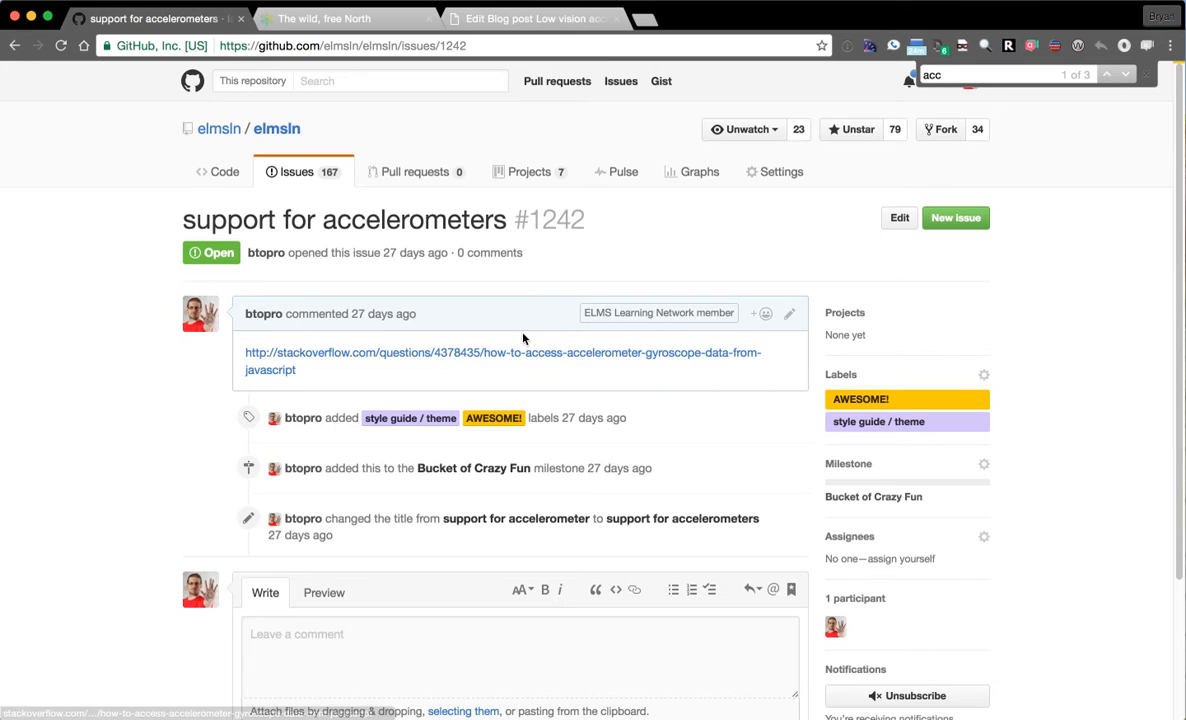
# Return to the ELMS:LN course page 'The wild, free North'.
pyautogui.click(344, 18)
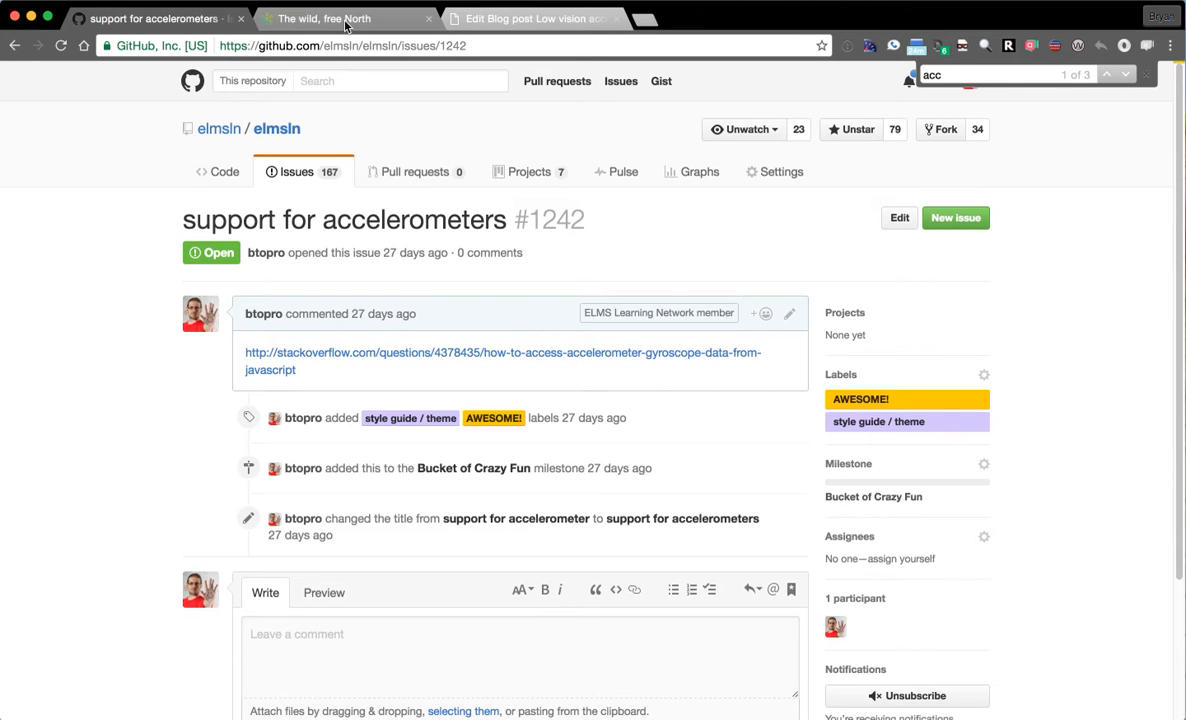
pyautogui.click(322, 18)
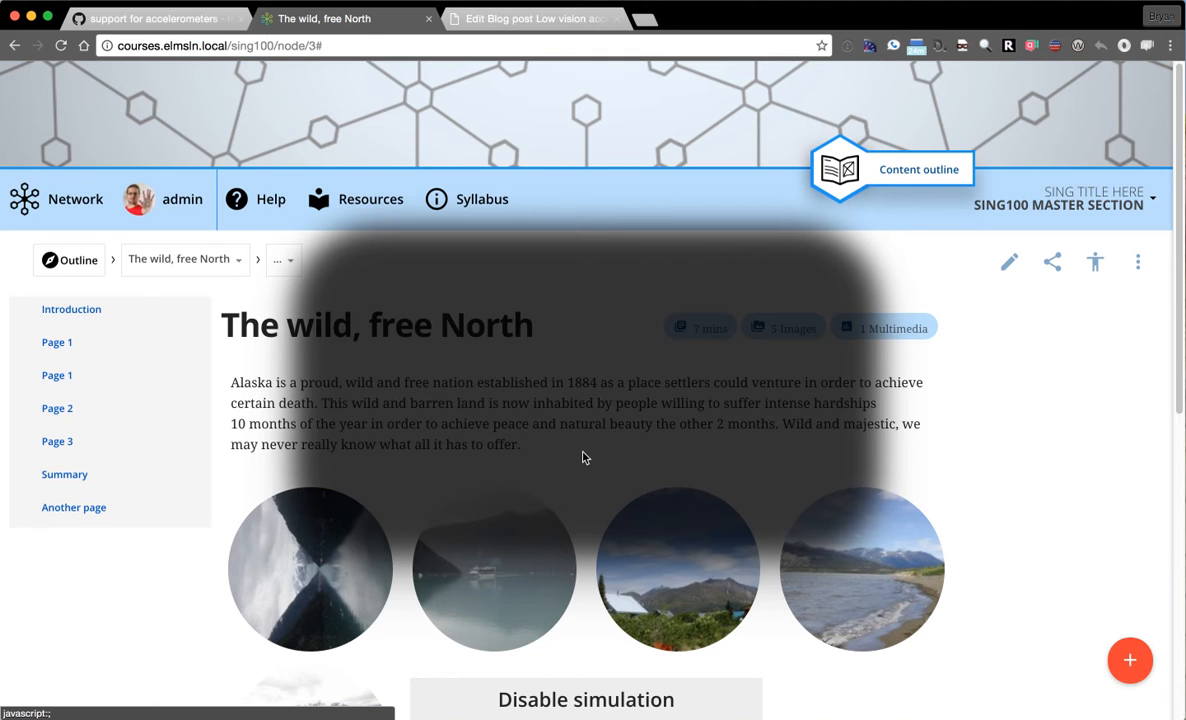
pyautogui.moveTo(652, 380)
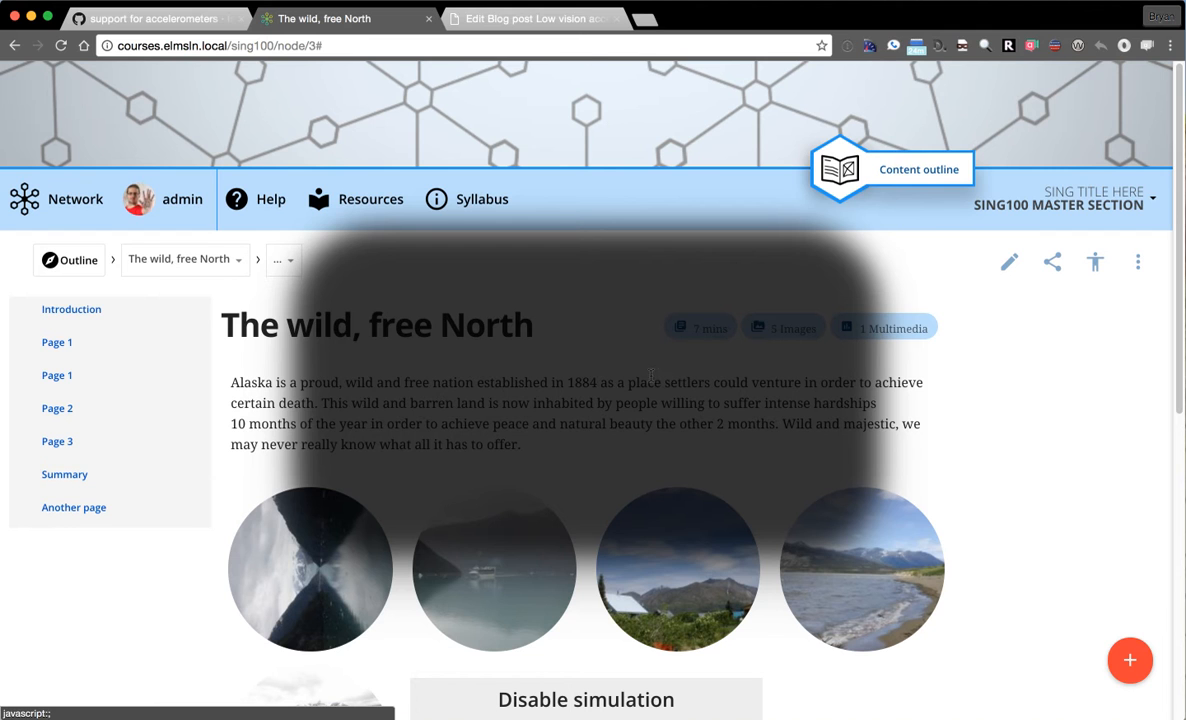
pyautogui.moveTo(724, 276)
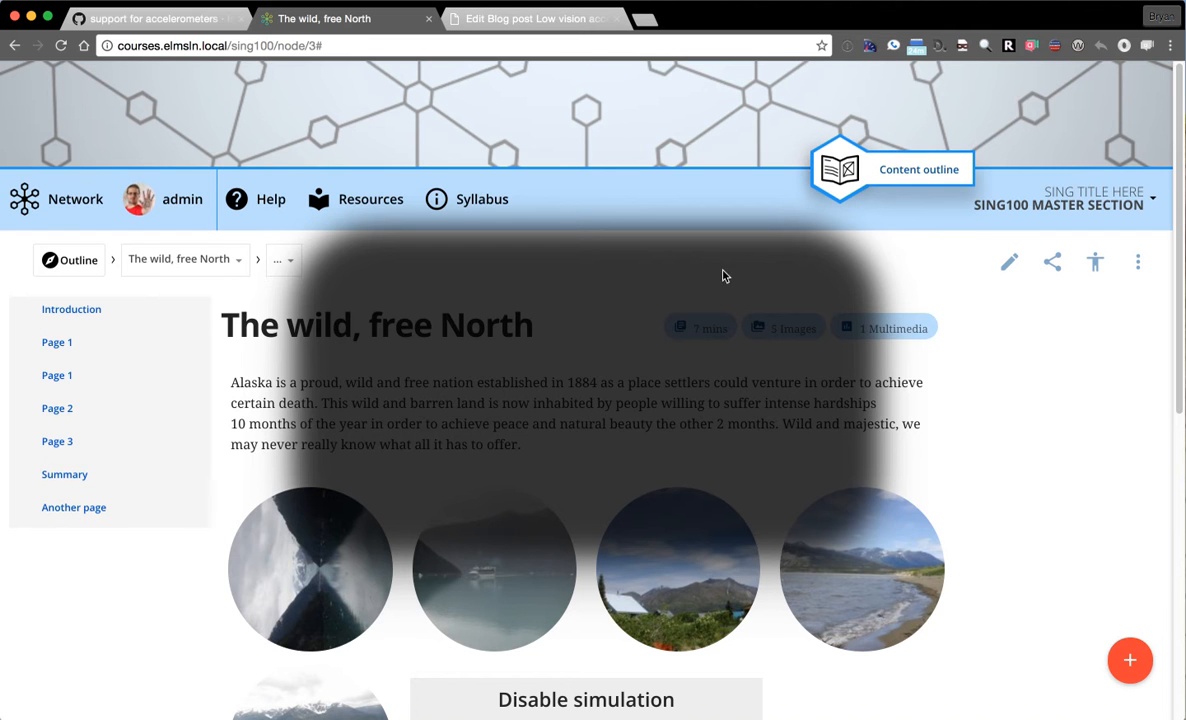
pyautogui.moveTo(610, 360)
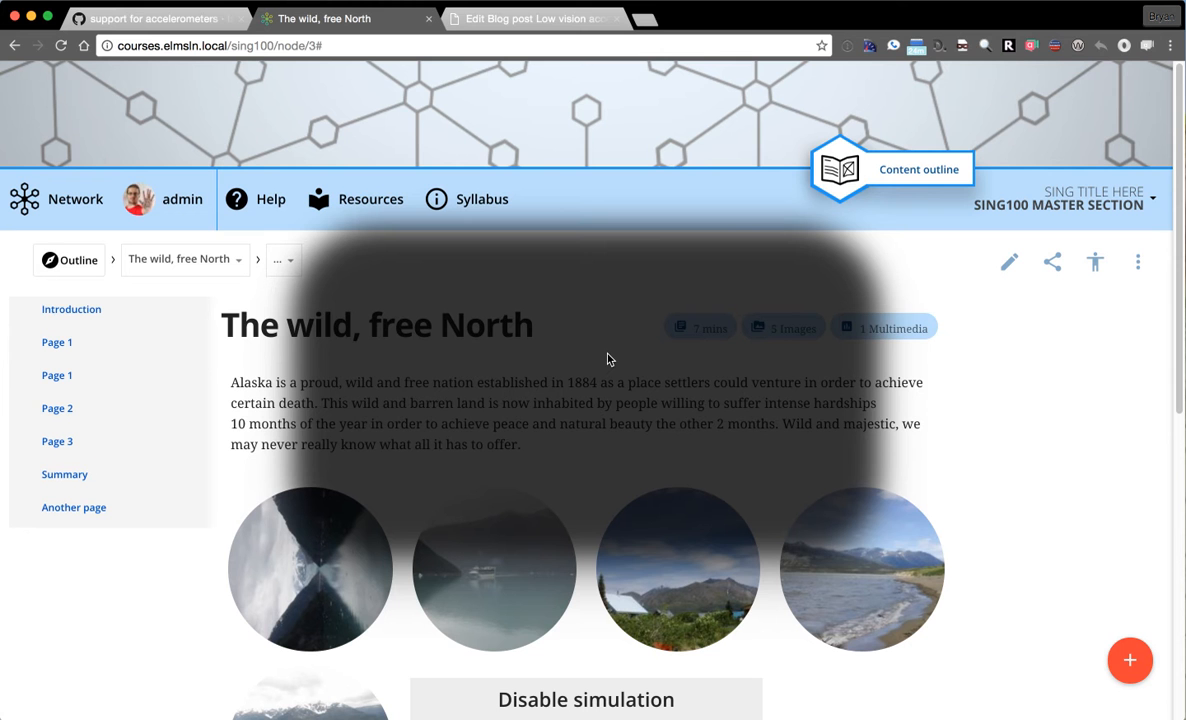
pyautogui.moveTo(1088, 280)
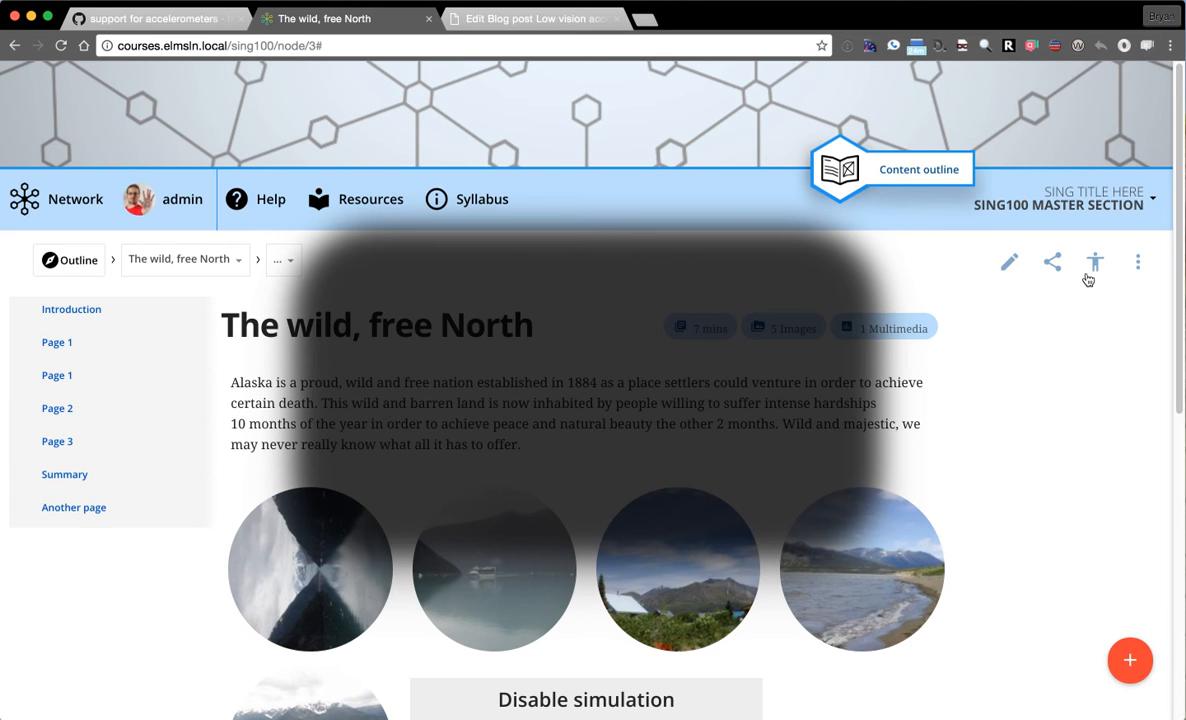
# Switch the Accessibility simulator's field loss to Peripheral loss and close the panel.
pyautogui.click(1094, 262)
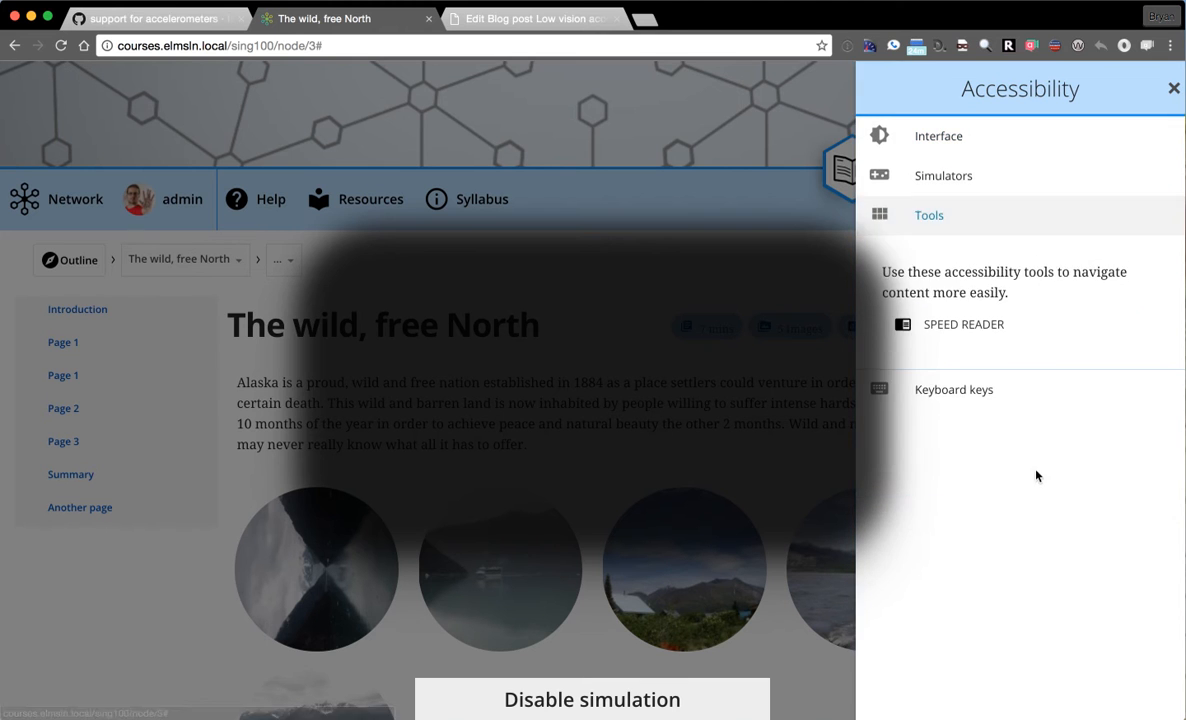
pyautogui.moveTo(930, 188)
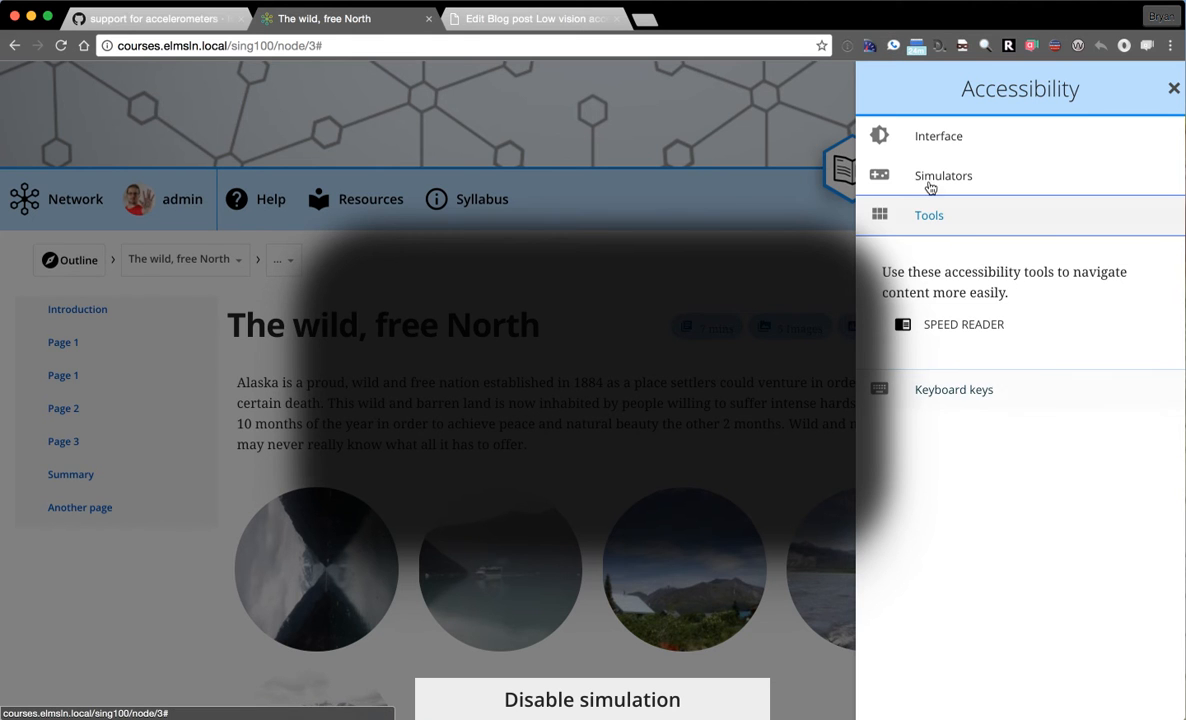
pyautogui.click(944, 176)
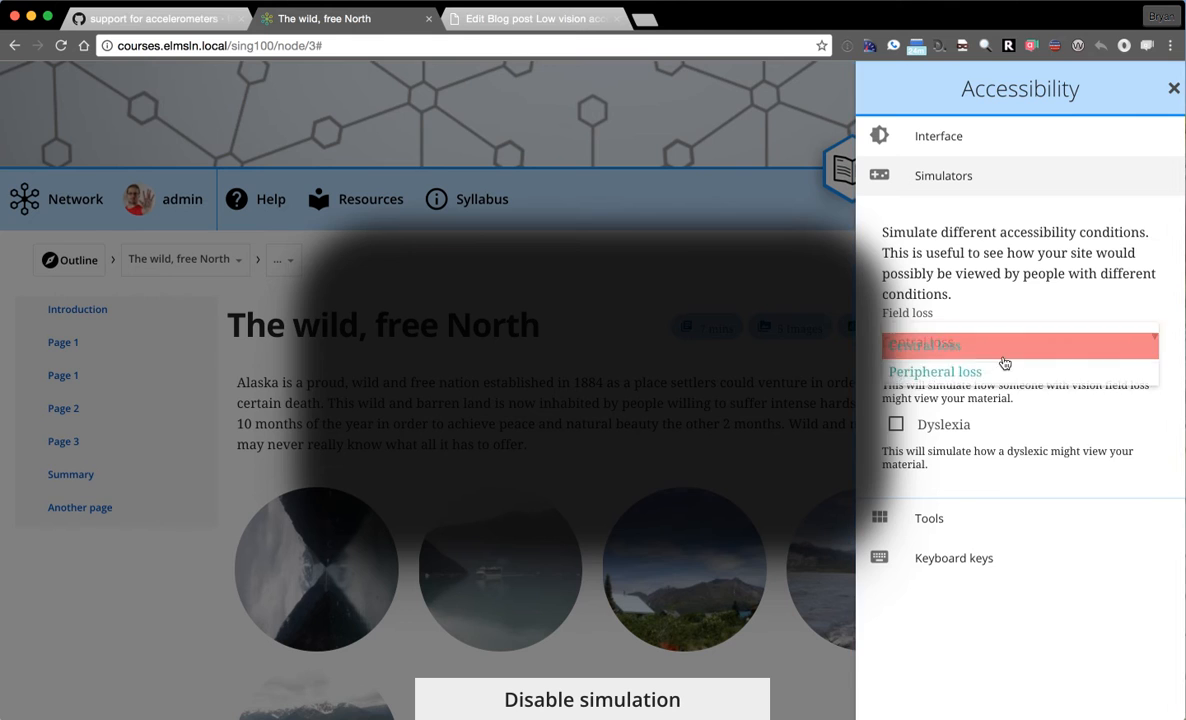
pyautogui.click(934, 370)
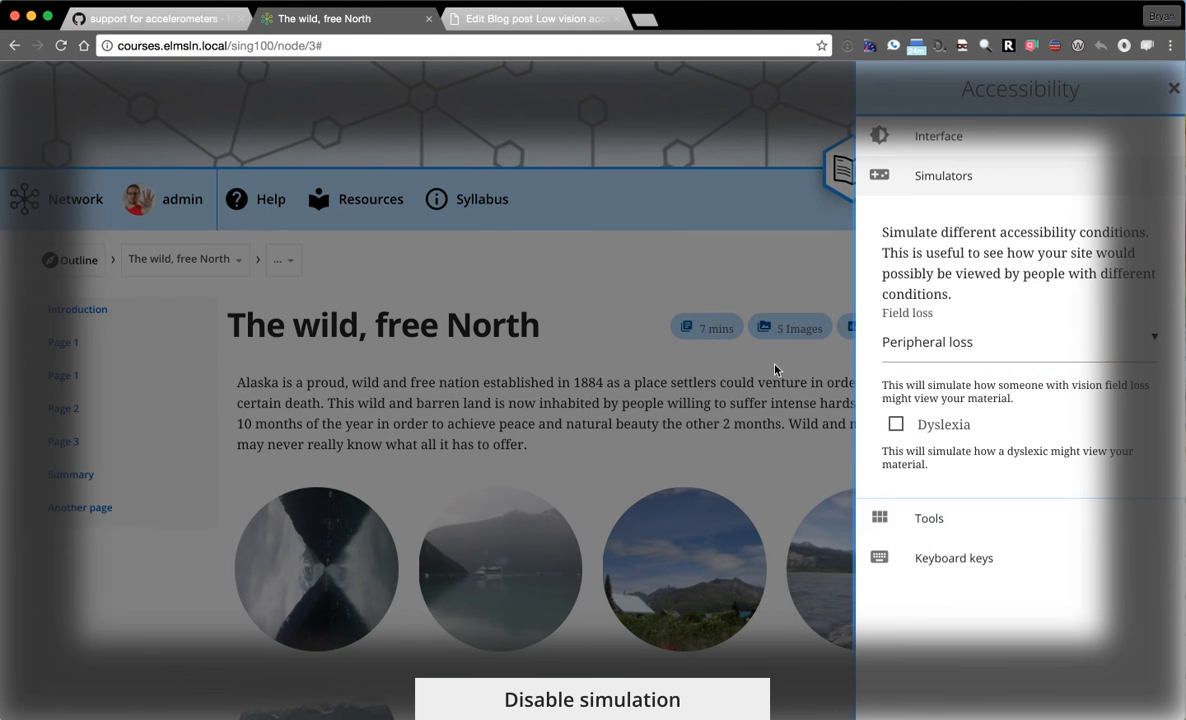
pyautogui.moveTo(580, 246)
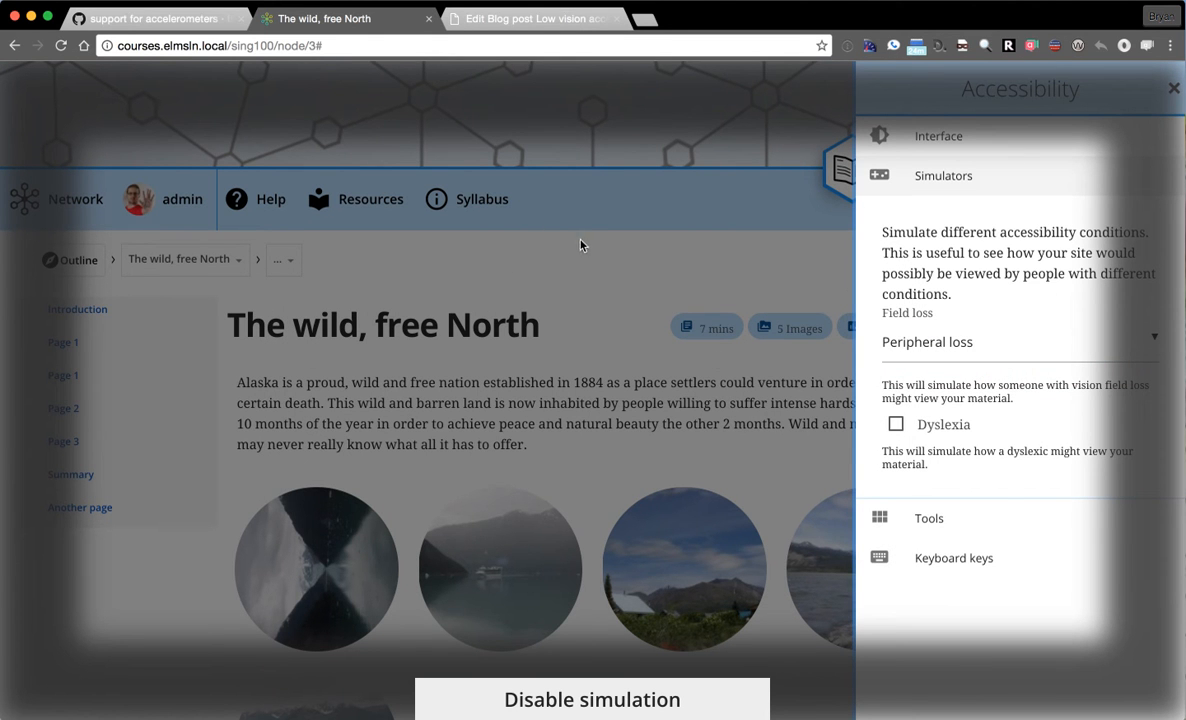
pyautogui.moveTo(718, 298)
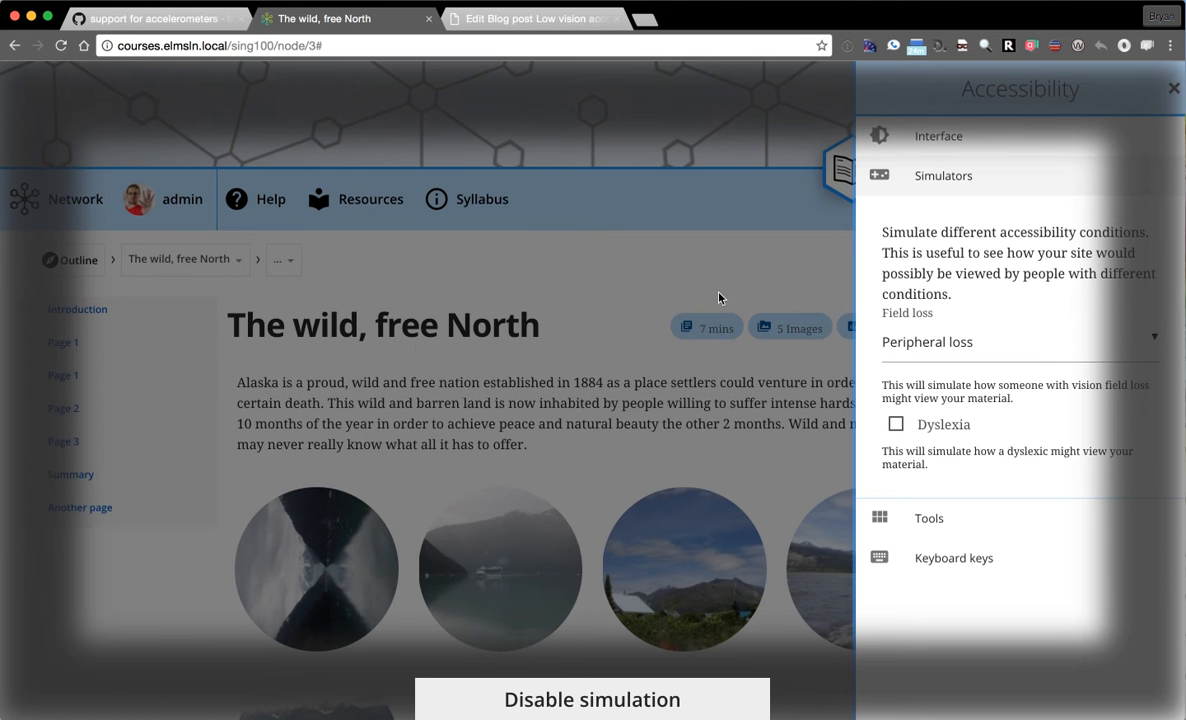
pyautogui.click(1174, 88)
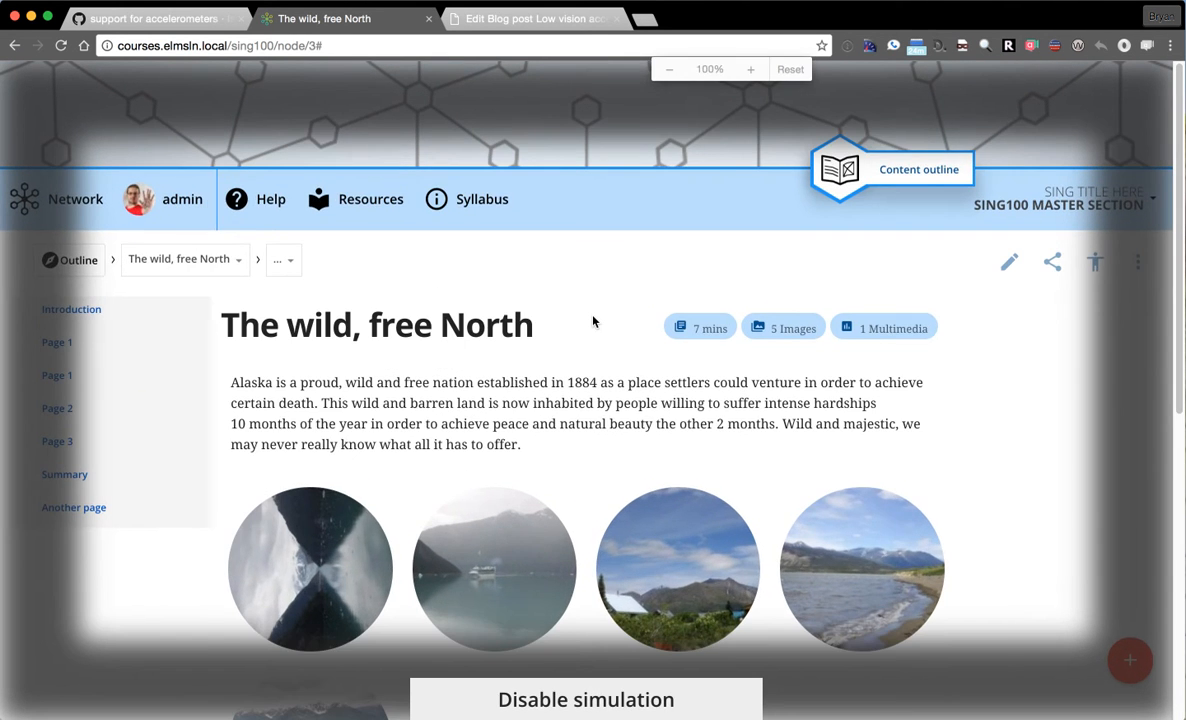
# Disable the field-loss simulation so the page shows undistorted.
pyautogui.click(750, 68)
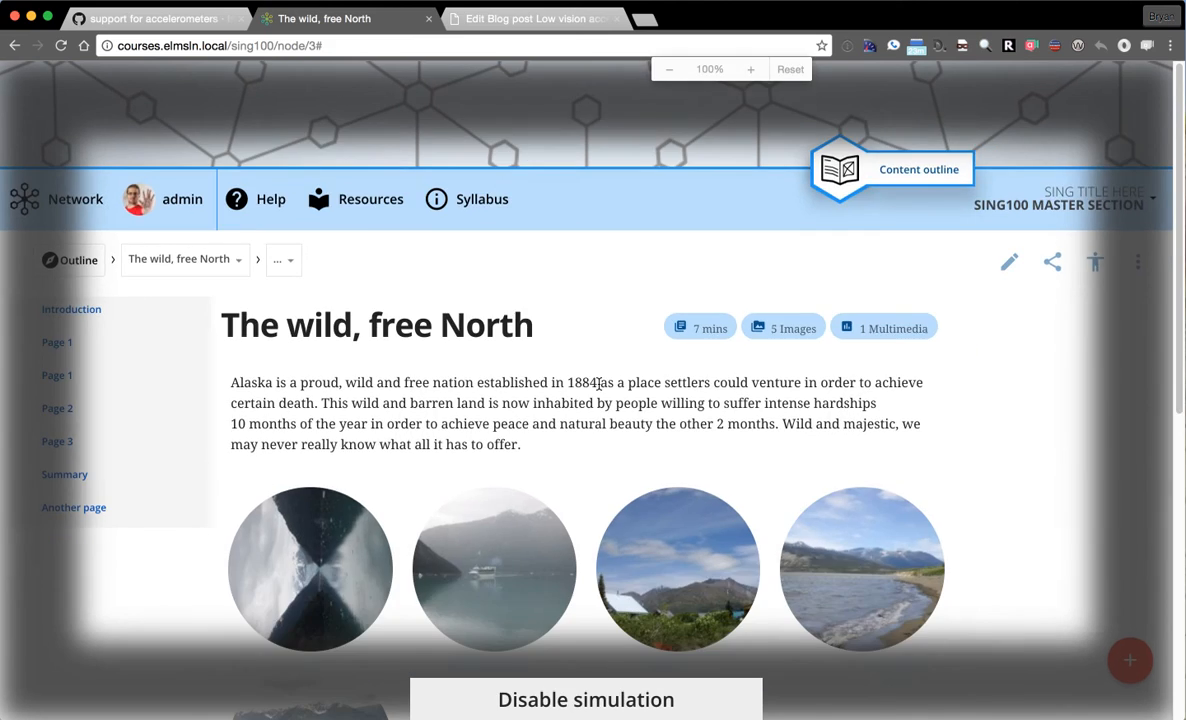
pyautogui.click(668, 68)
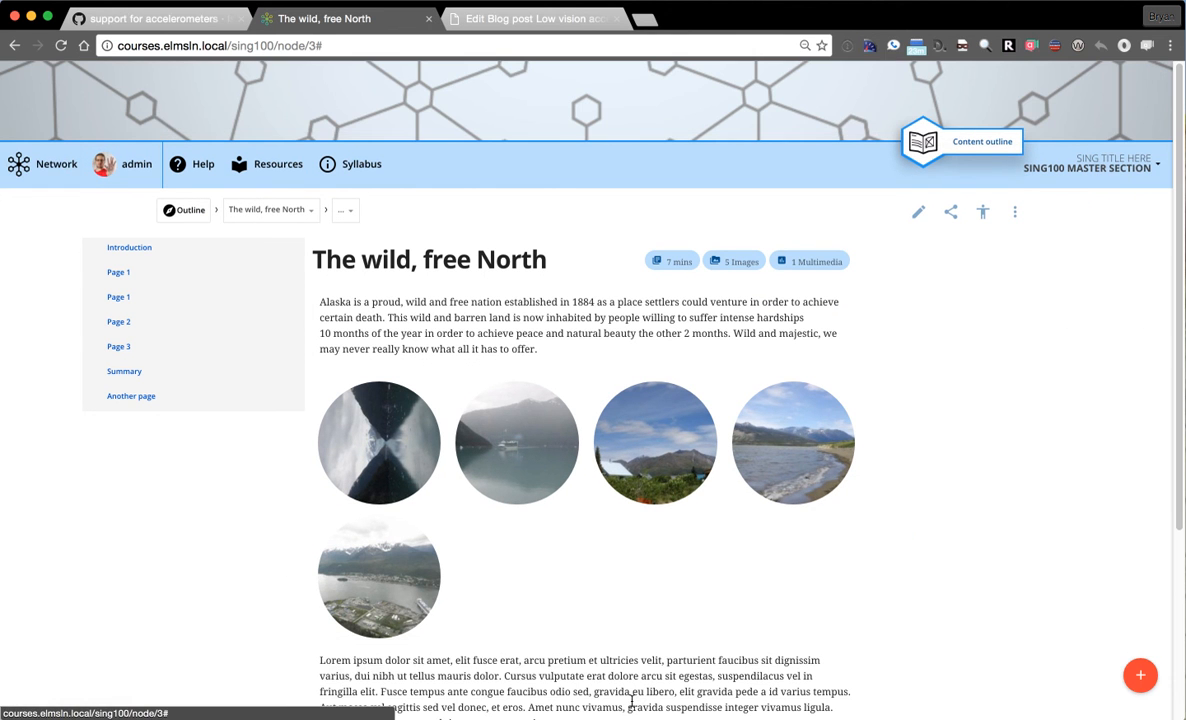
pyautogui.moveTo(684, 96)
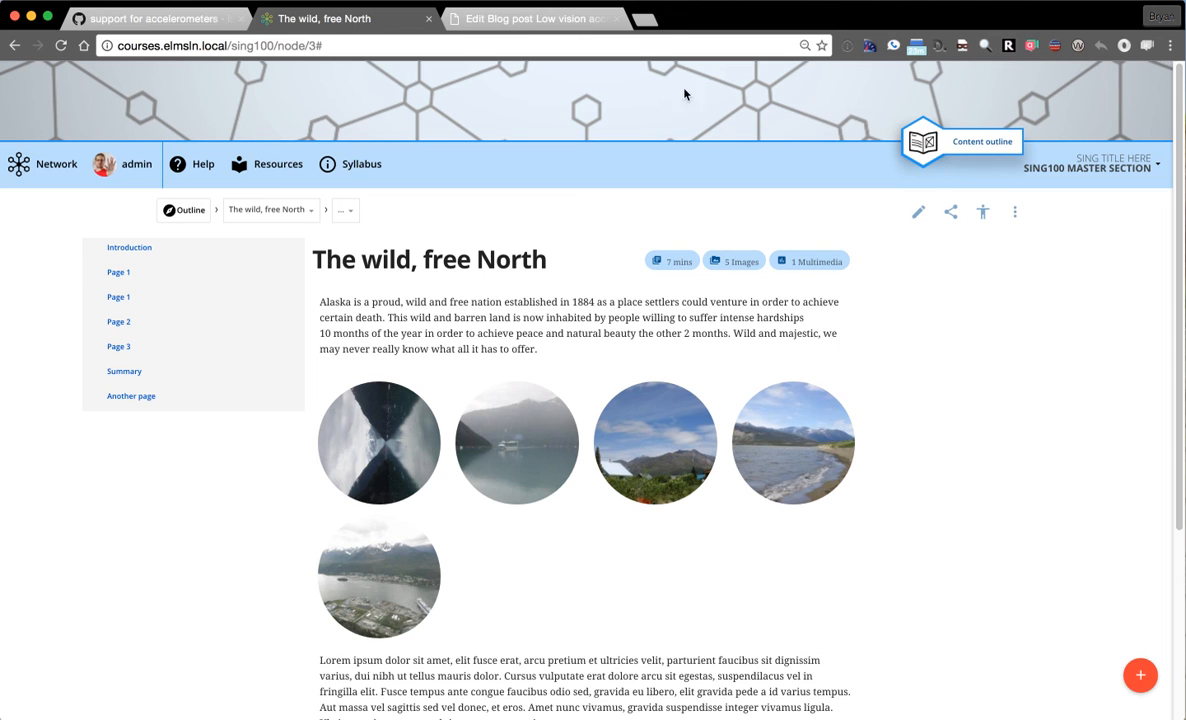
pyautogui.moveTo(880, 336)
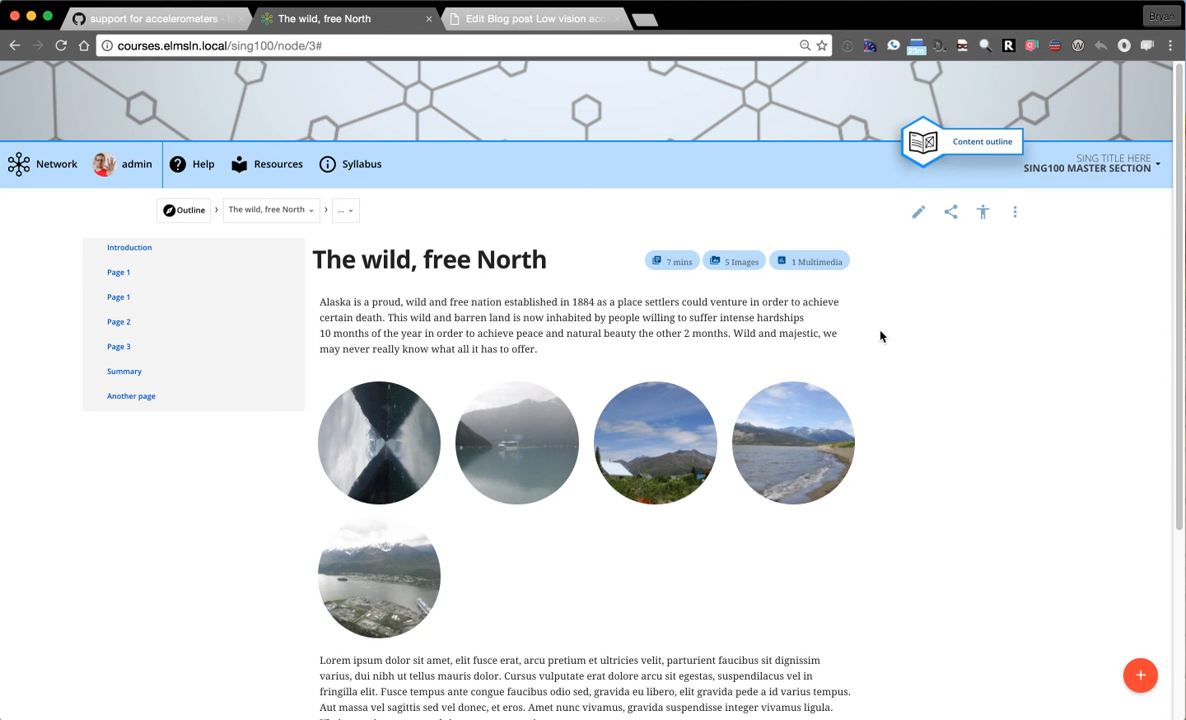